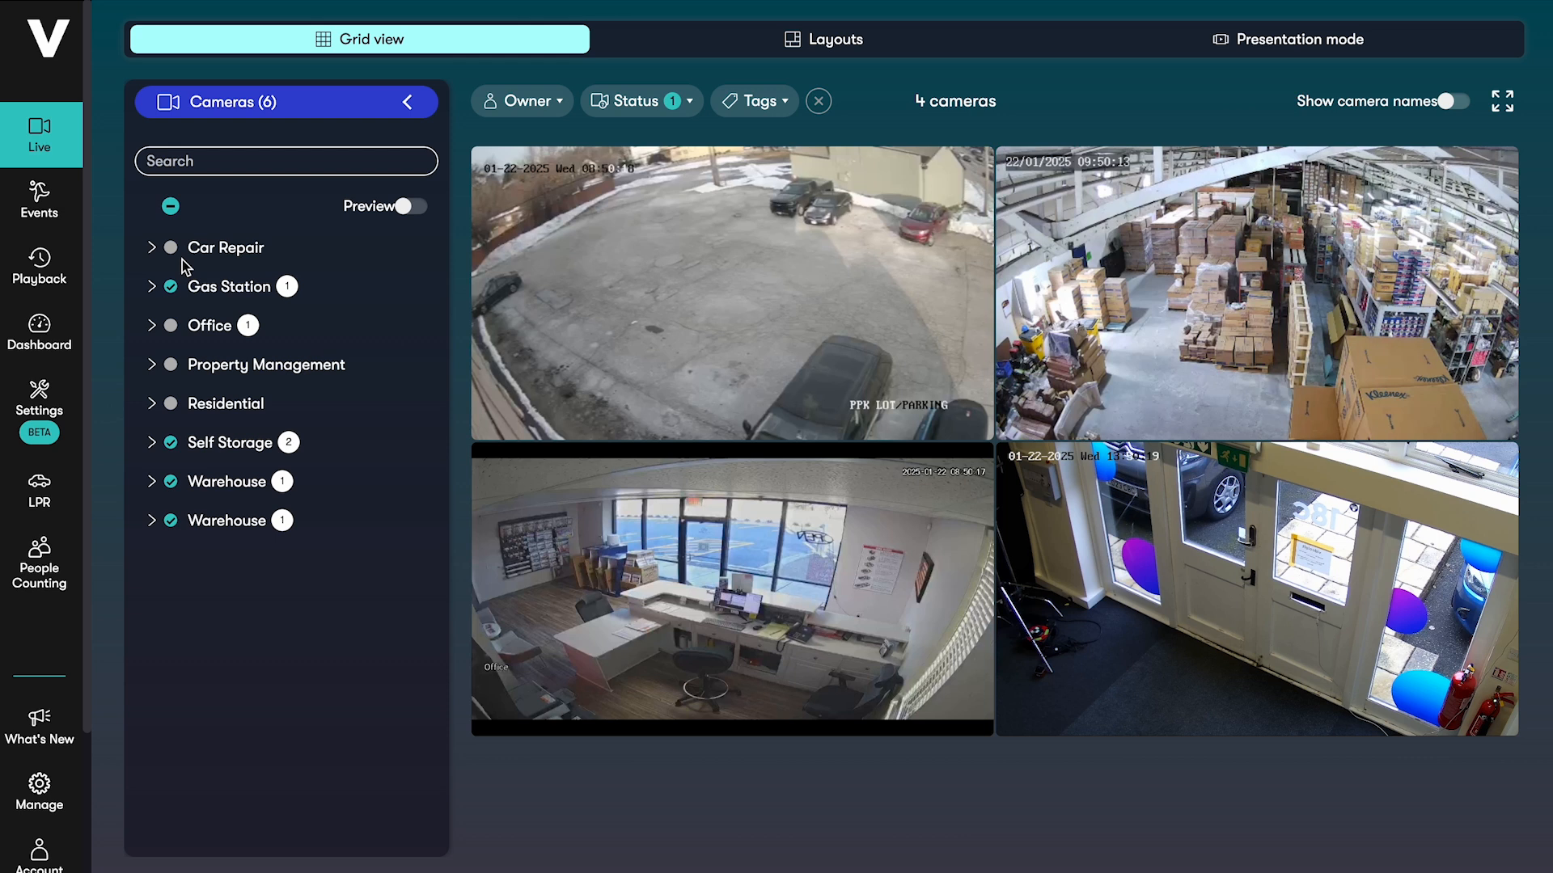
Add the Car Repair site's cameras to the live grid
click(152, 247)
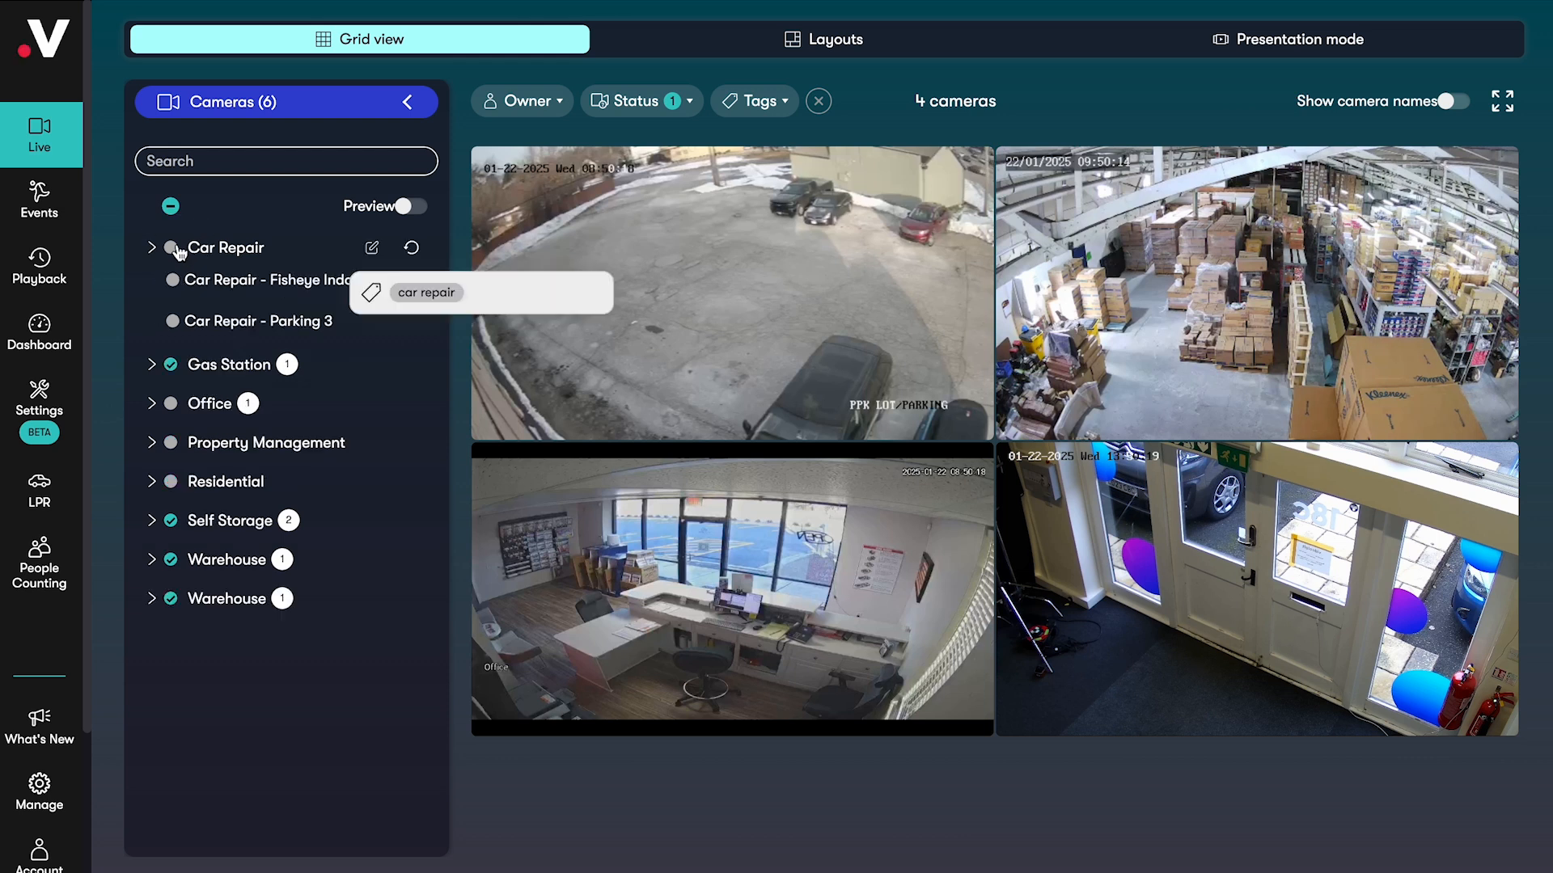
click(171, 248)
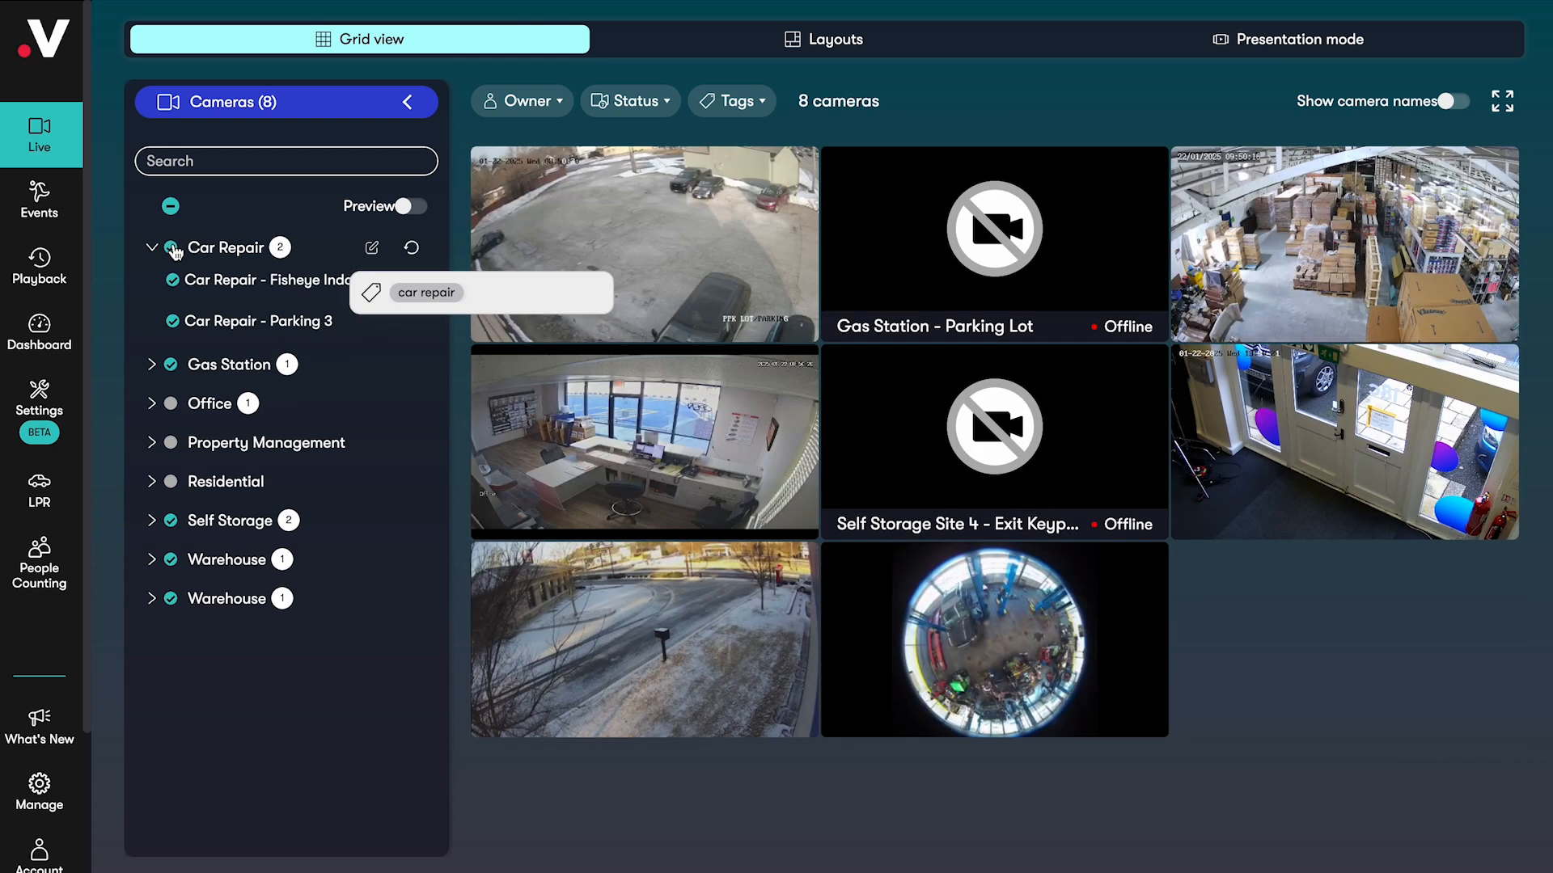
Filter the grid to online cameras only and label each feed with its camera name
click(631, 101)
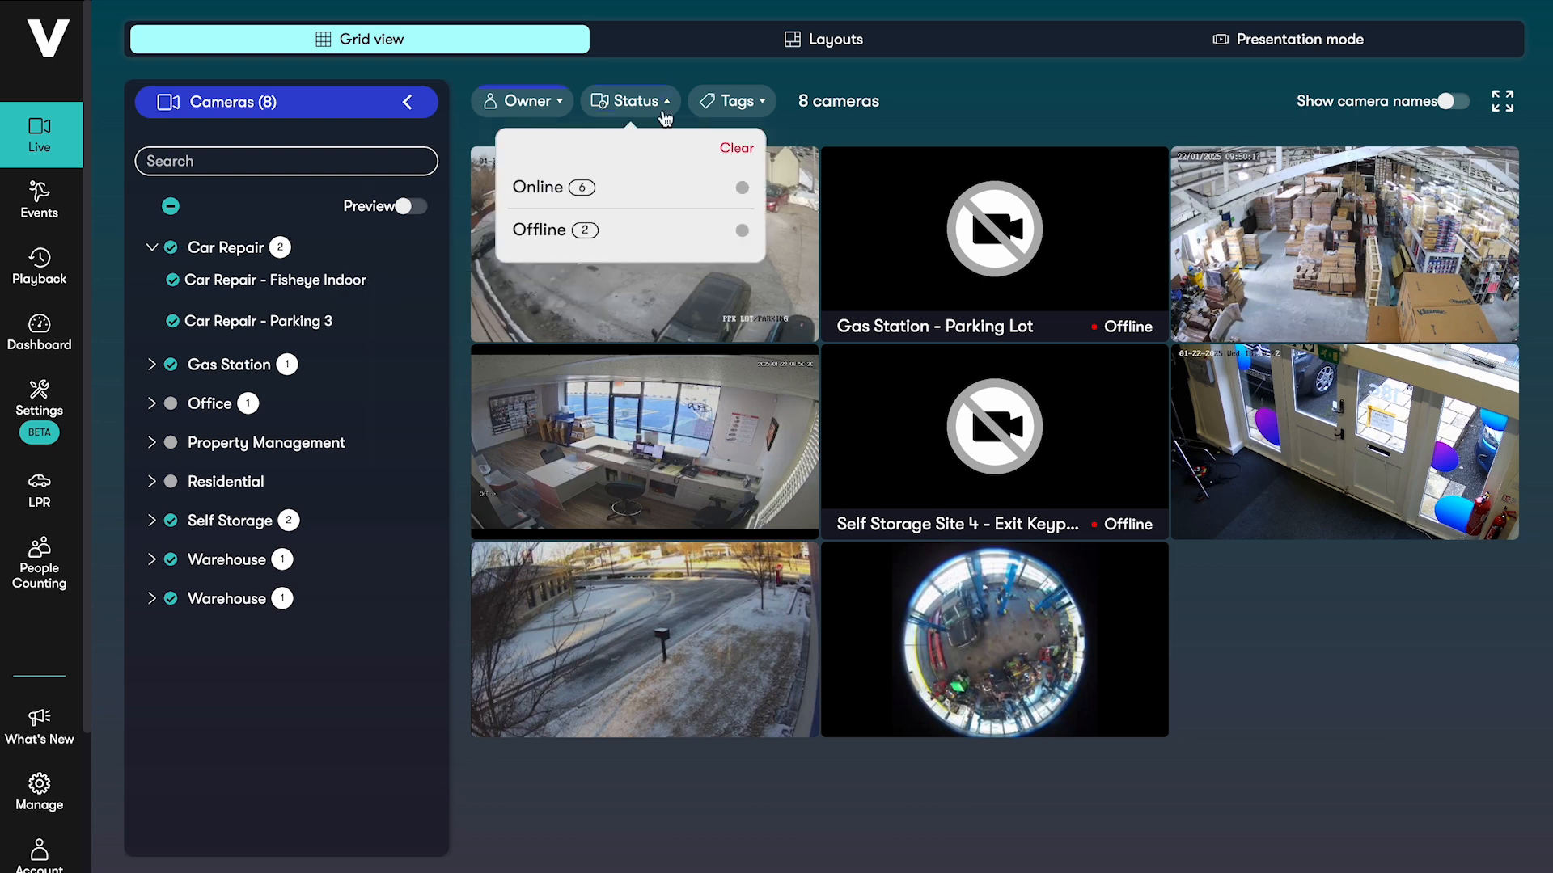
click(742, 187)
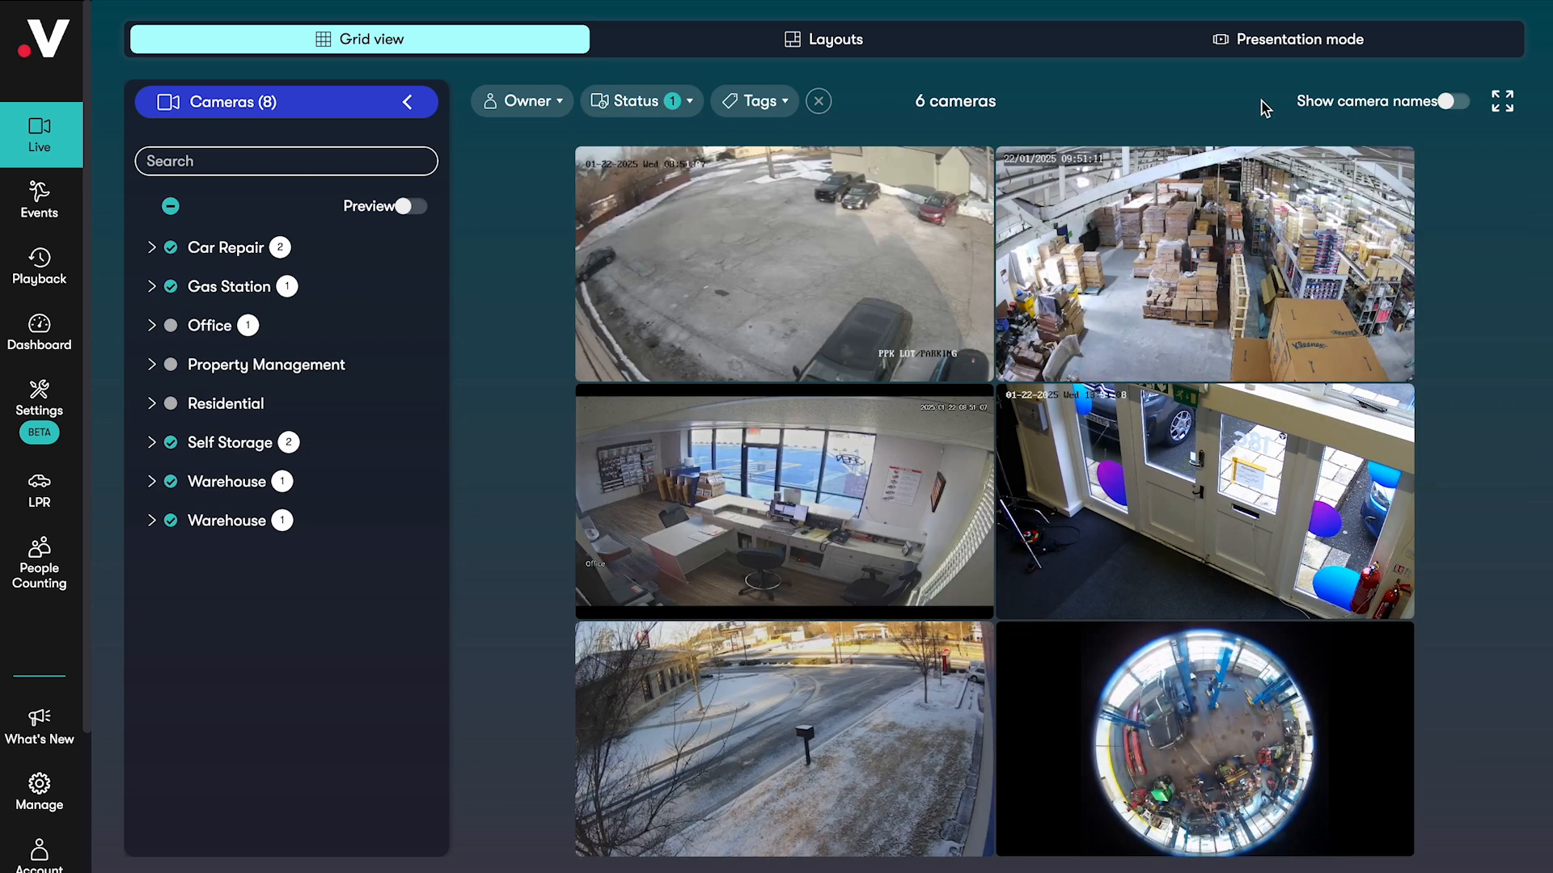
mouse_move(1431, 121)
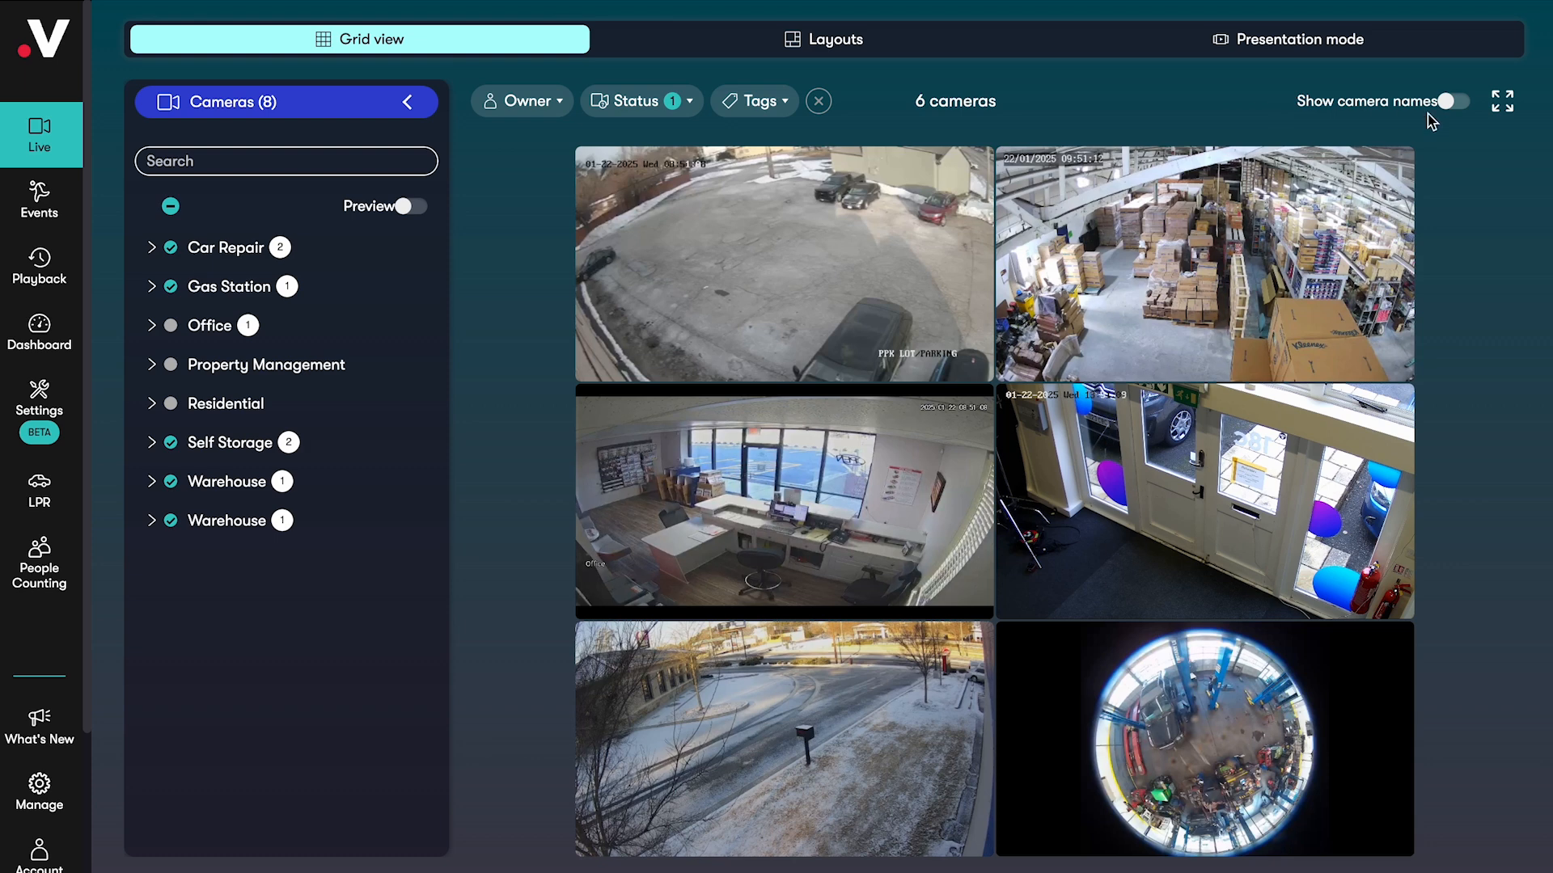
click(1501, 100)
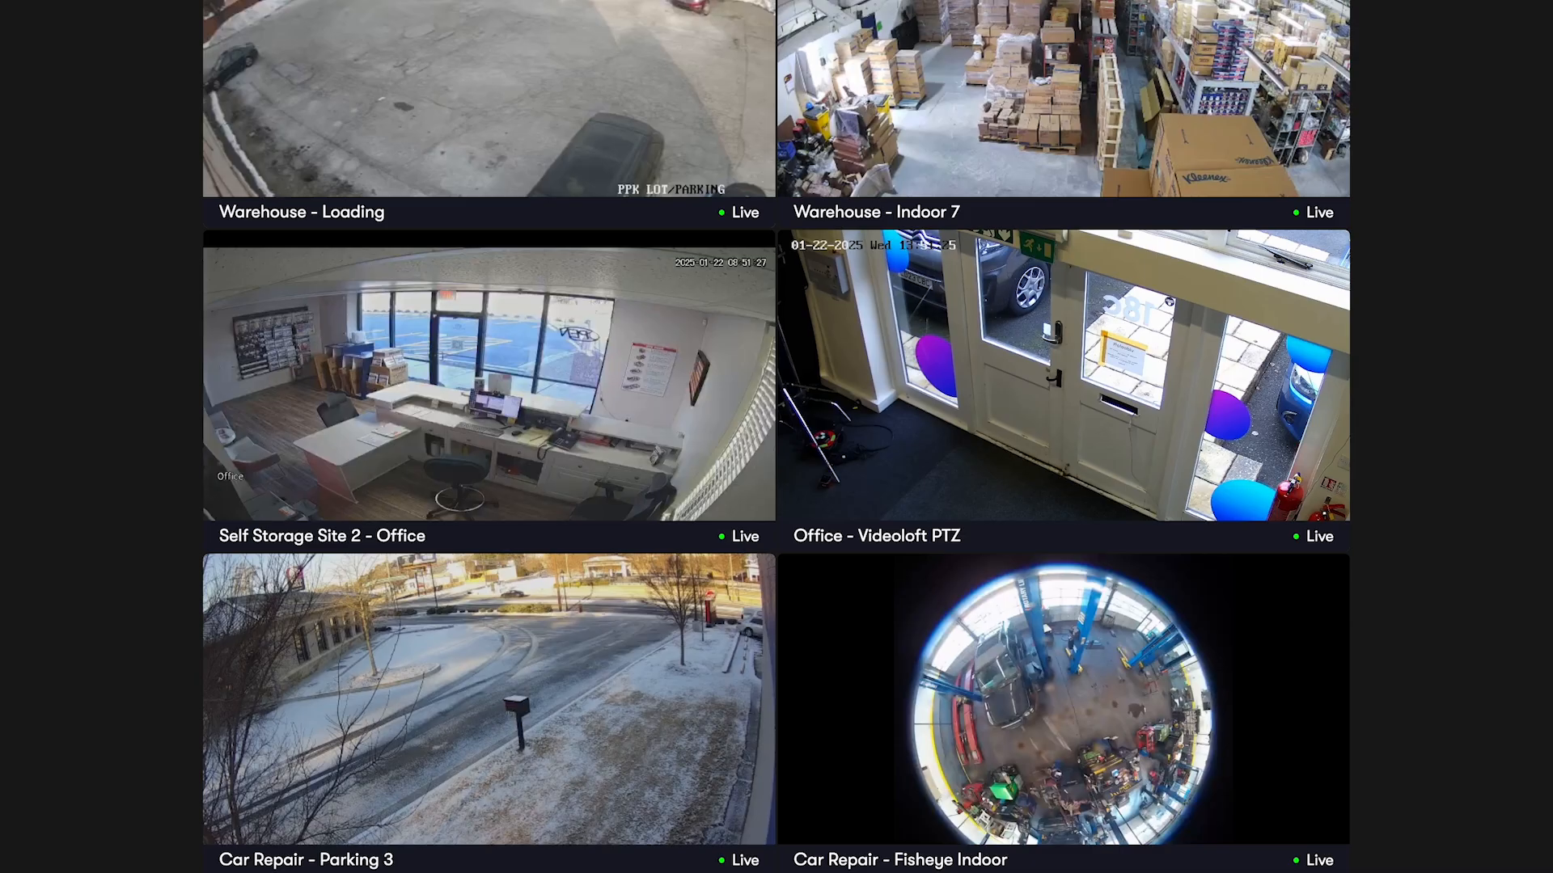
View the Warehouse - Indoor 7 camera page and dewarp the fisheye image
click(1064, 99)
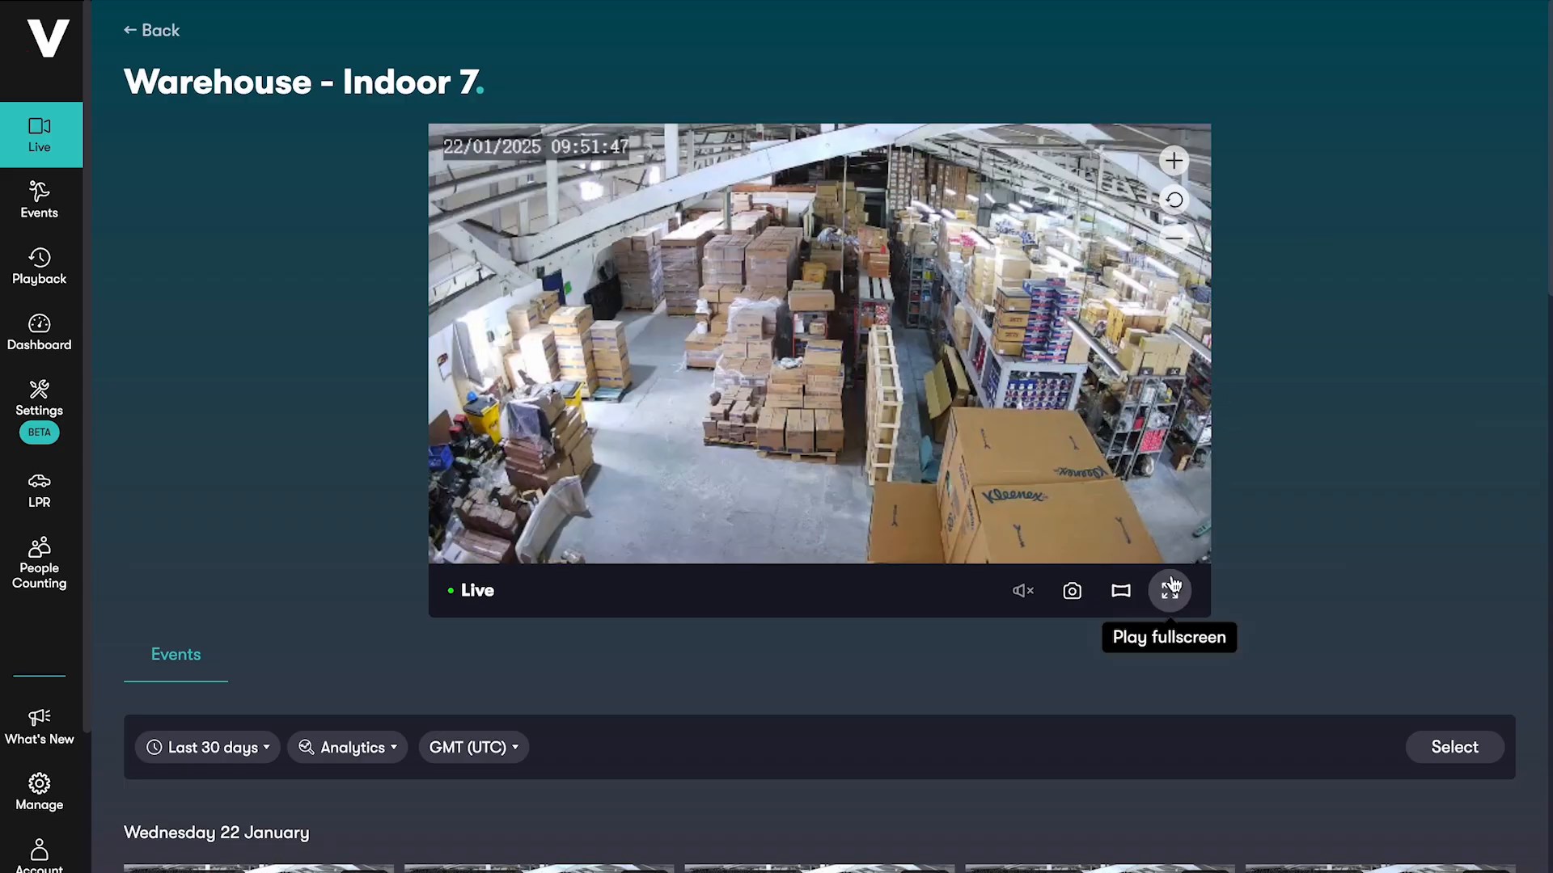
mouse_move(1071, 591)
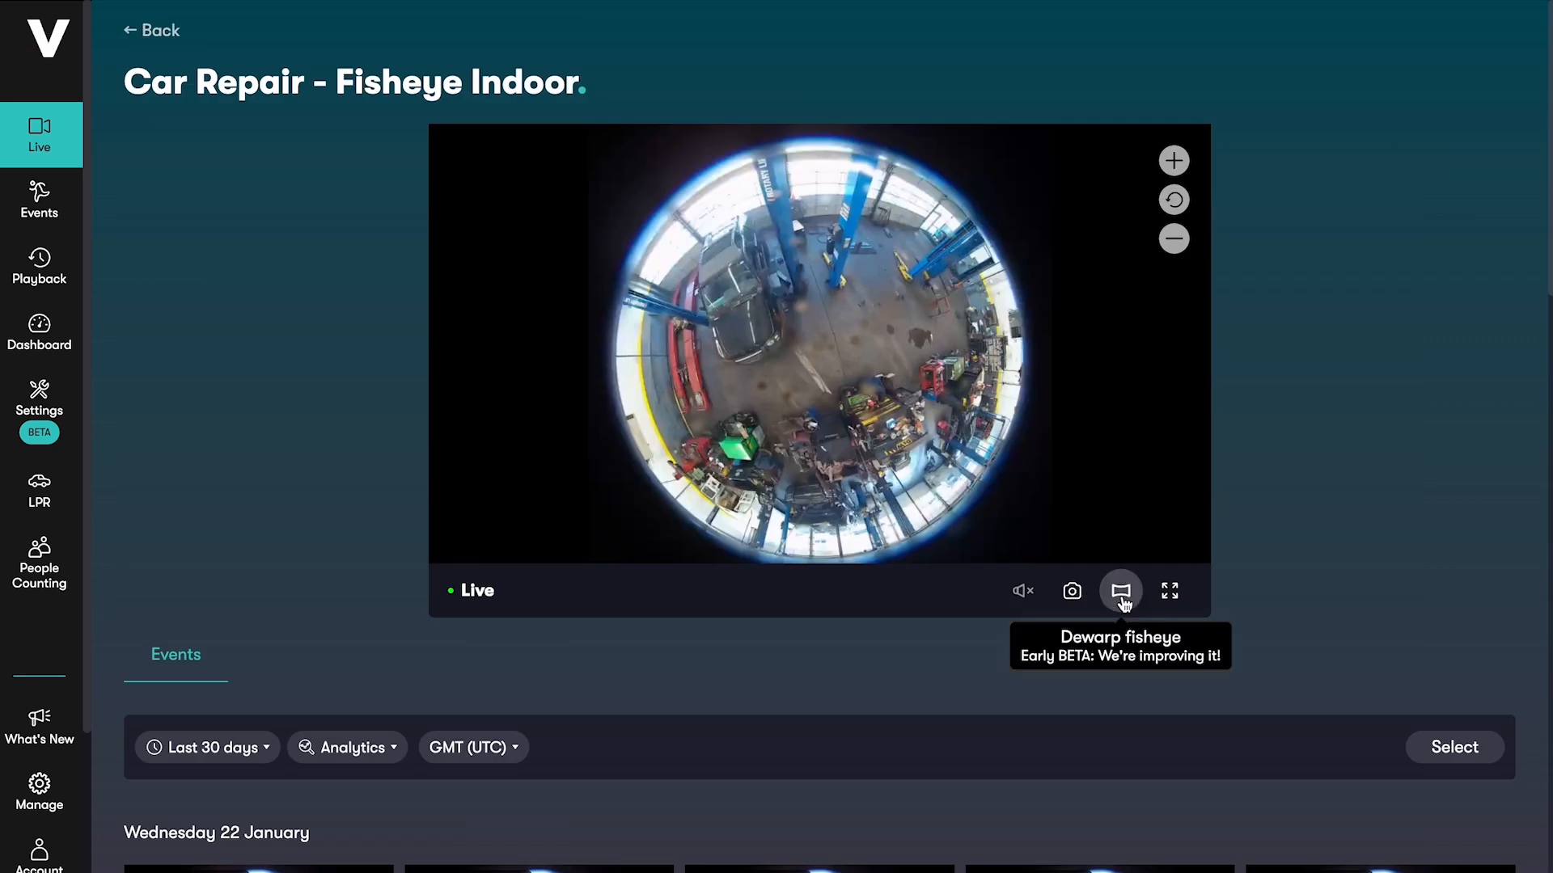
click(1119, 592)
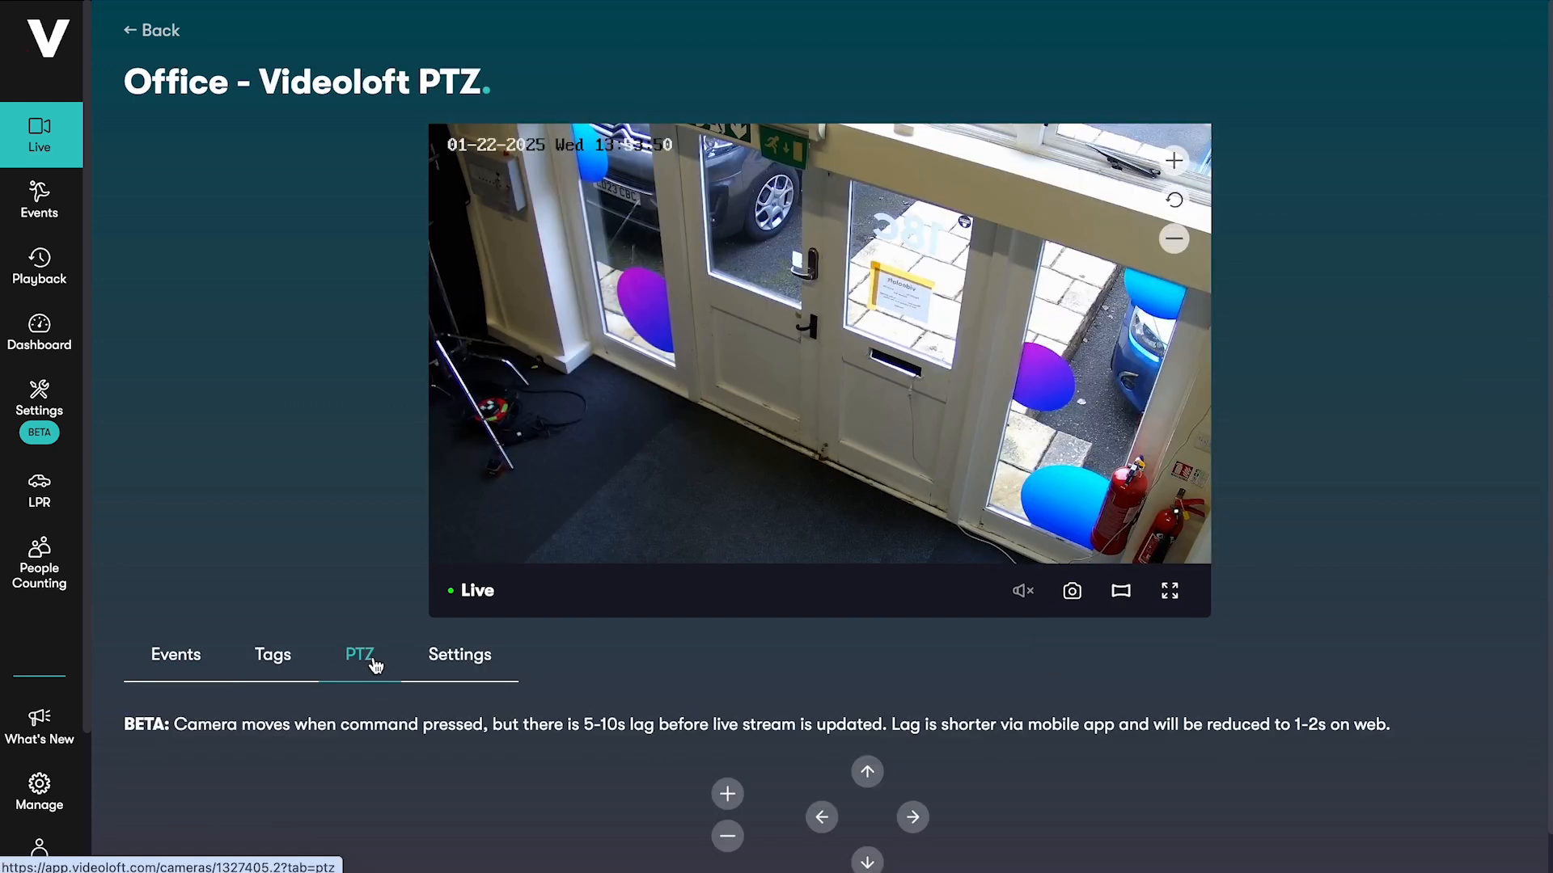
Pan the Office - Videoloft PTZ camera to the right using its PTZ controls
click(911, 817)
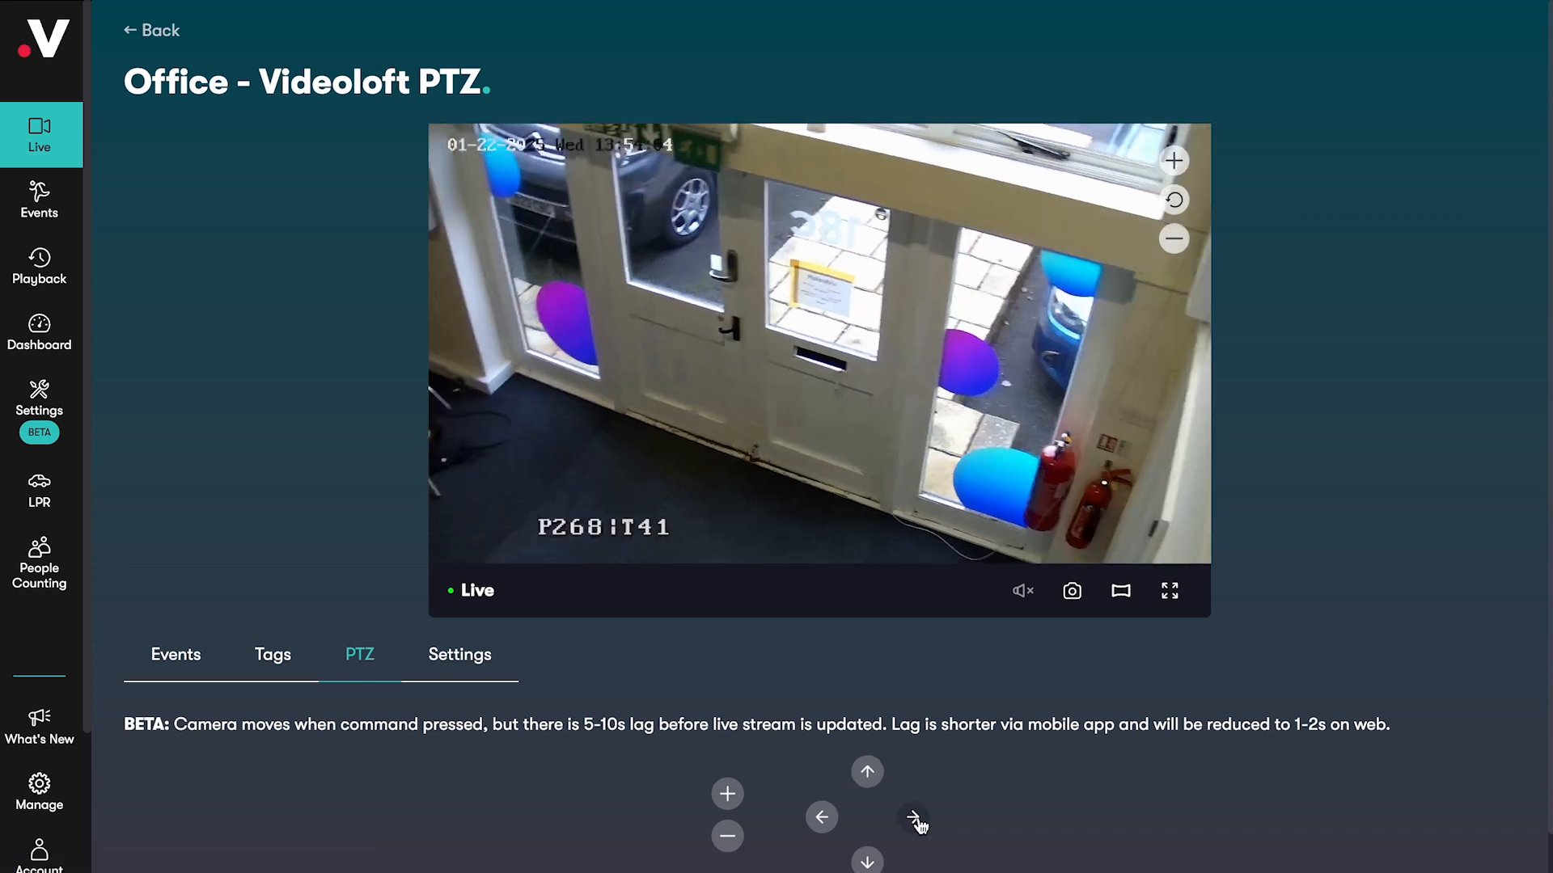
click(150, 29)
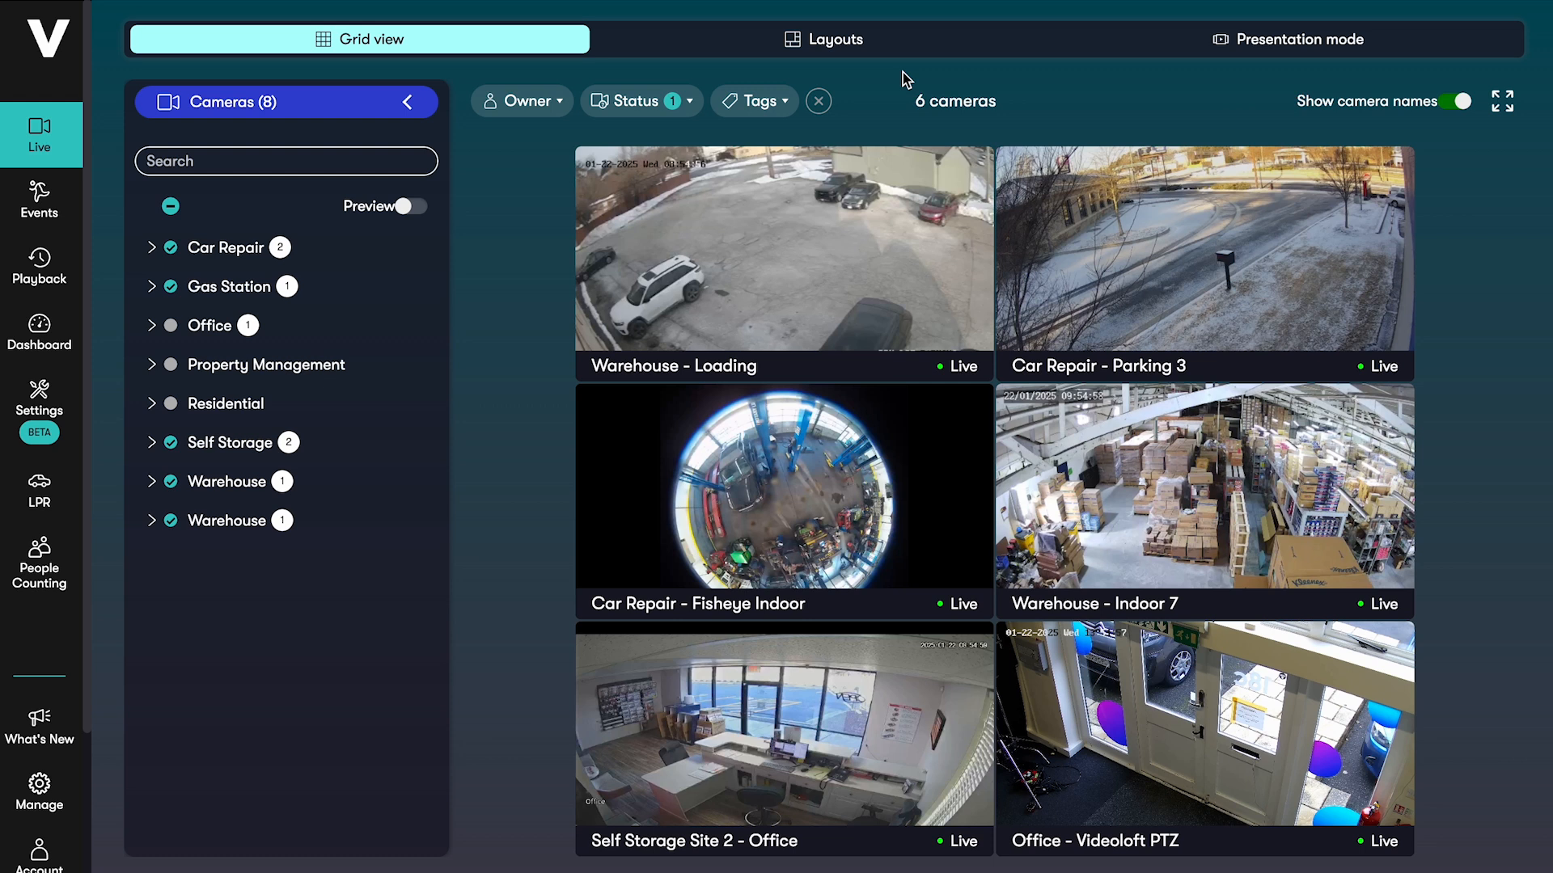
Build a custom layout with Office PTZ large beside Self Storage Office and Warehouse Indoor 7, then preview it
click(823, 39)
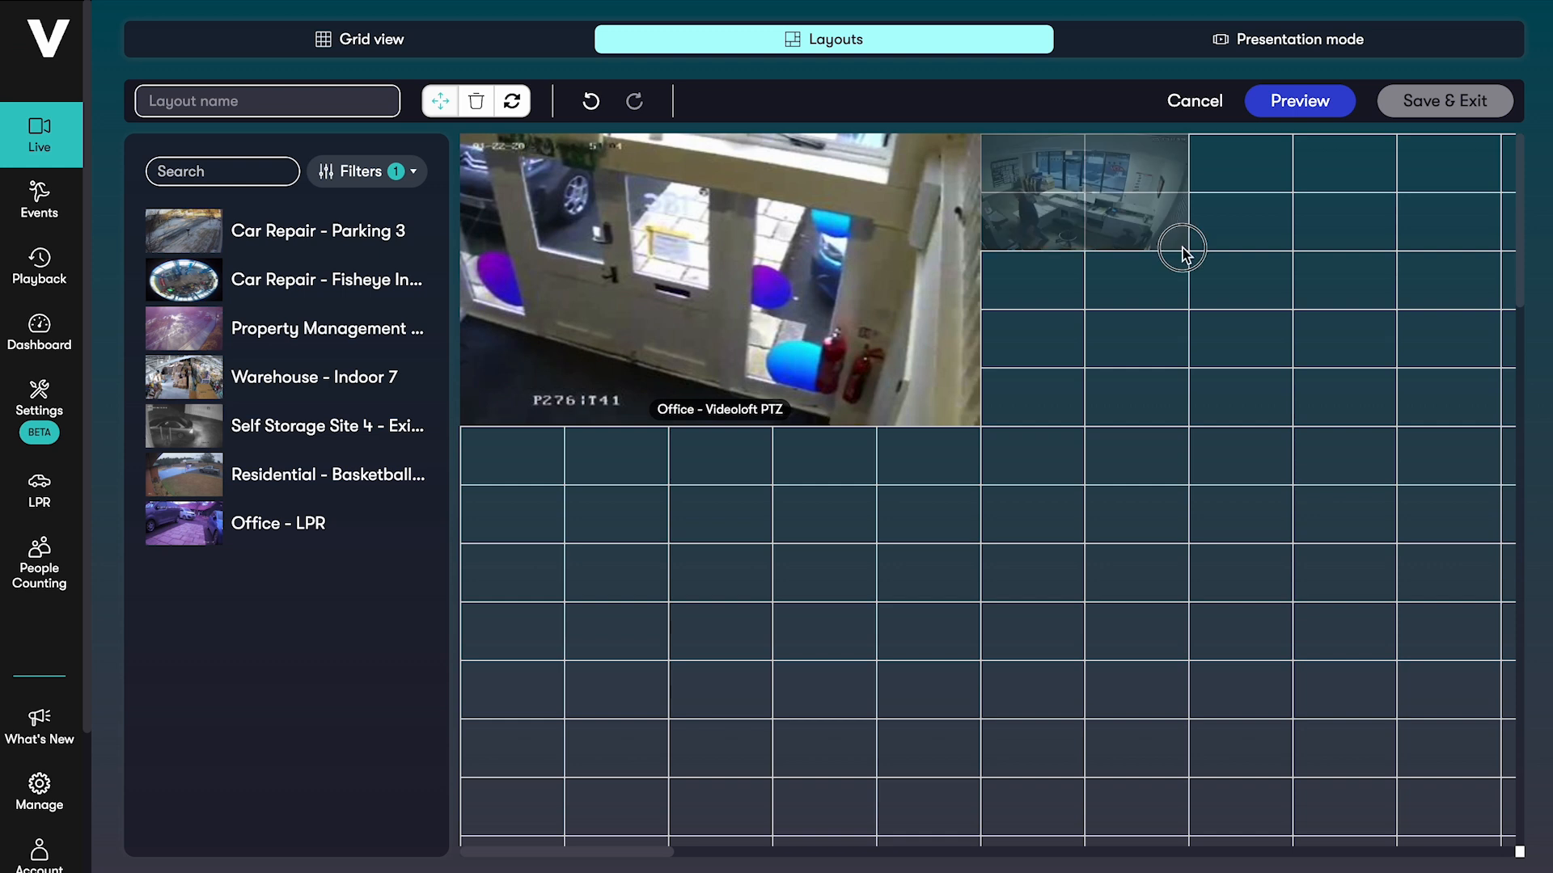
click(1298, 100)
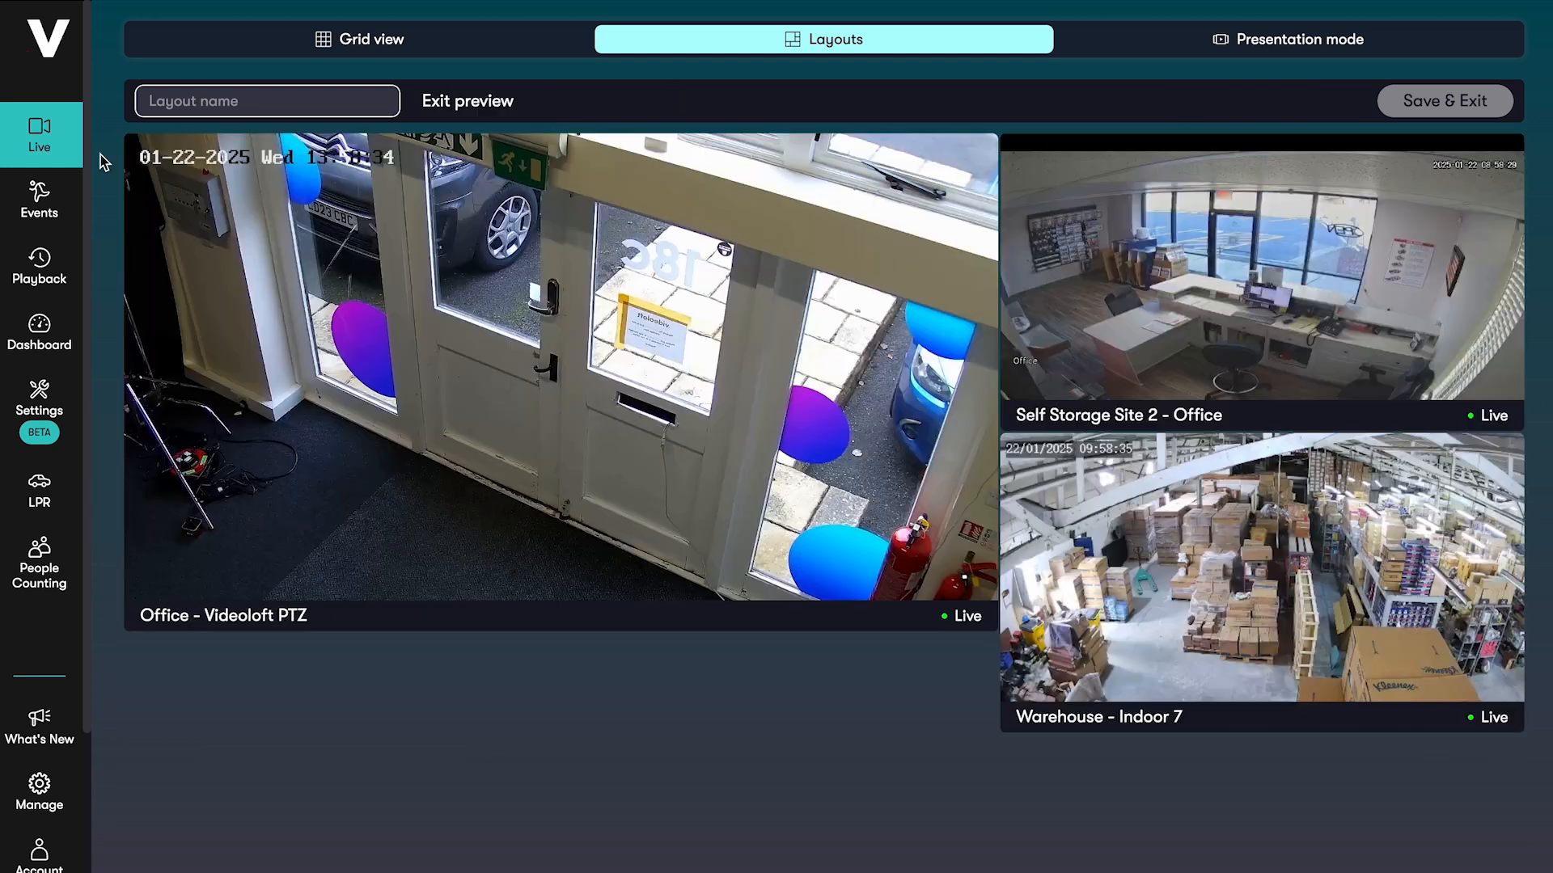
Start a custom presentation with a first section of warehouse-tagged cameras
click(1288, 39)
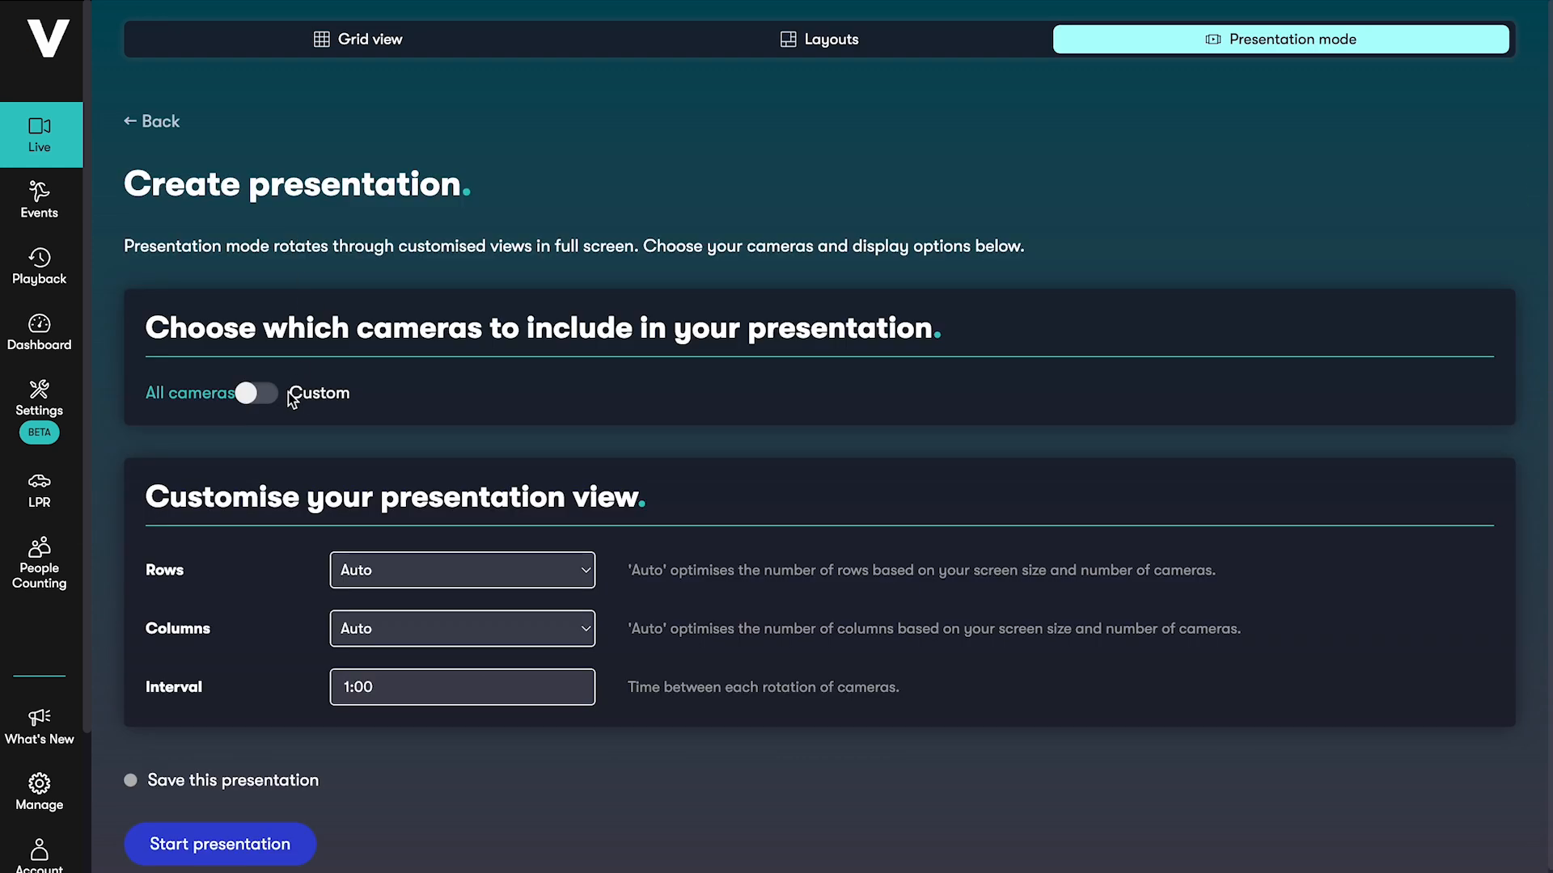
click(257, 393)
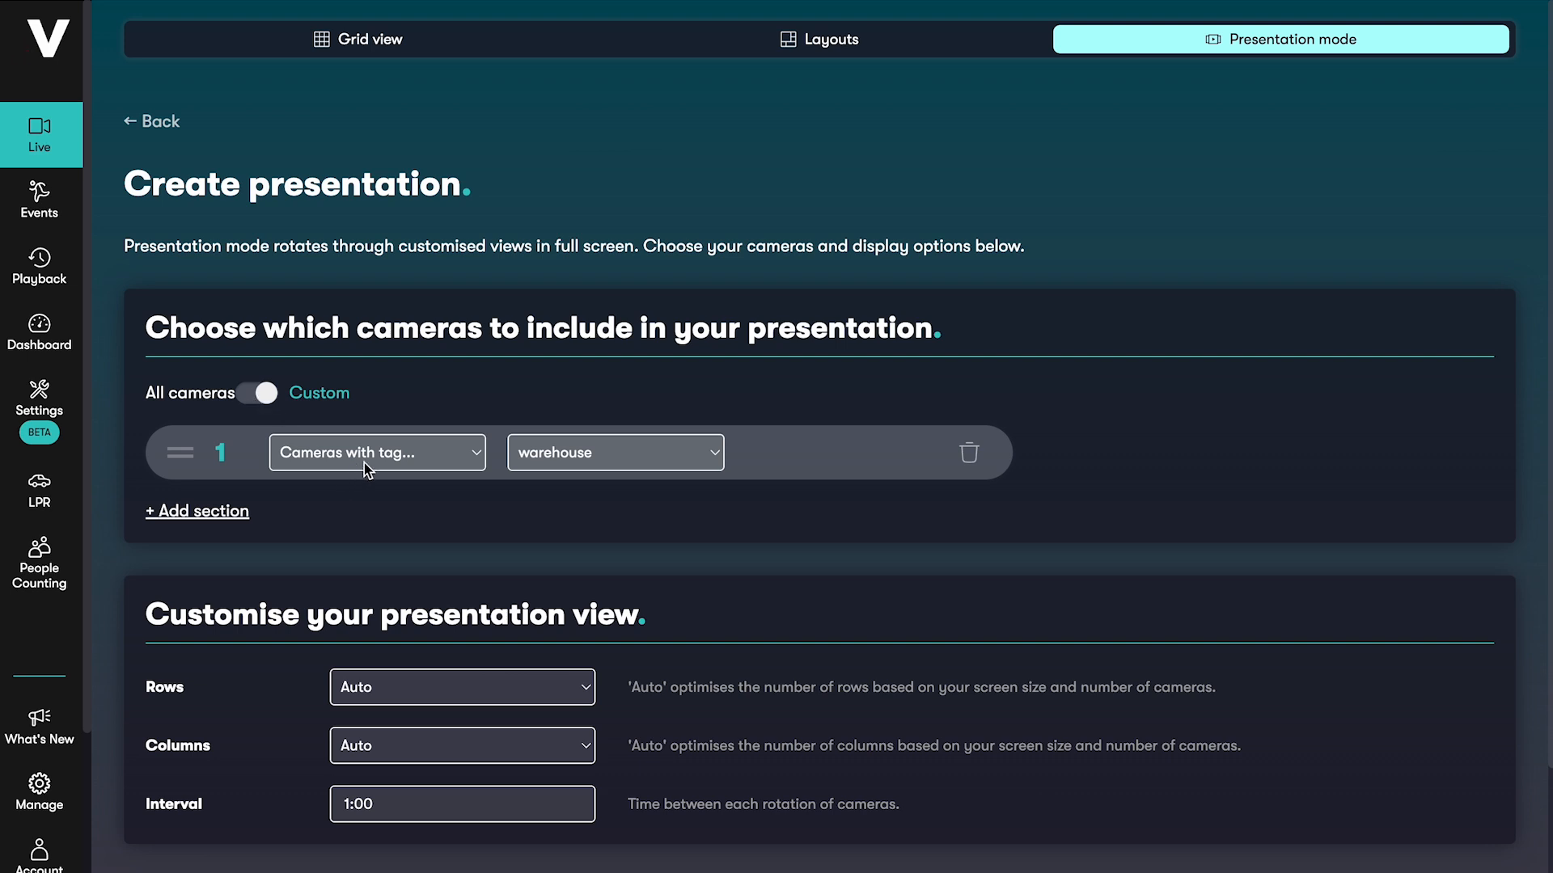
Add sections for the Demo layout and the Gas Station site, and adjust the rotation interval
click(195, 511)
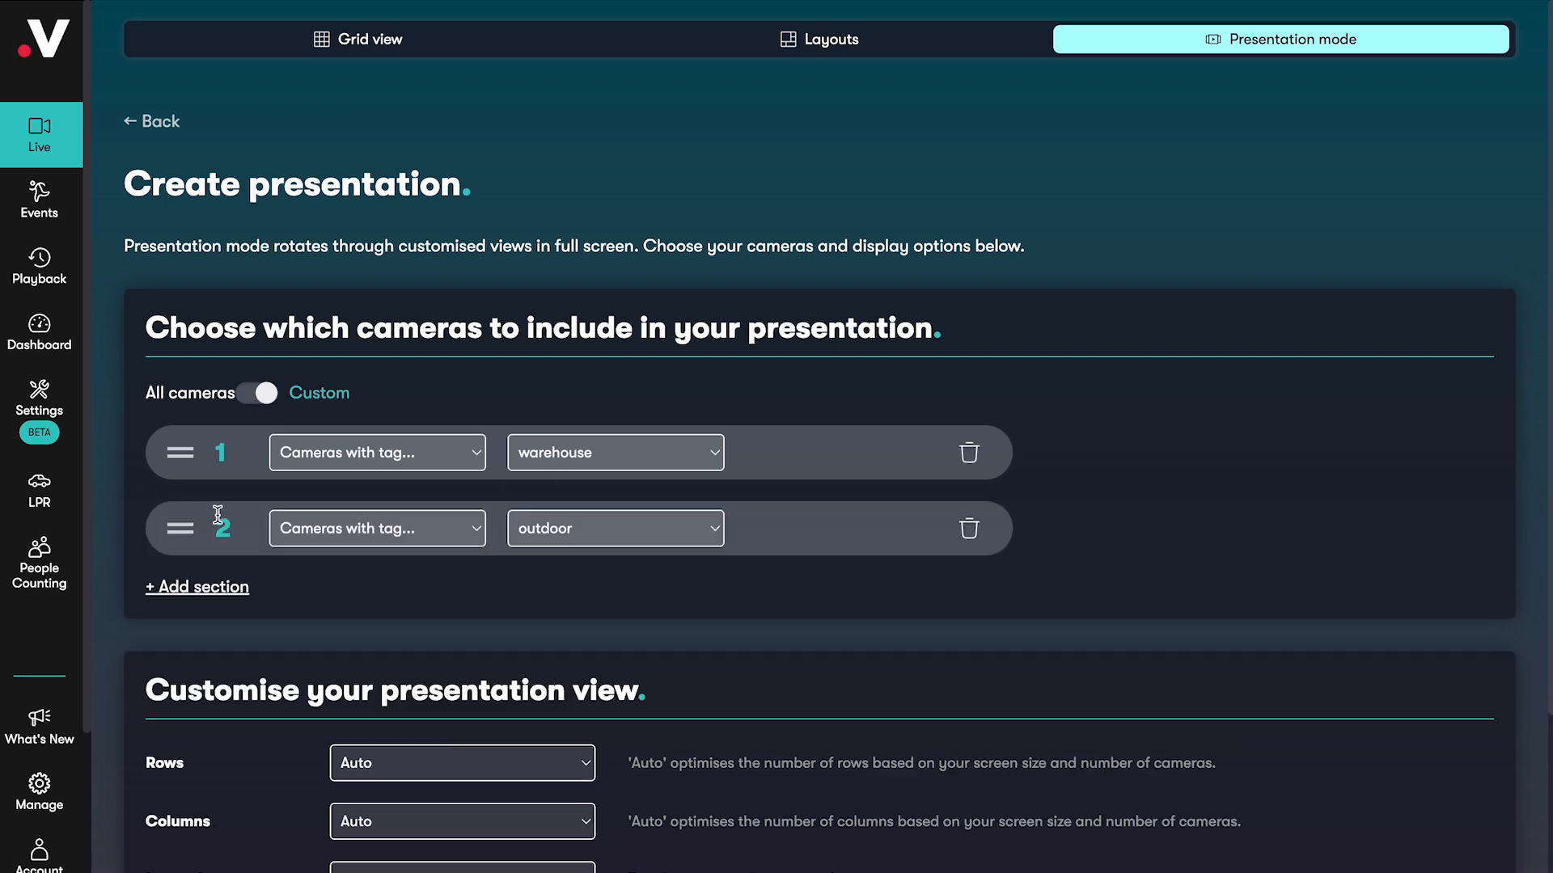
click(377, 527)
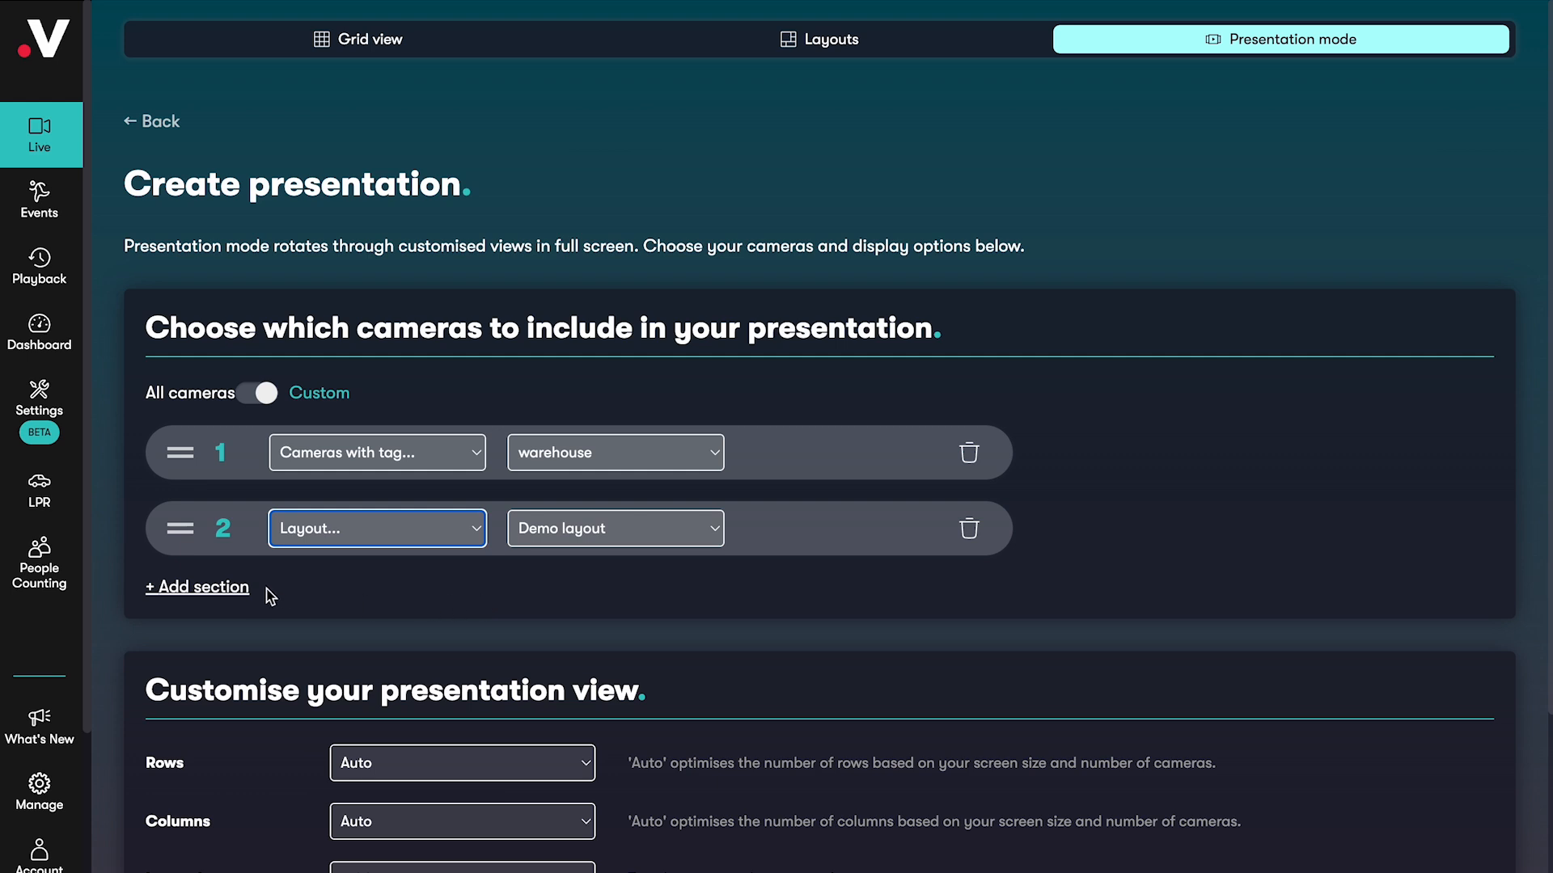
click(196, 585)
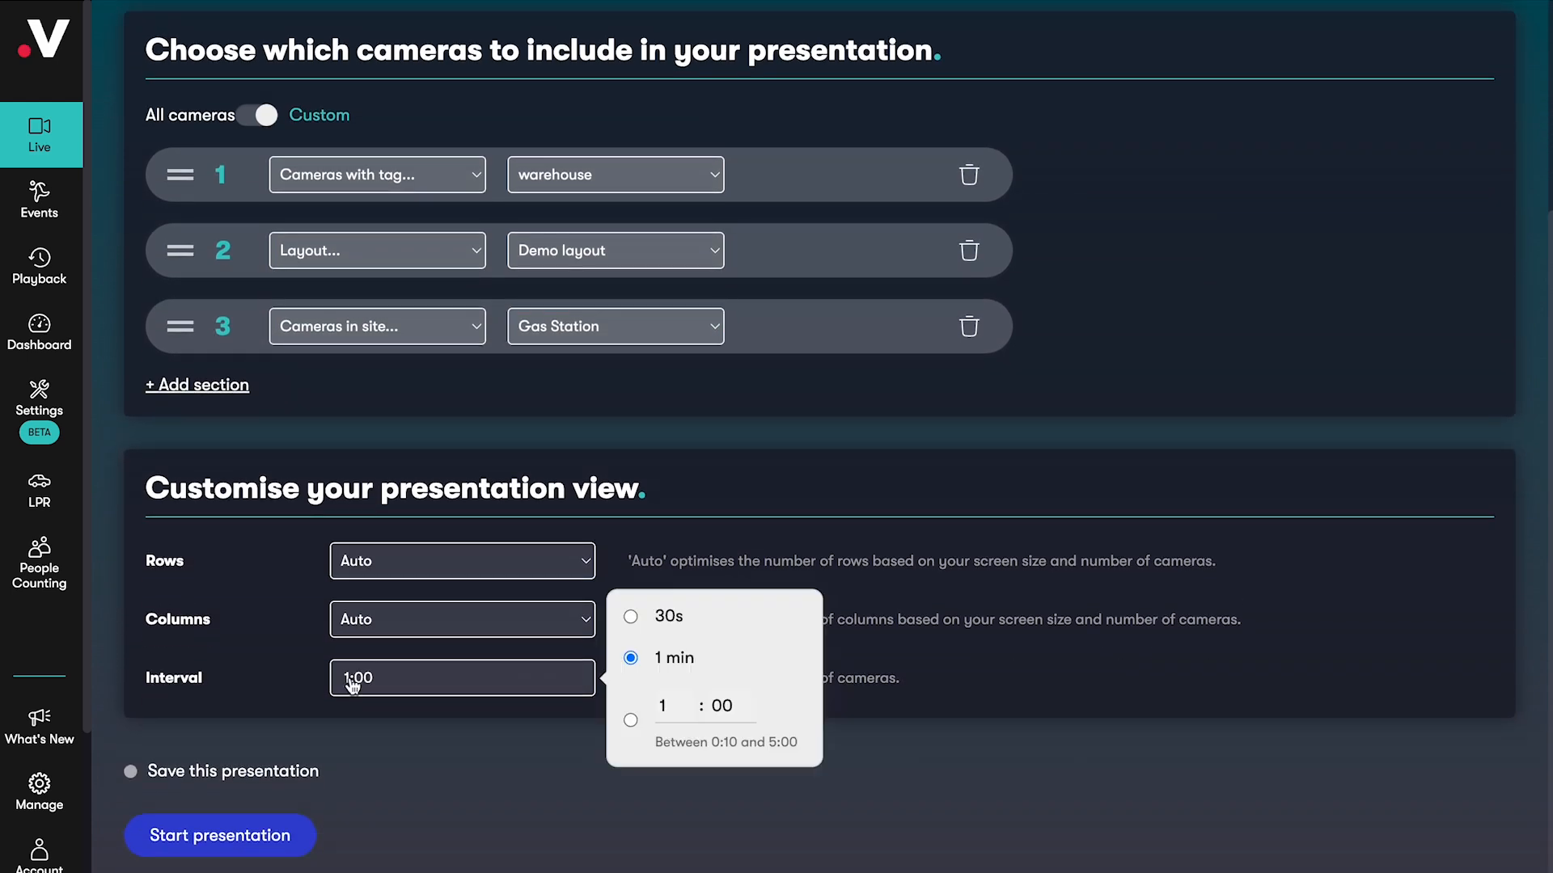
click(668, 616)
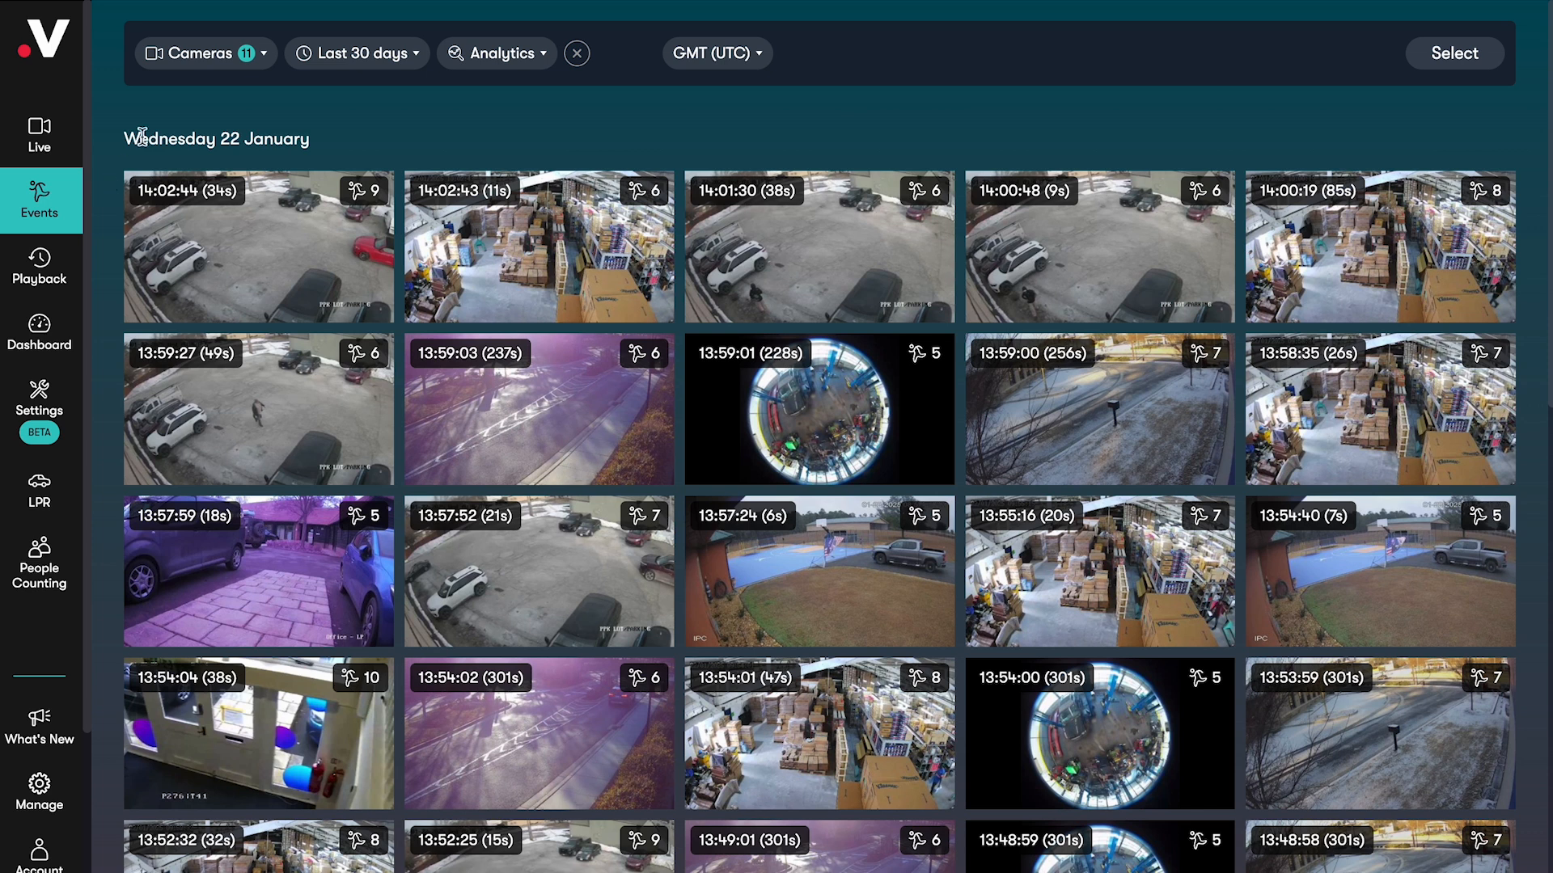
Review the Events feed's Last 30 days date range and analytics object-type filters
click(354, 52)
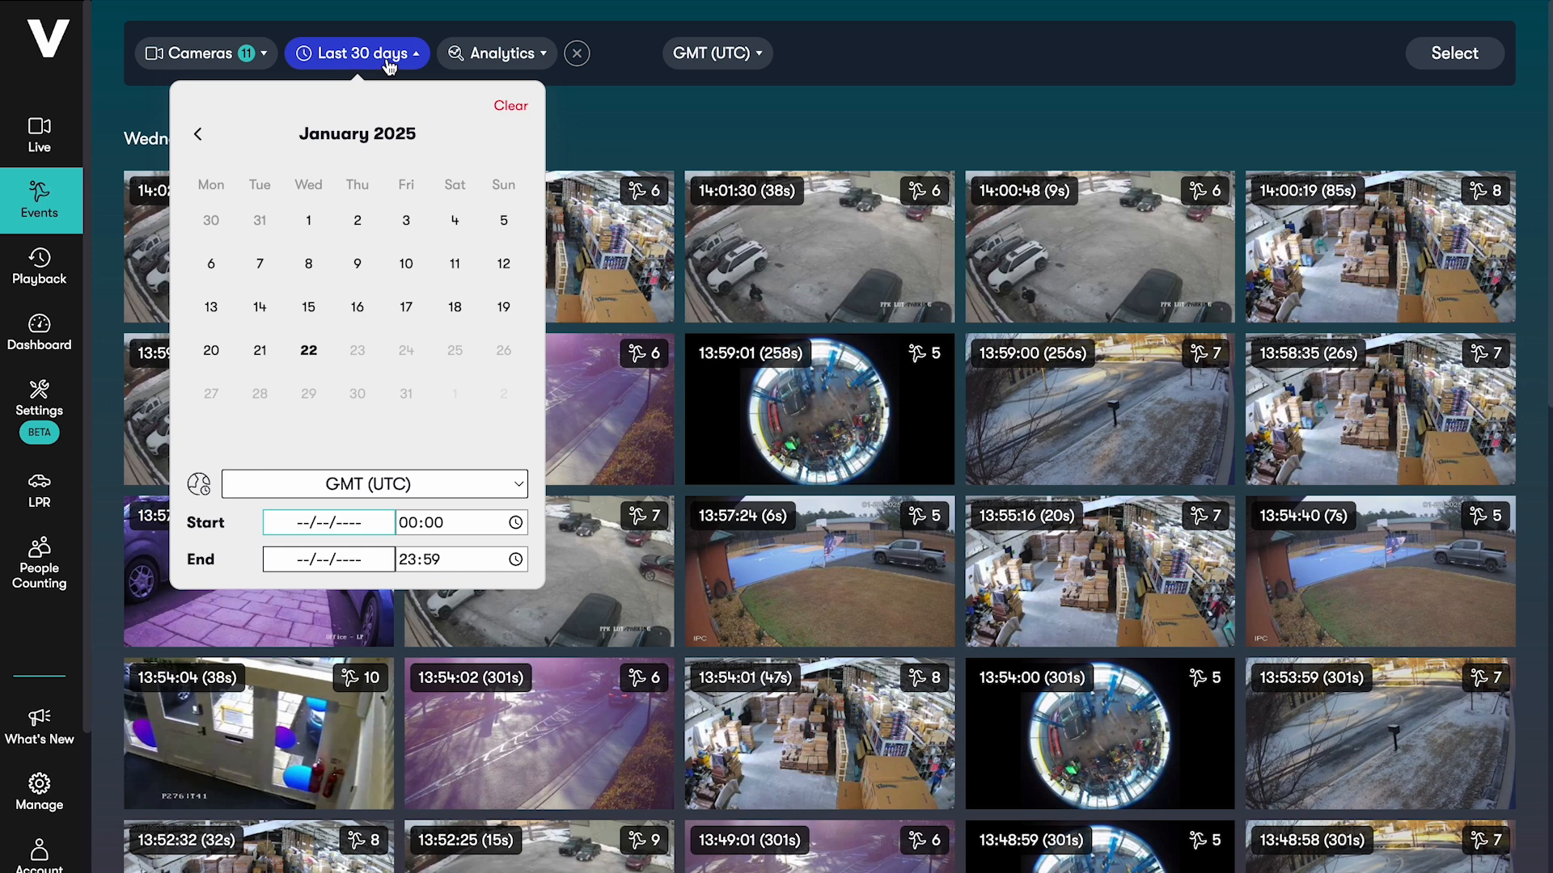
click(497, 52)
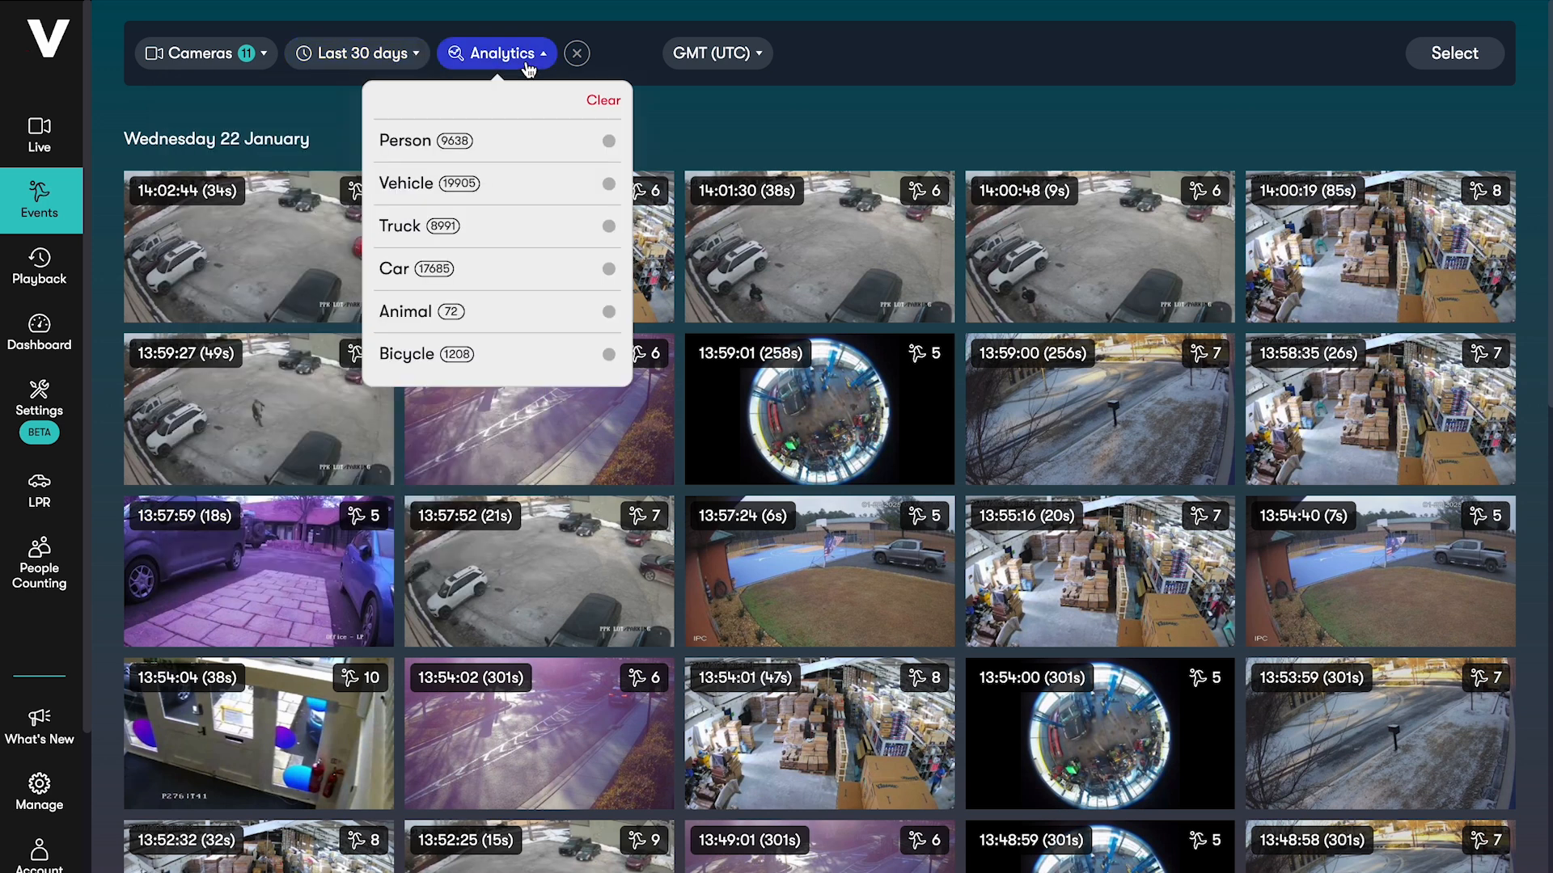
mouse_move(652, 150)
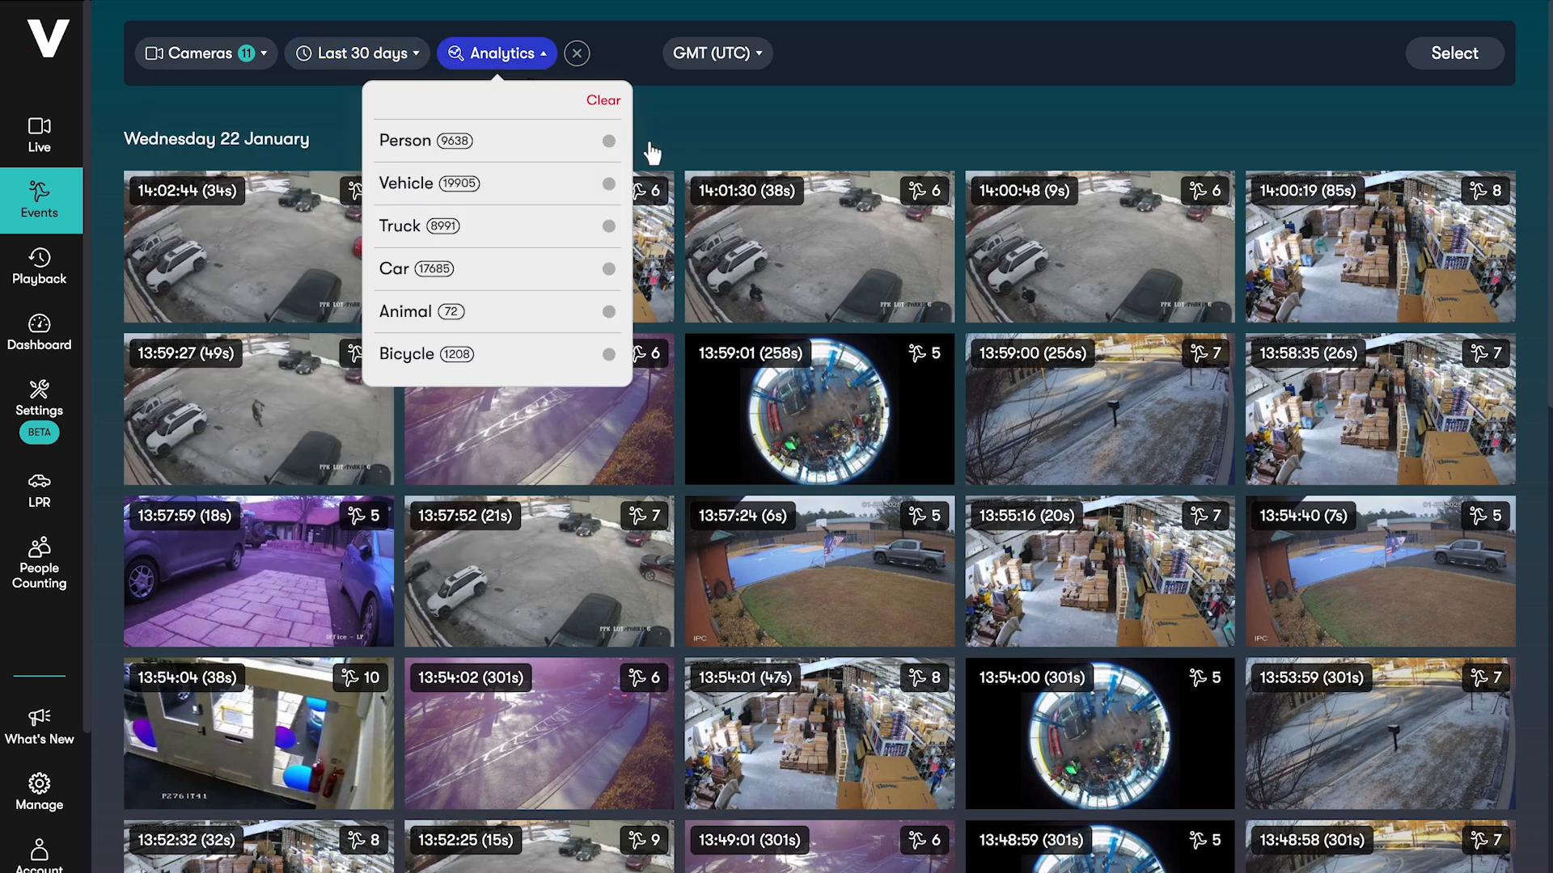
click(257, 246)
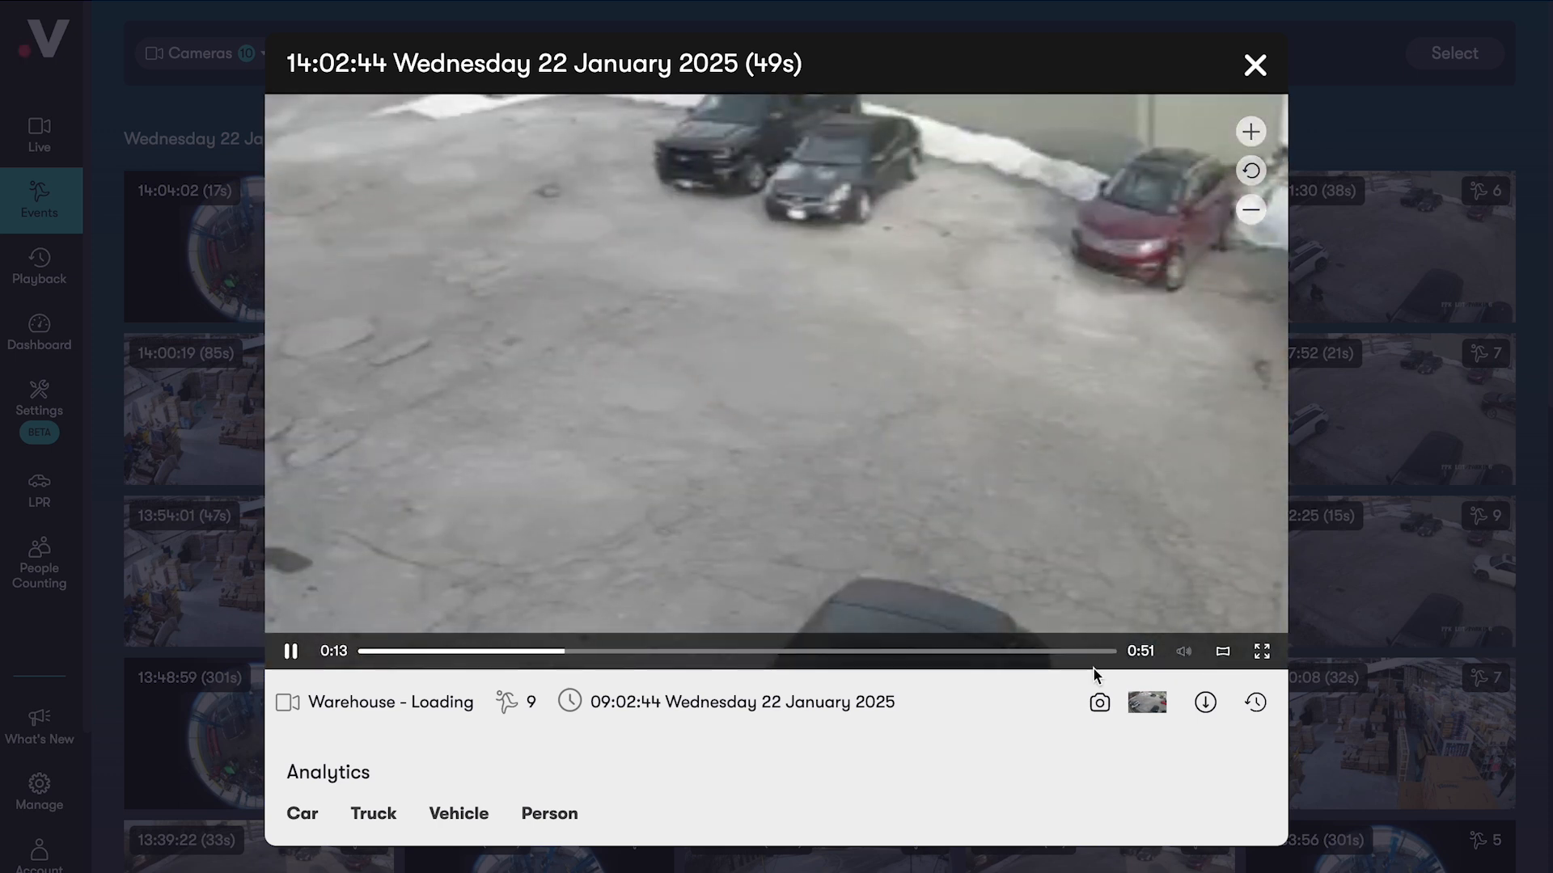
Download the event's footage and view the moment across multiple warehouse cameras
click(1205, 704)
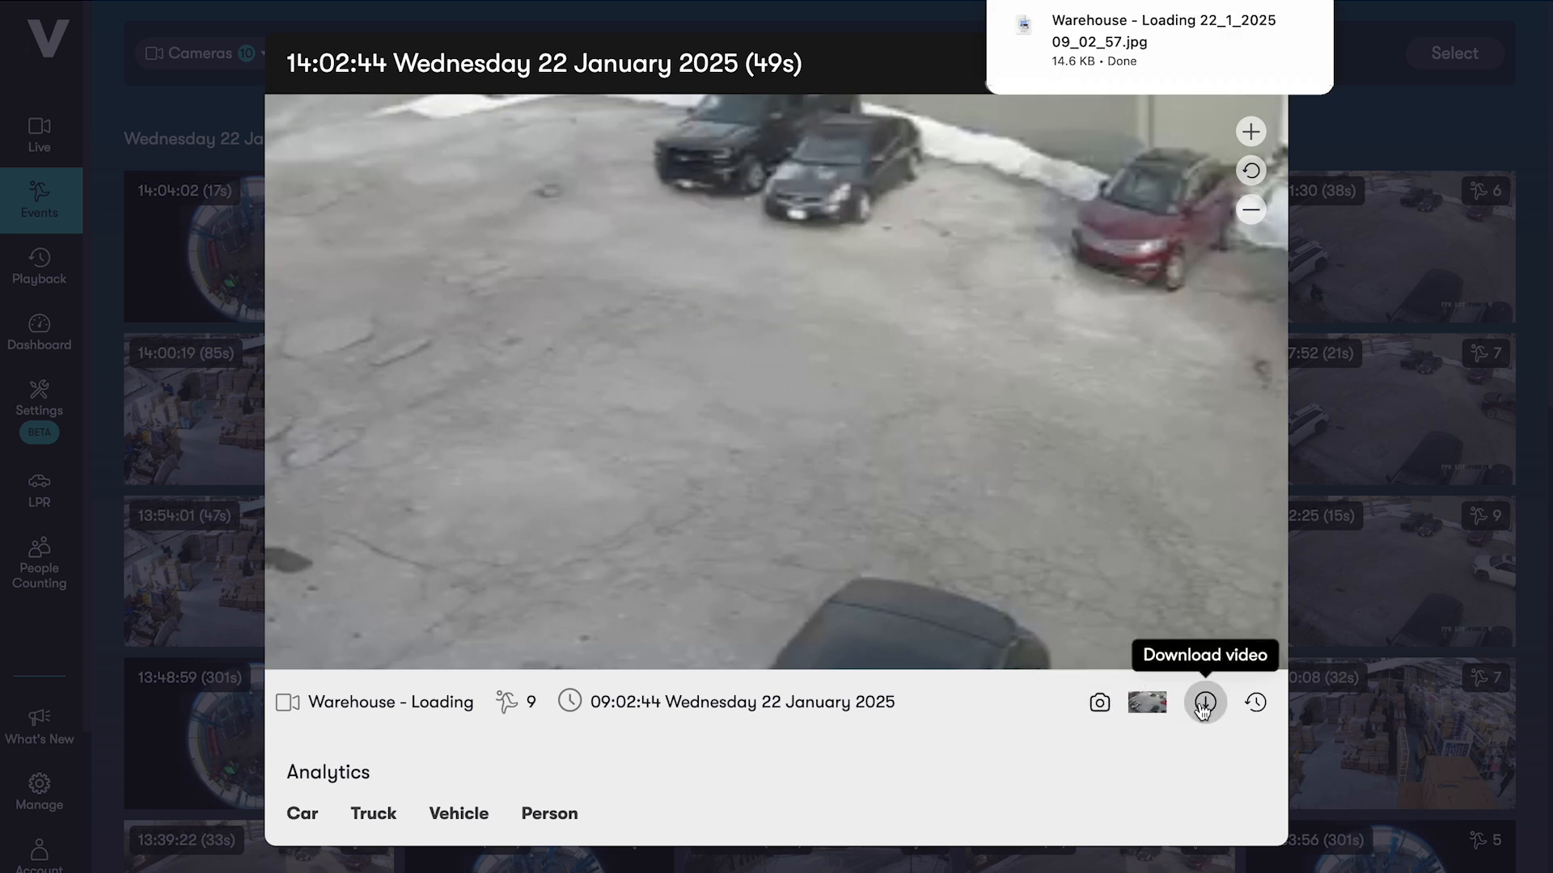
mouse_move(1255, 704)
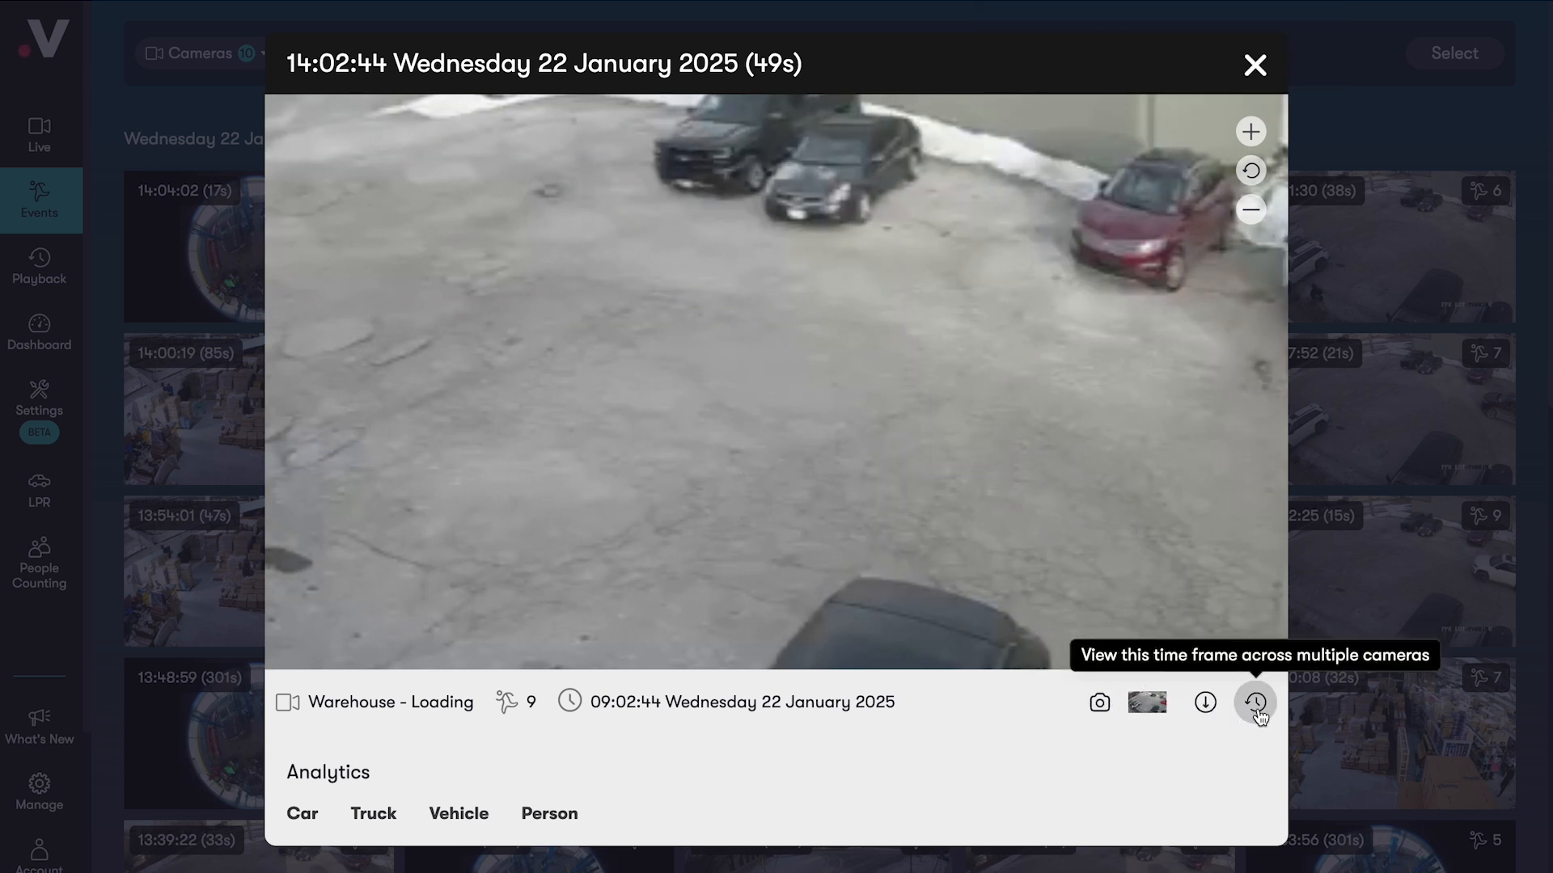
click(1255, 703)
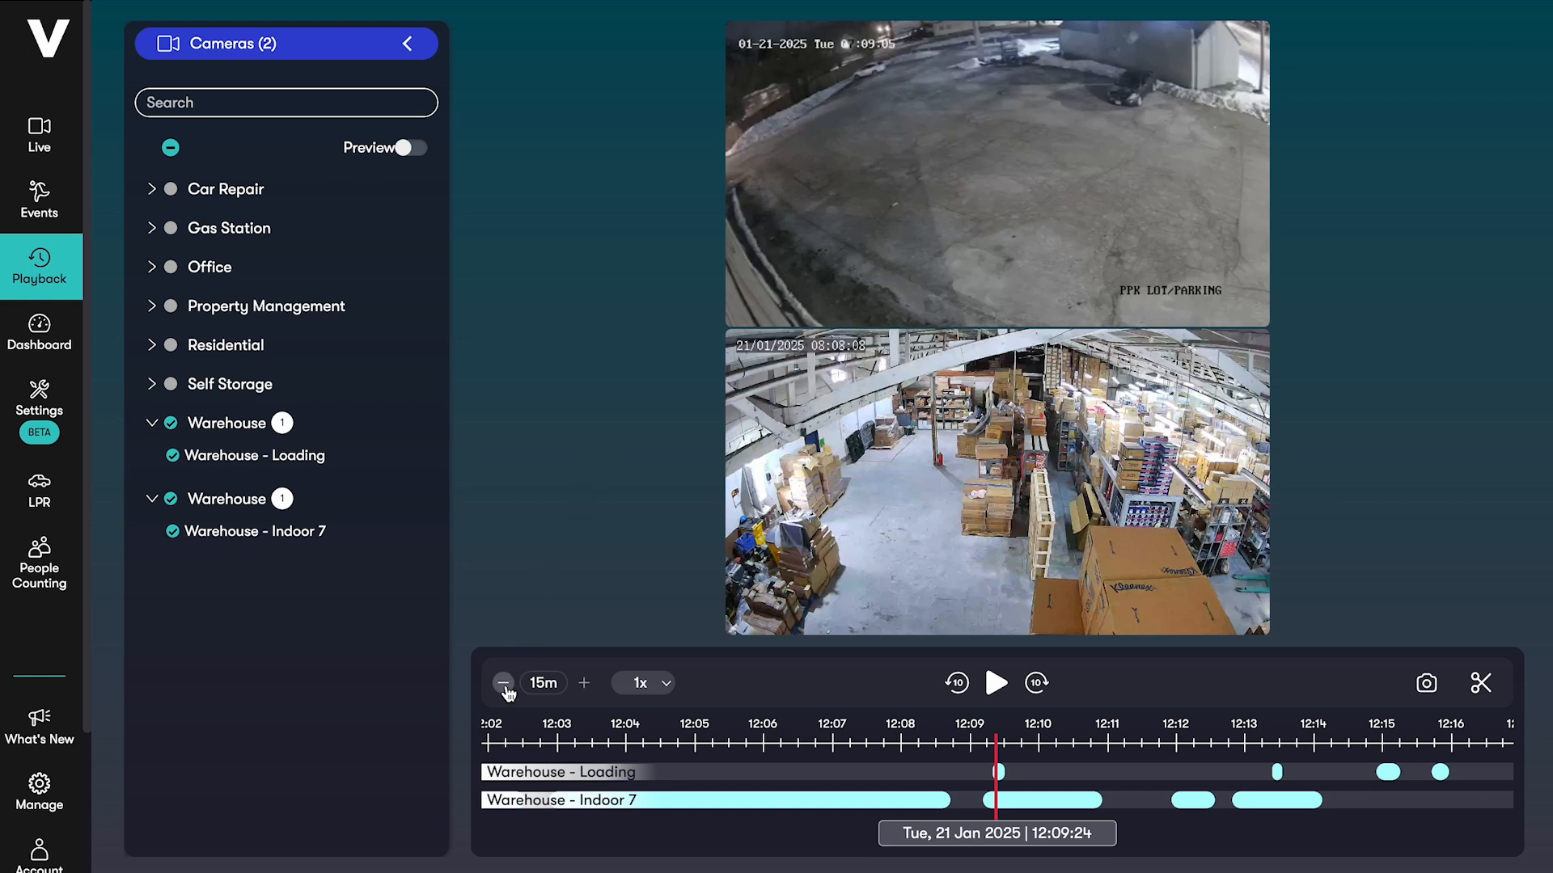
Keep playback at 1x speed and mark a clip from 12:08:19 to 12:09:44
click(642, 682)
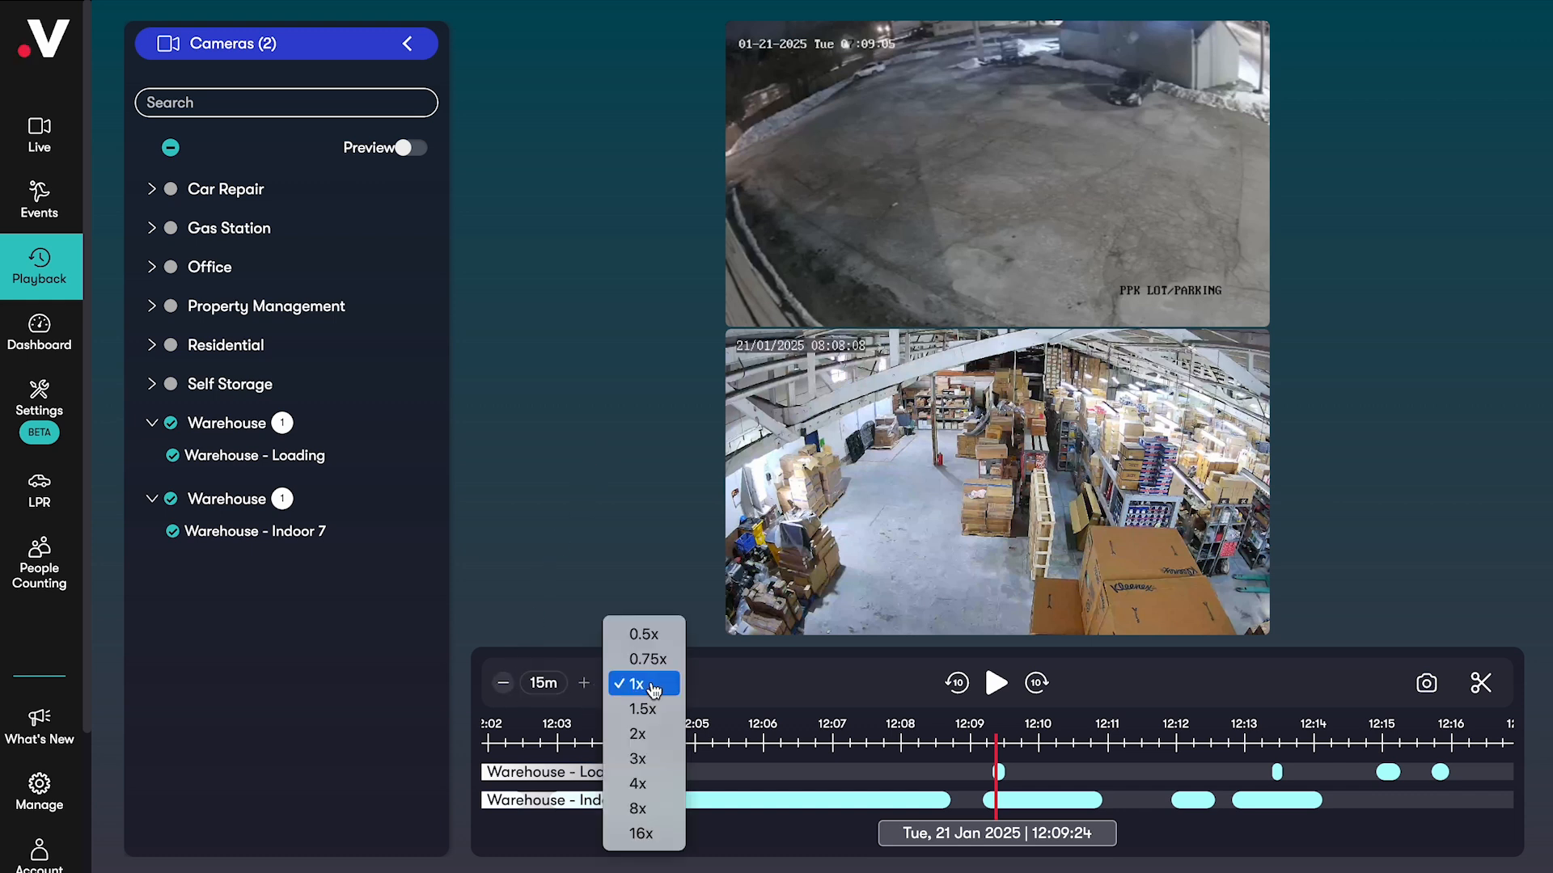
click(632, 682)
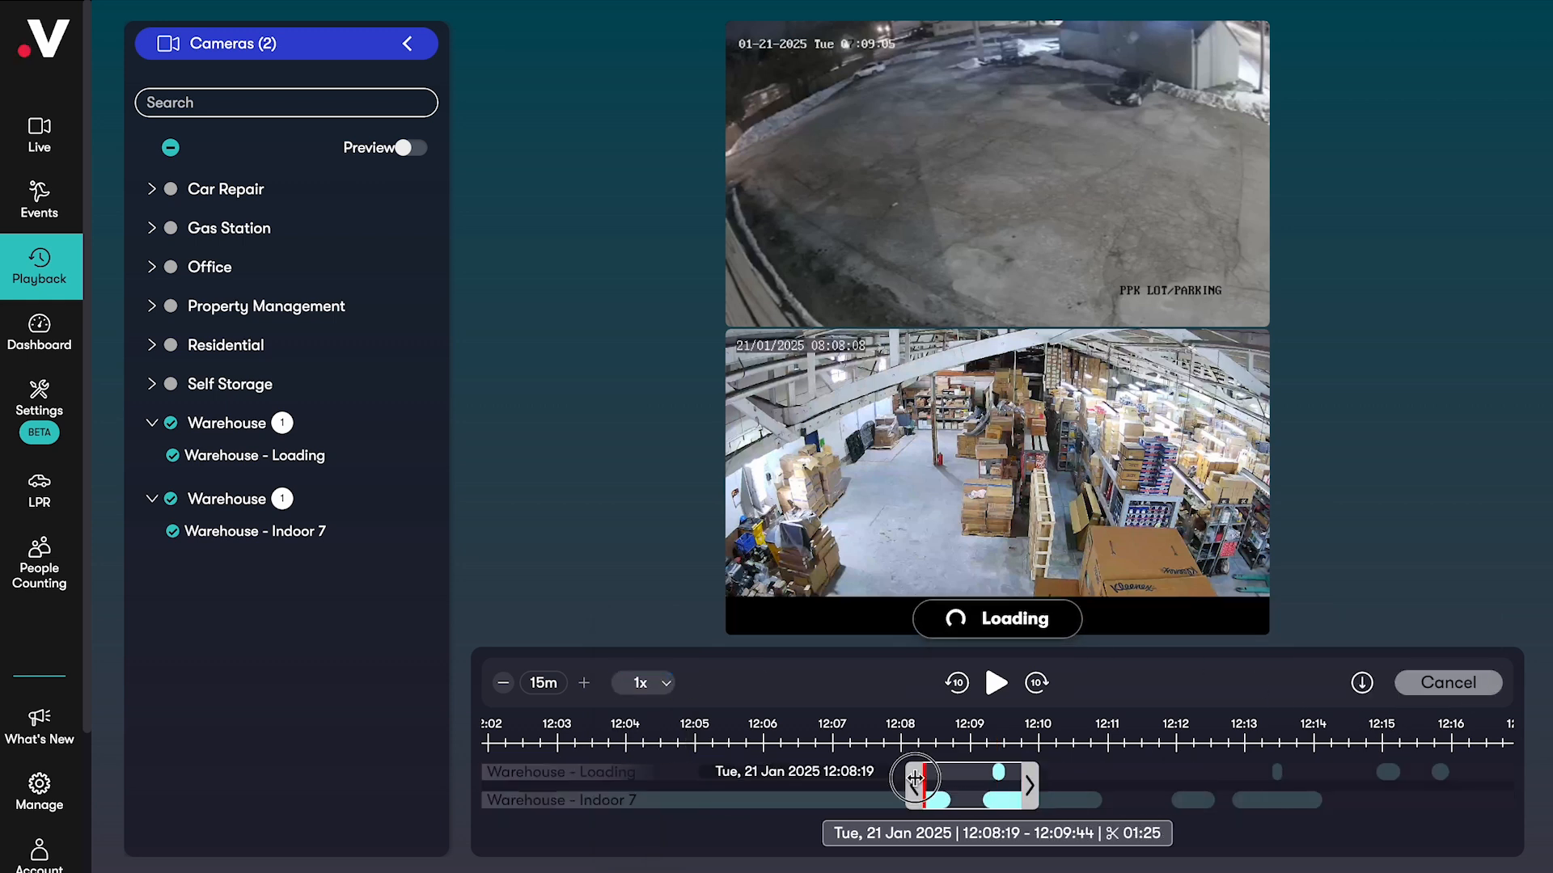
click(39, 331)
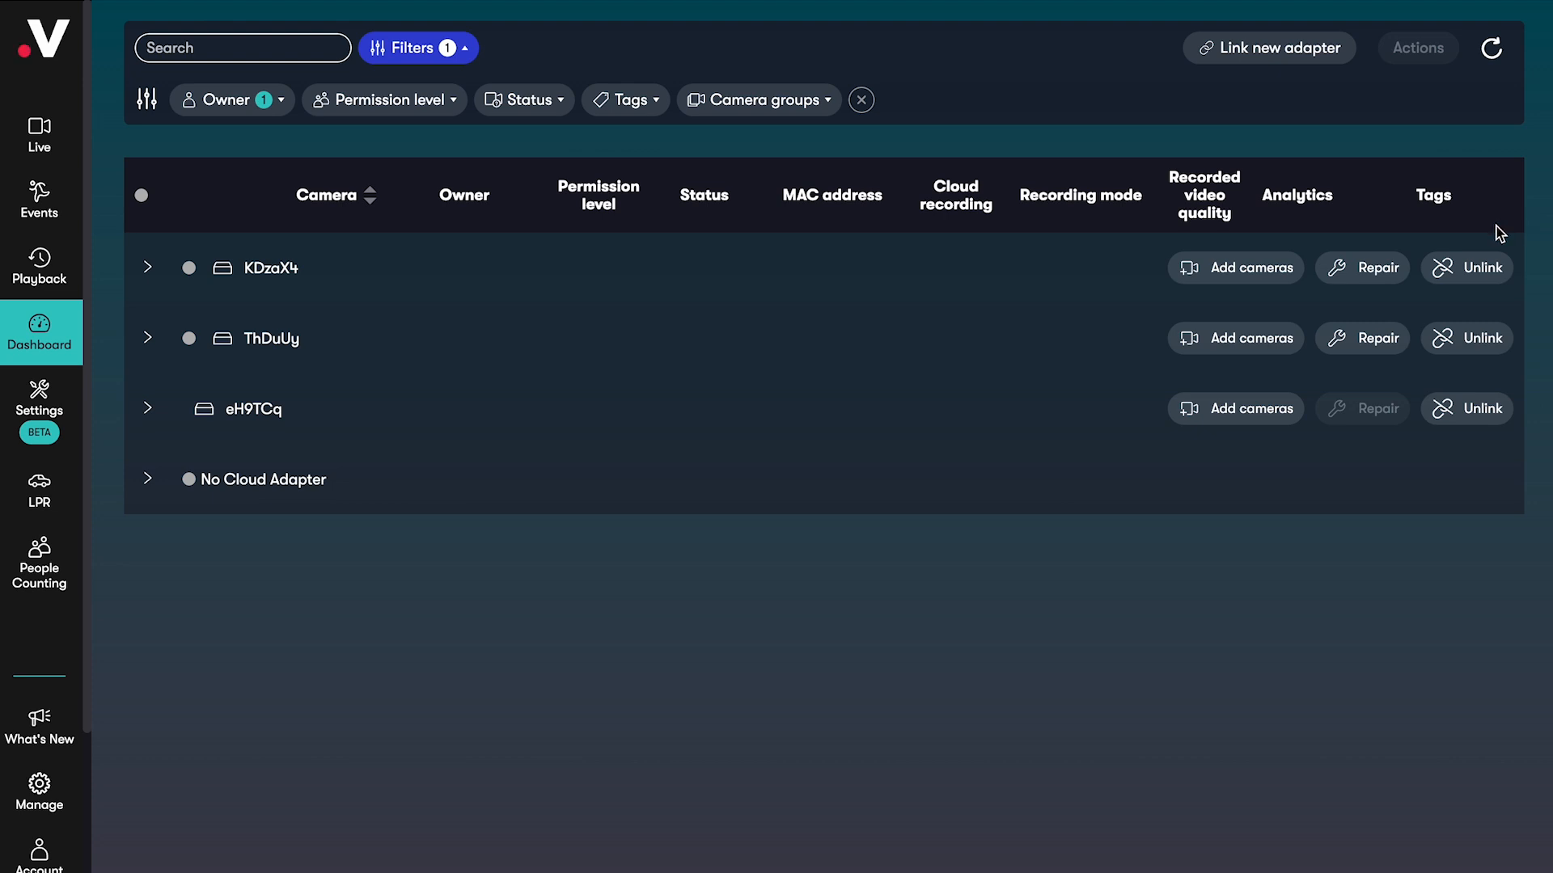
mouse_move(1250, 267)
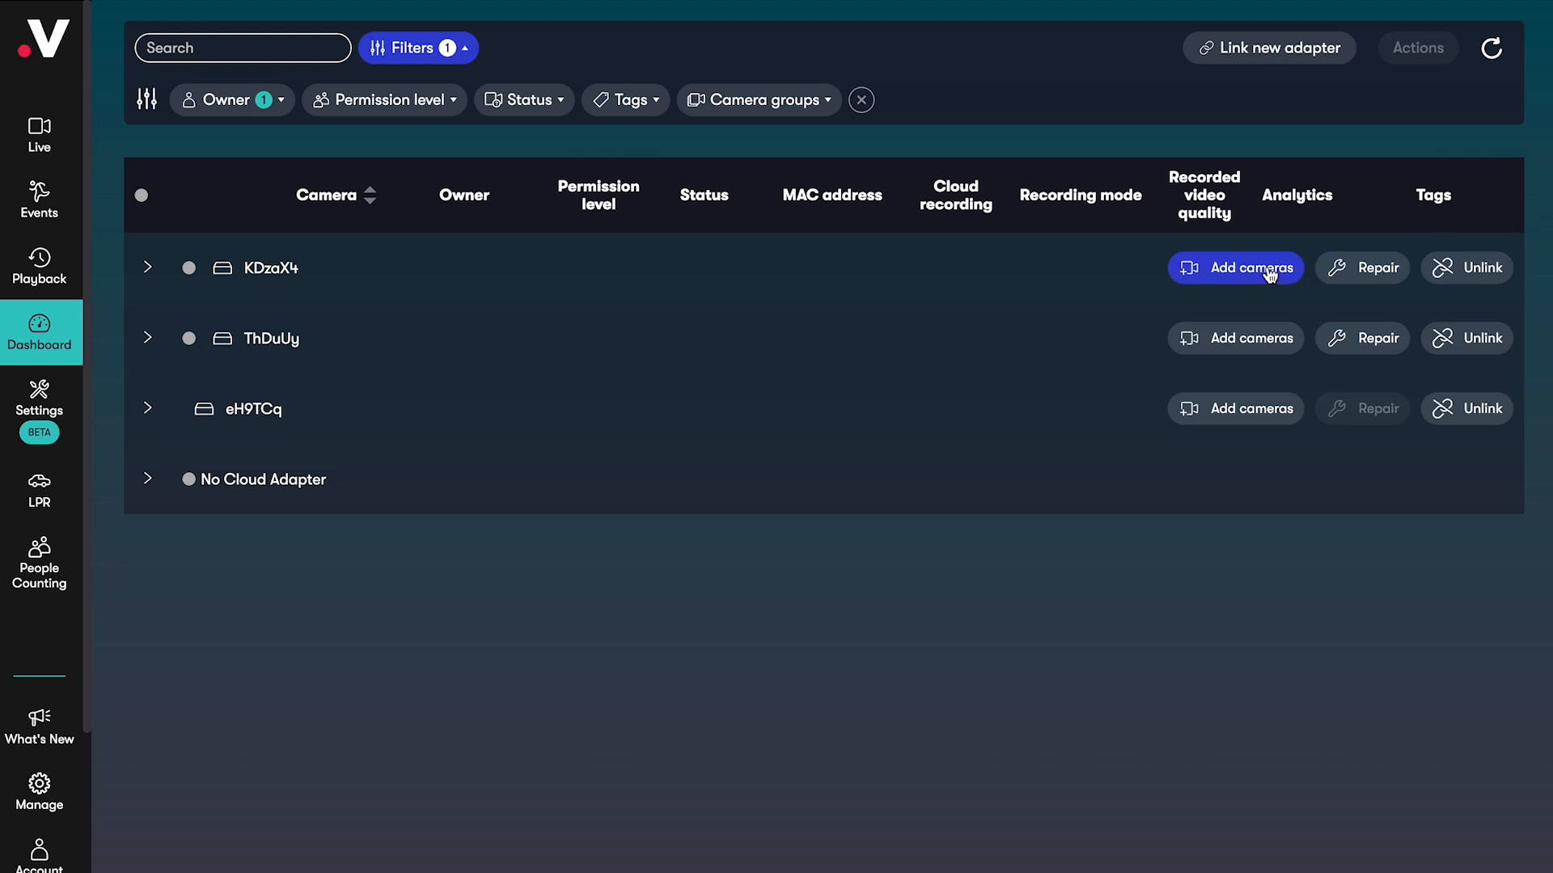
mouse_move(1271, 47)
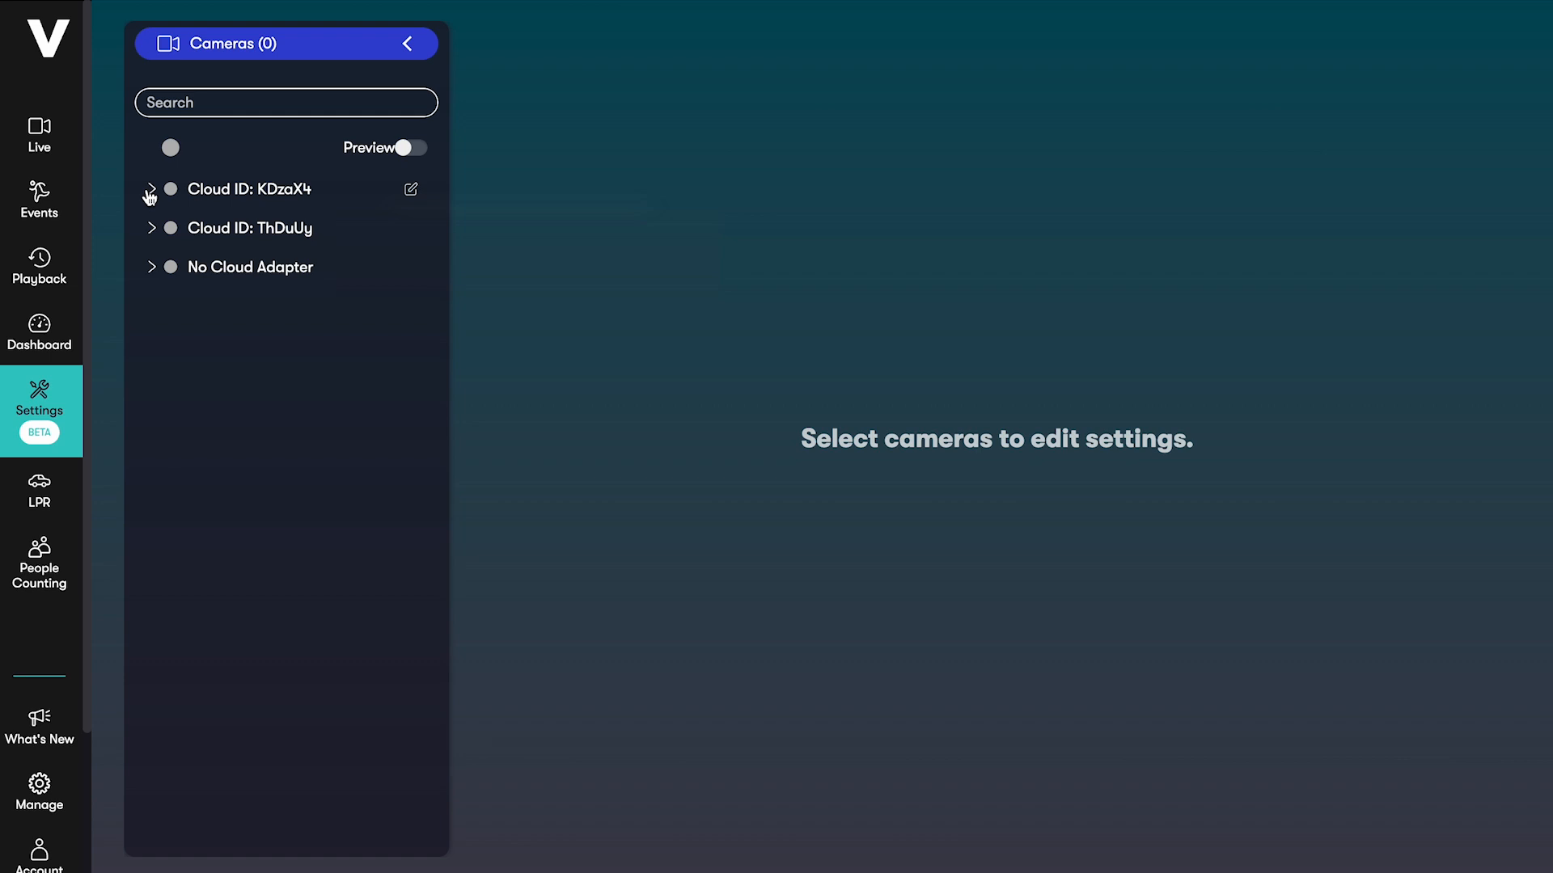
Select the Corridor (4MP) camera under the first cloud adapter
click(151, 190)
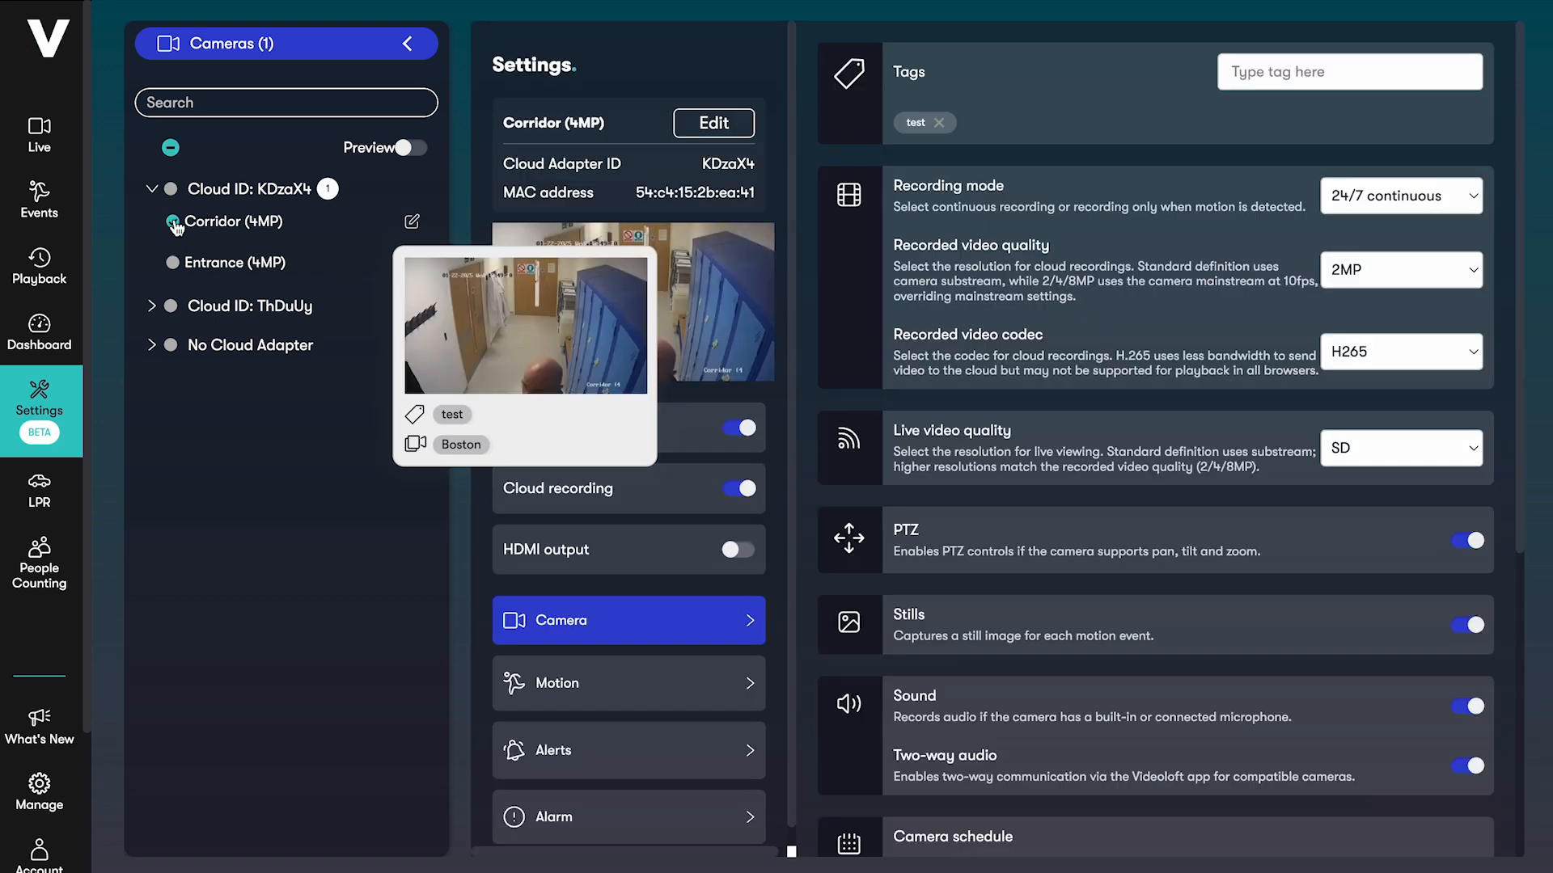
click(152, 189)
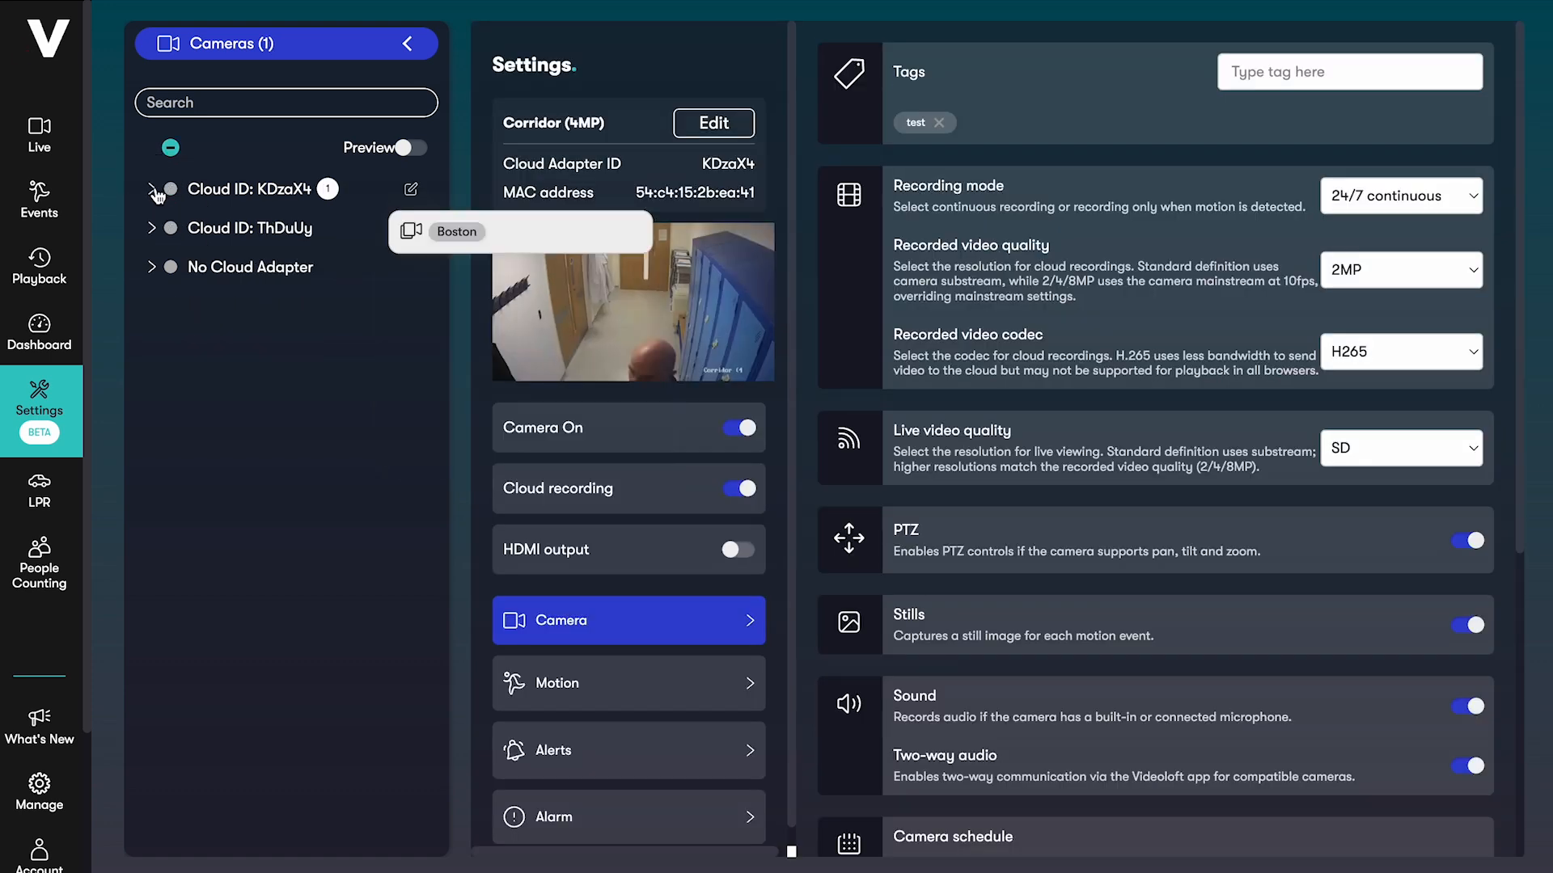
mouse_move(451, 241)
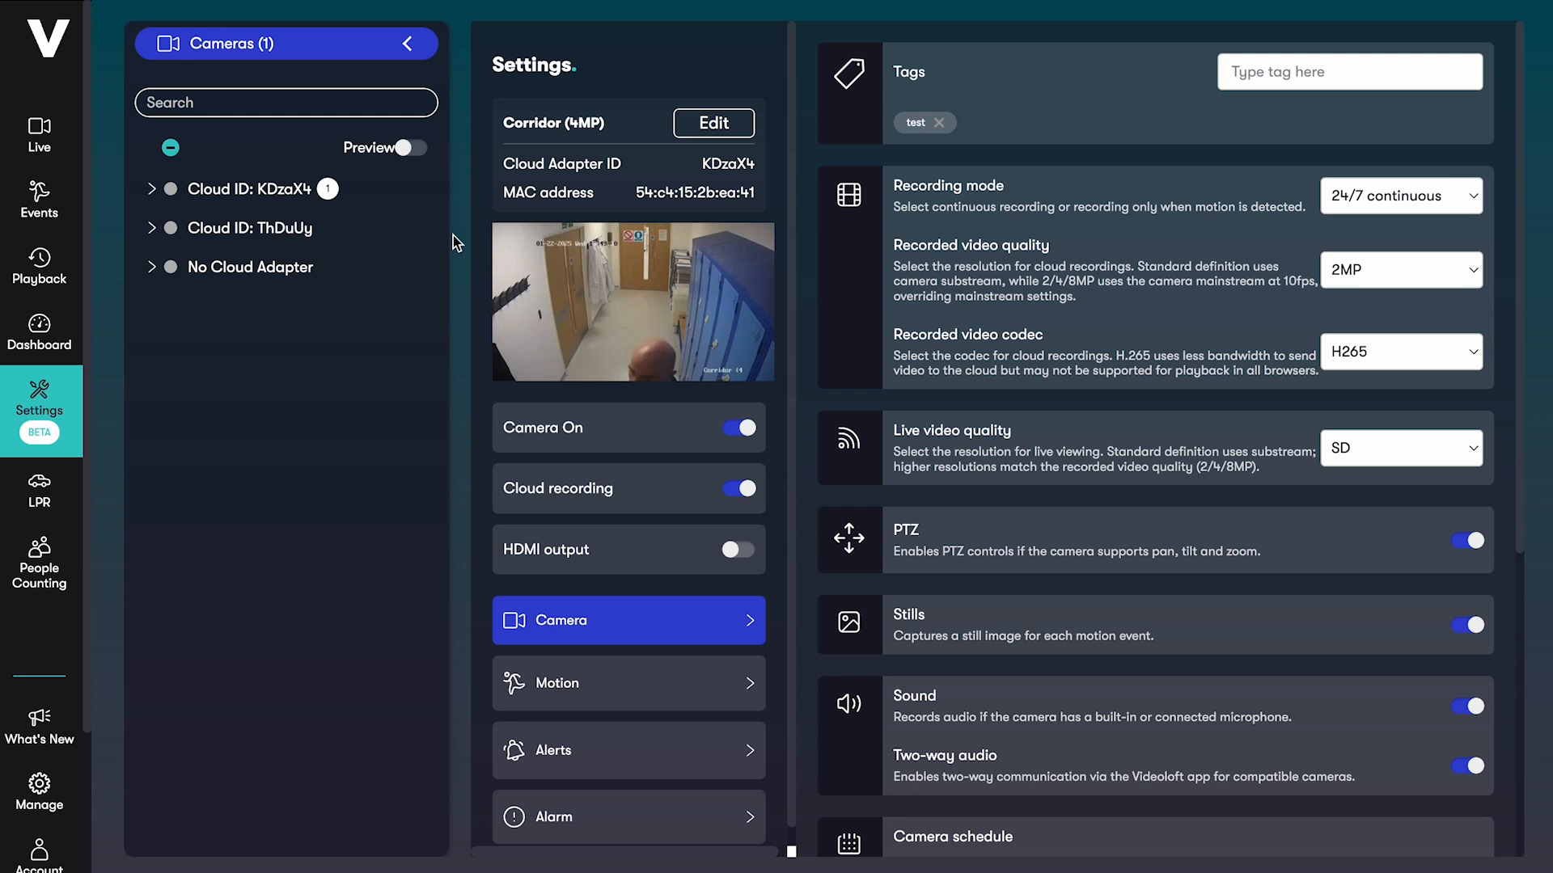
Add the tag test2 to Corridor (4MP) and bring up its motion detection settings
text(te)
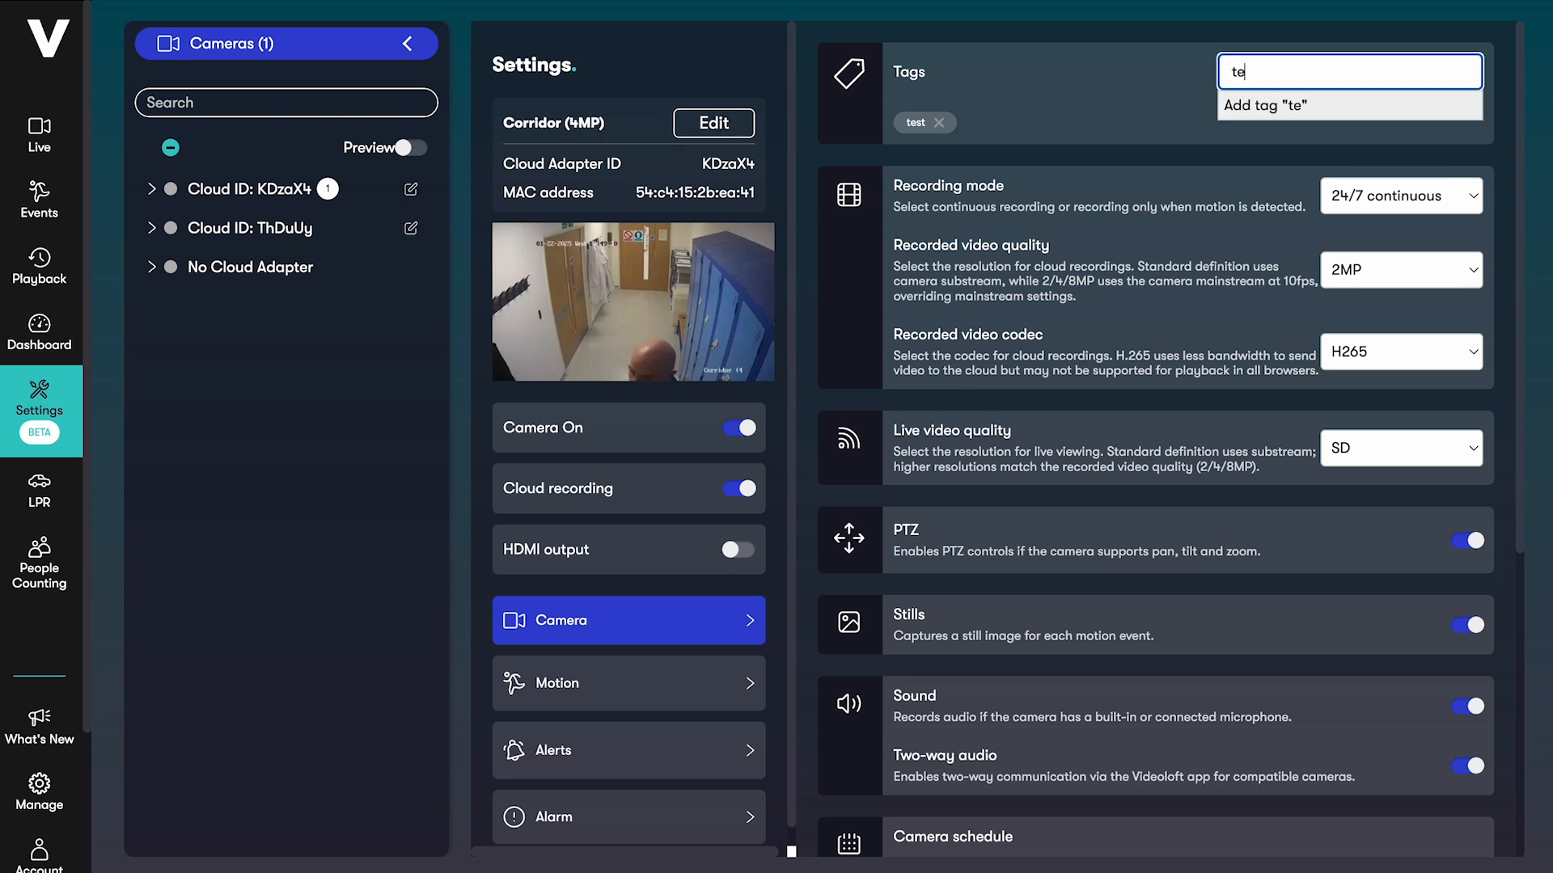
key(Enter)
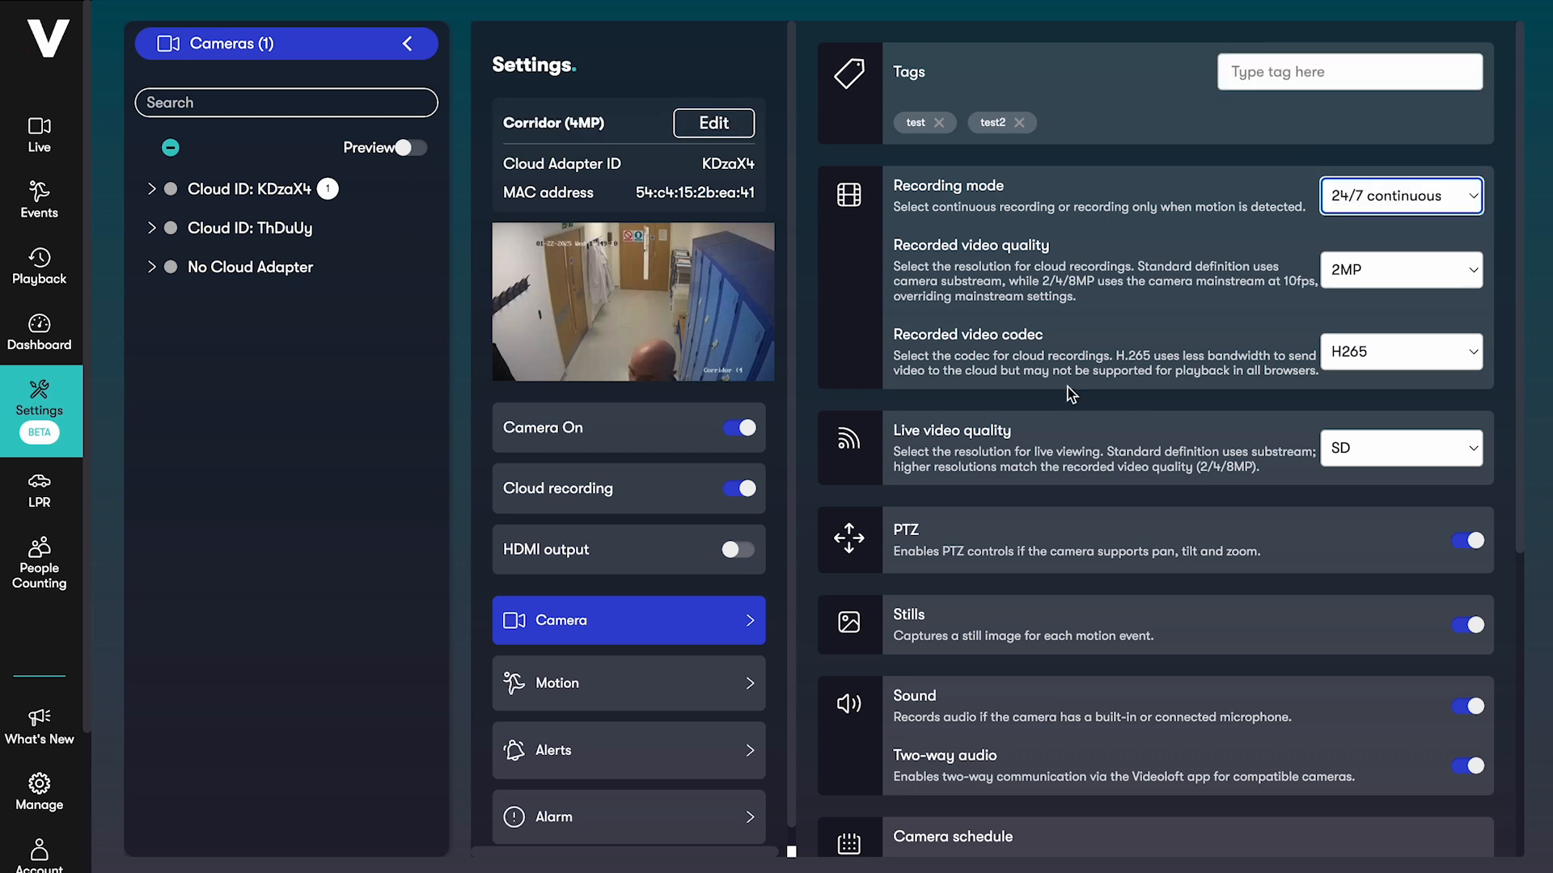
click(627, 683)
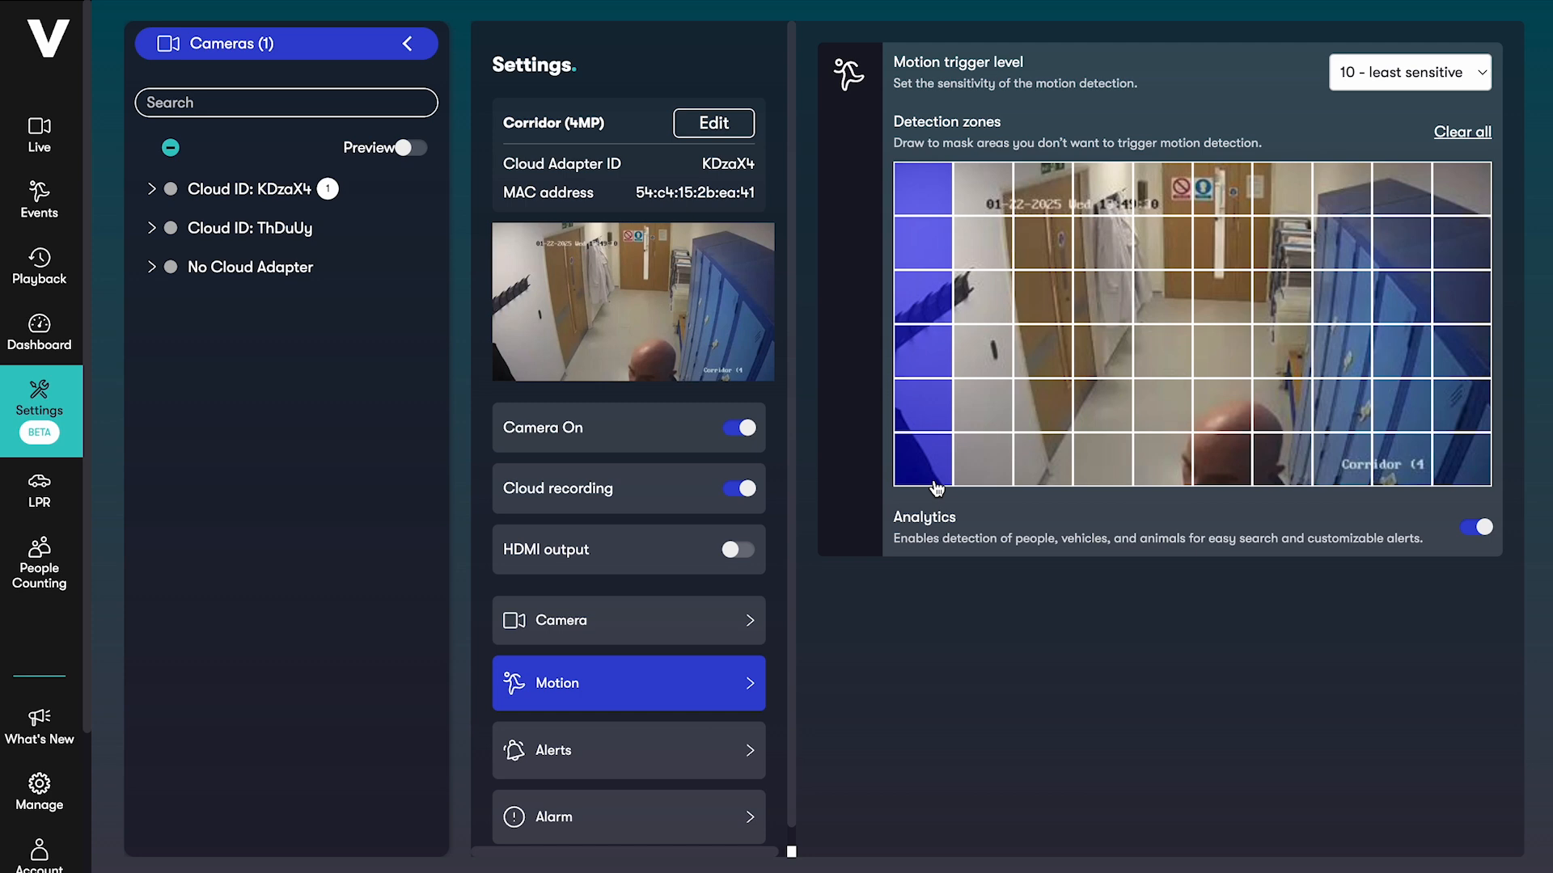
Mask a detection zone from motion, then return to the live grid of all cameras
click(628, 750)
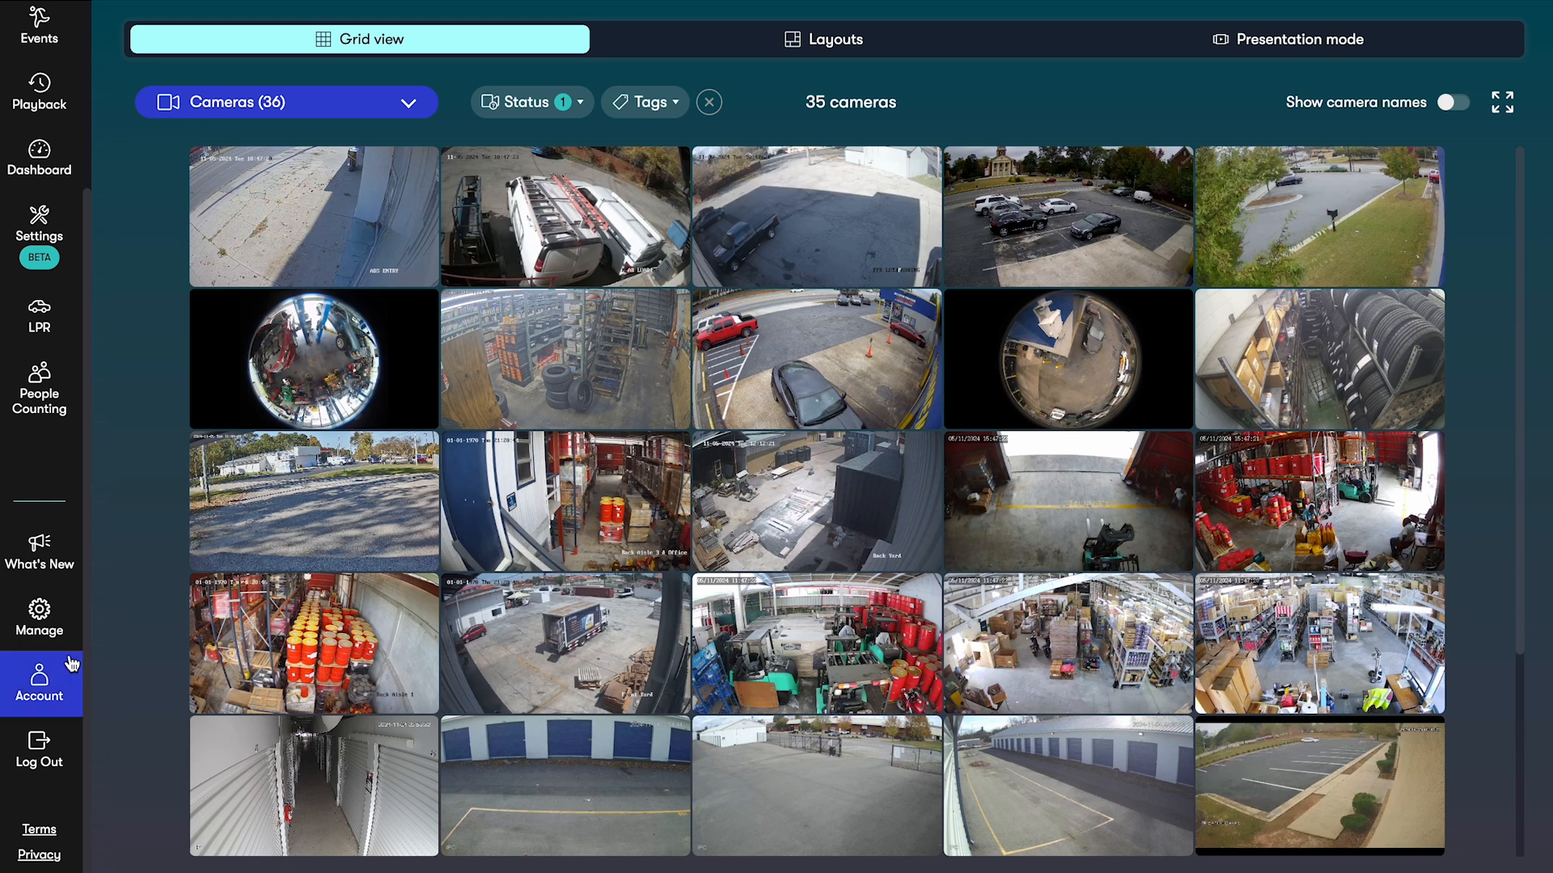
View the Additional Users granted access under cloud plan management
click(39, 615)
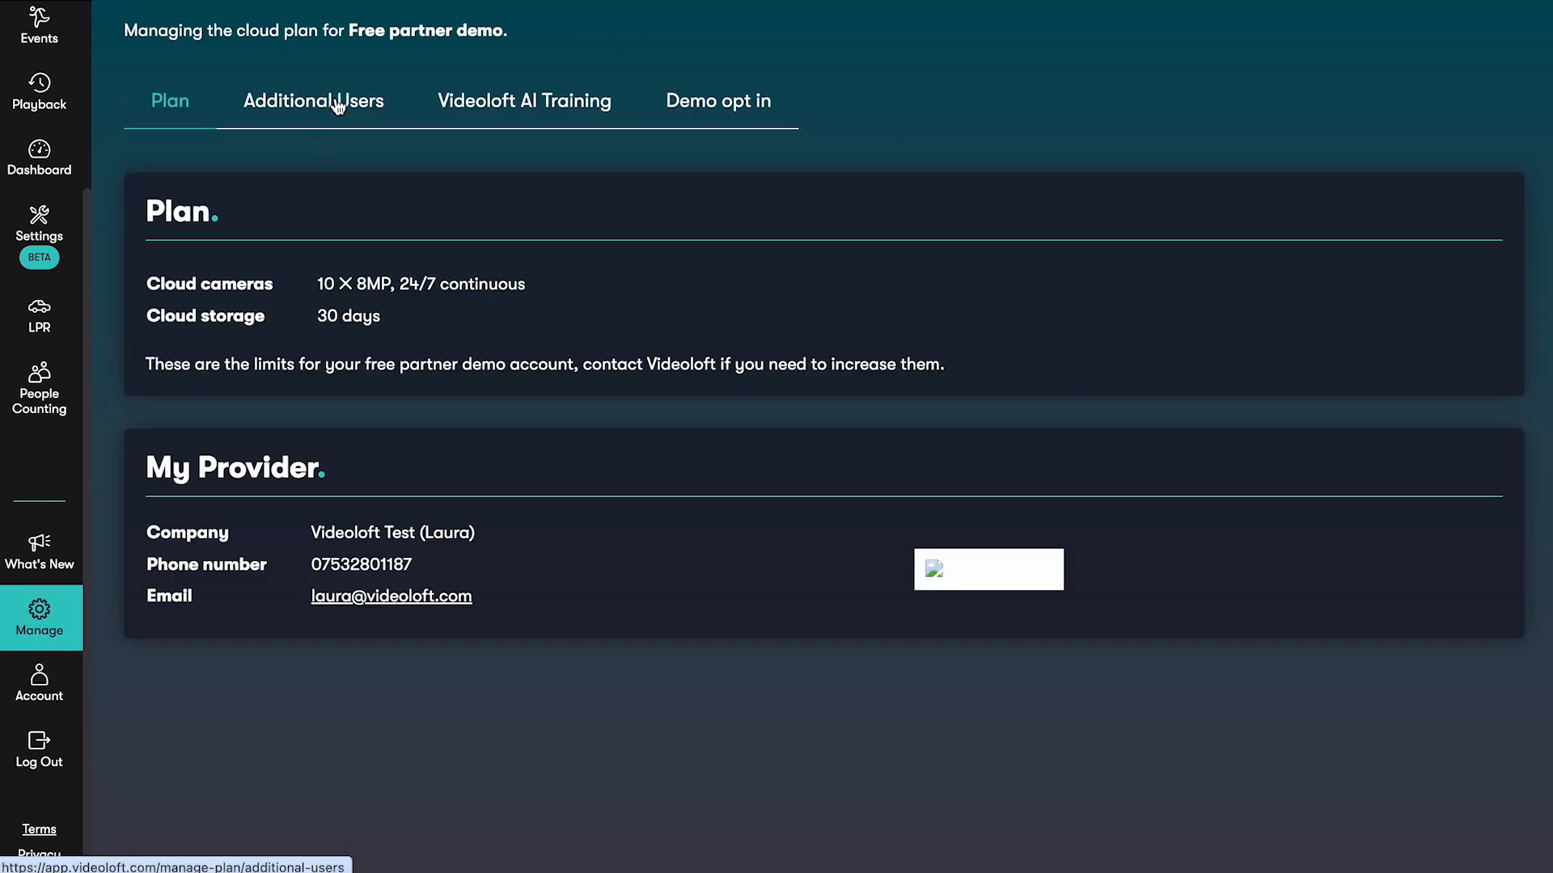
click(313, 101)
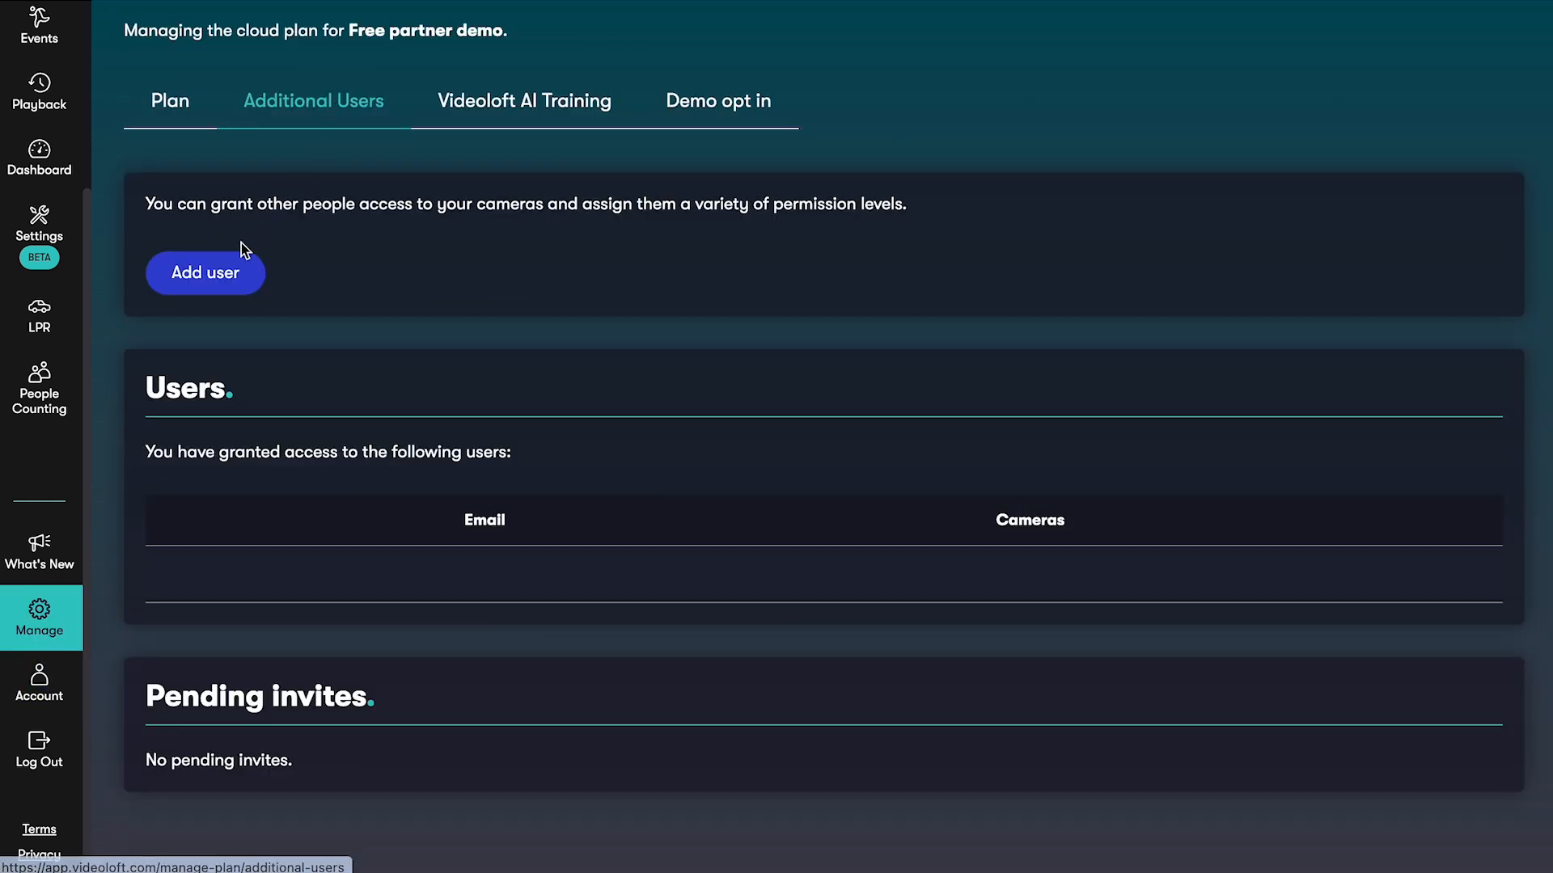
Start adding a new user with an email and camera permission level
click(205, 271)
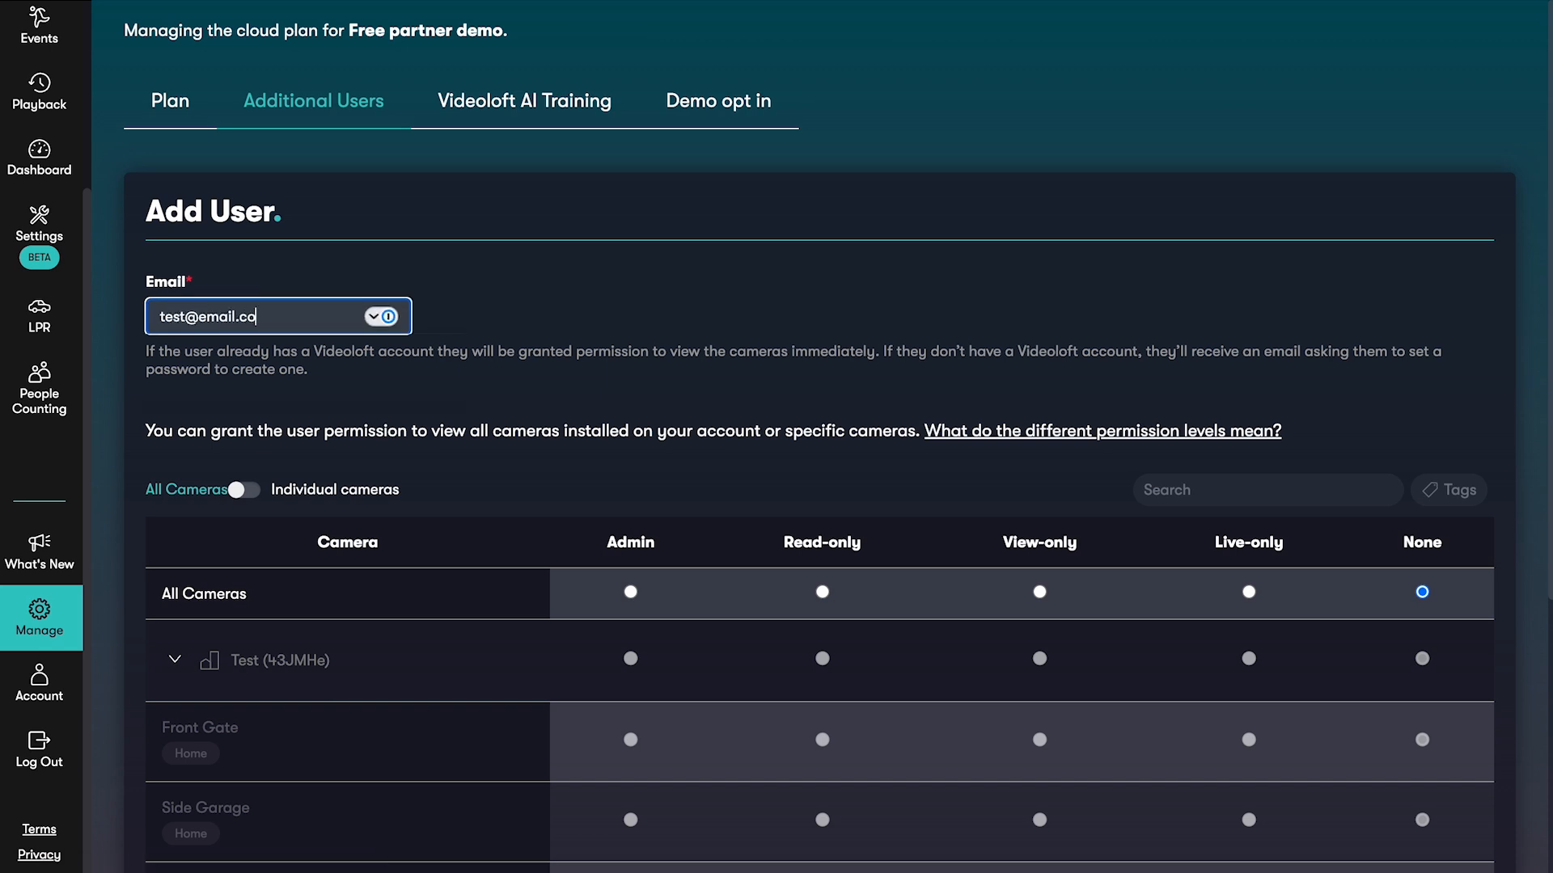
click(822, 592)
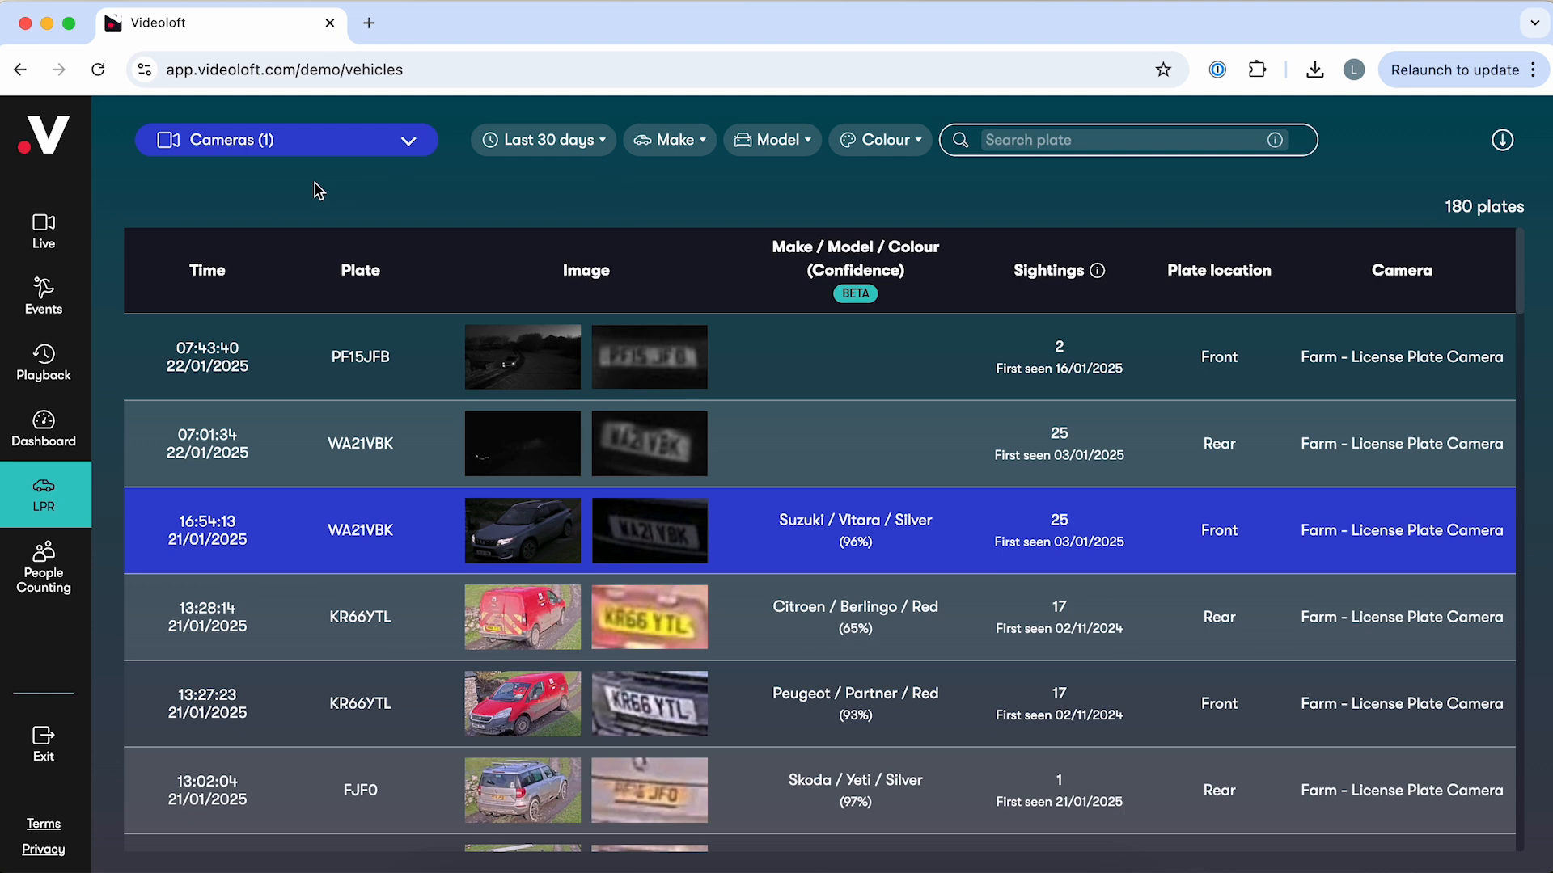
Review the licence plate list's Last 30 days, Make and Colour filter choices
click(543, 139)
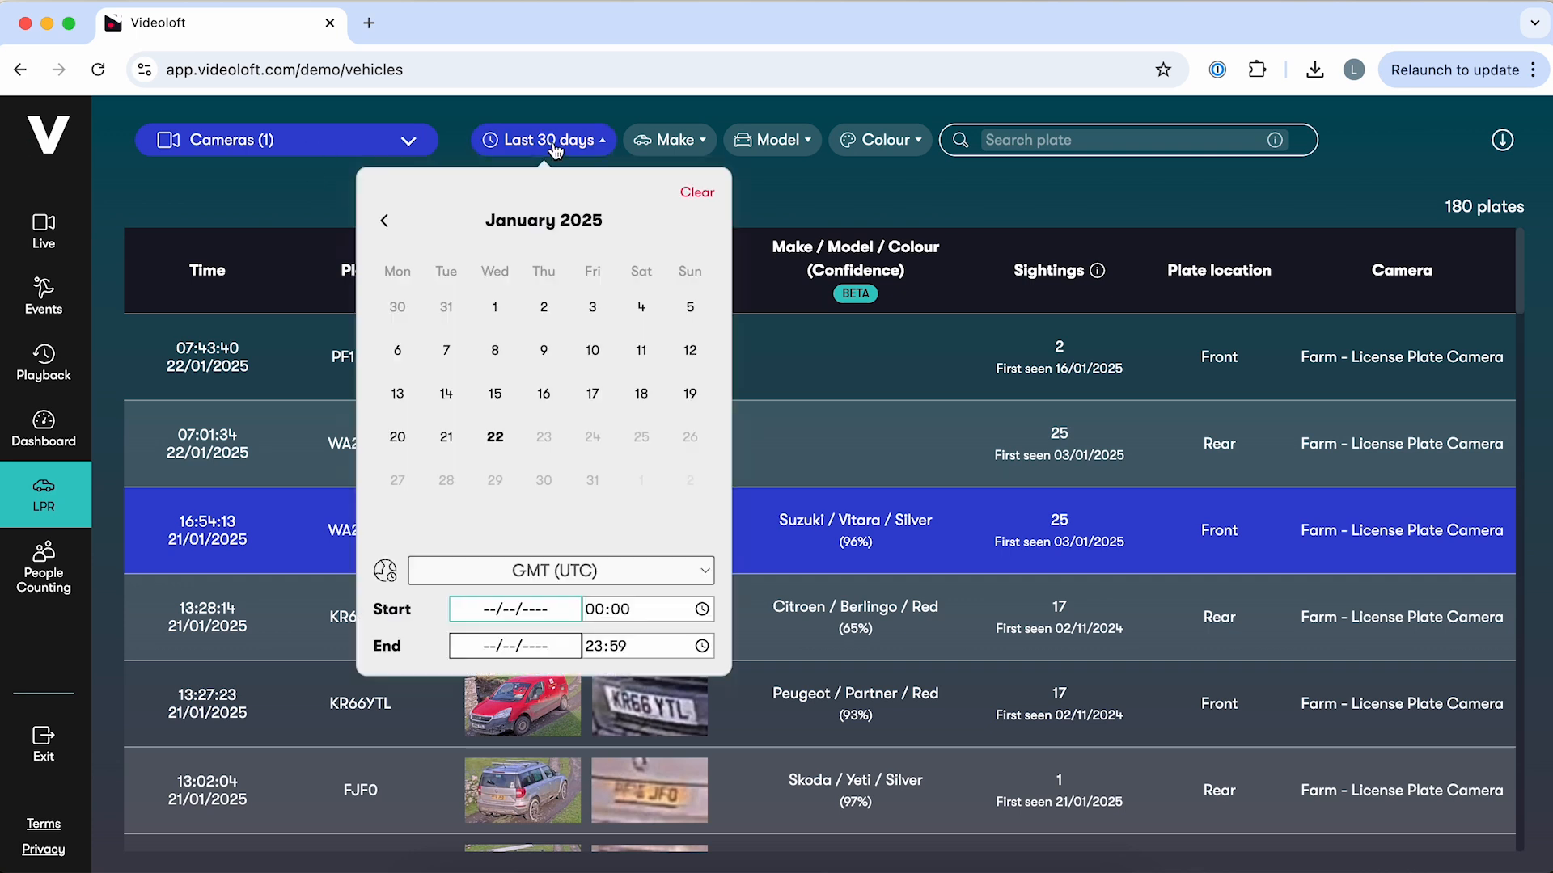
click(669, 140)
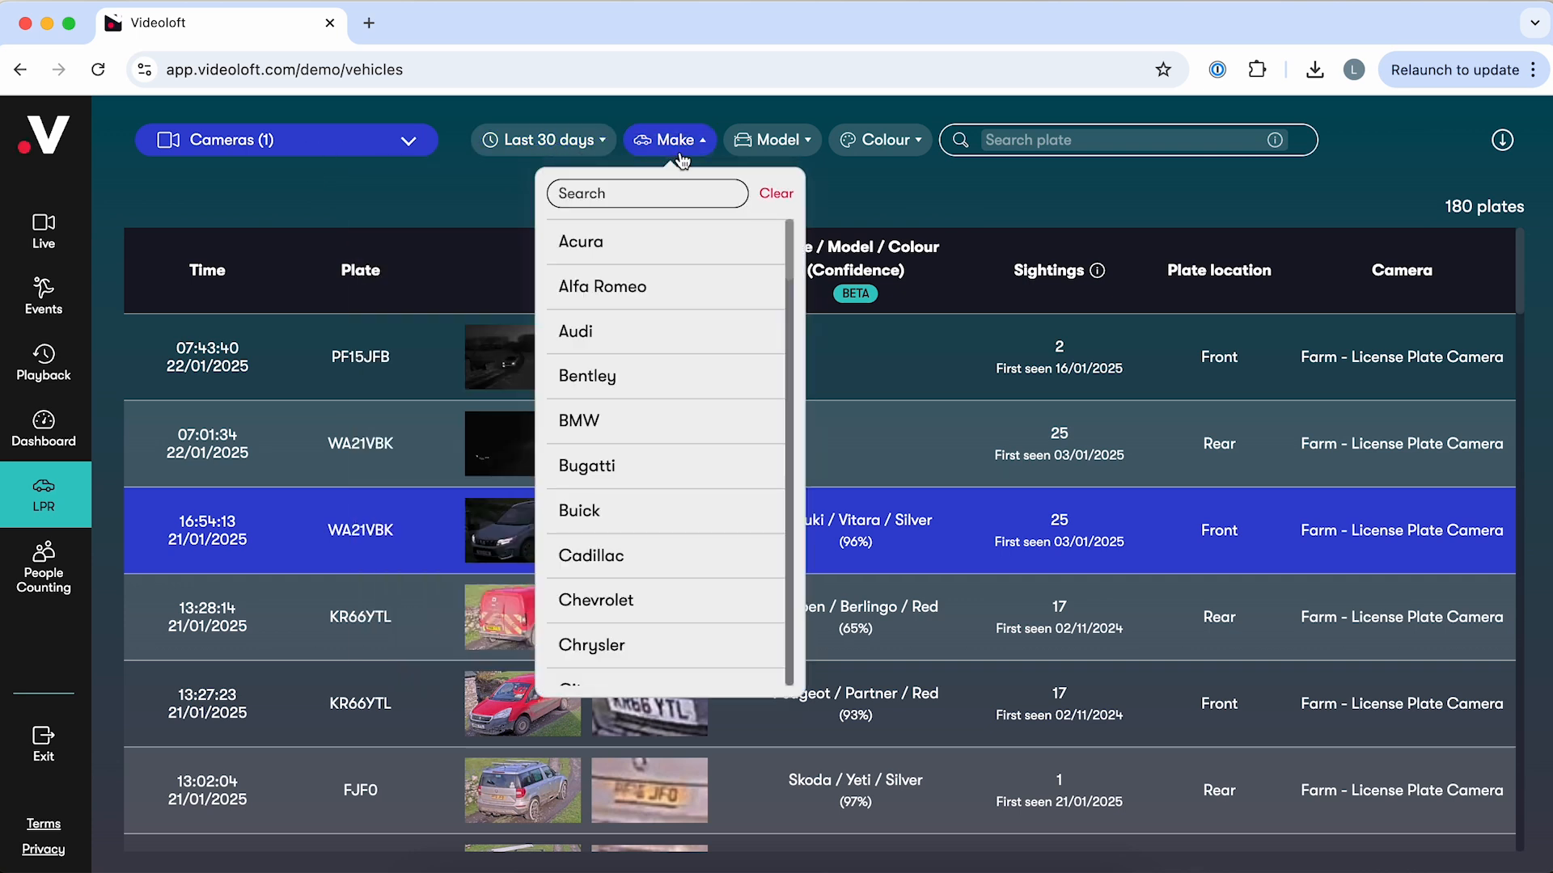
click(879, 139)
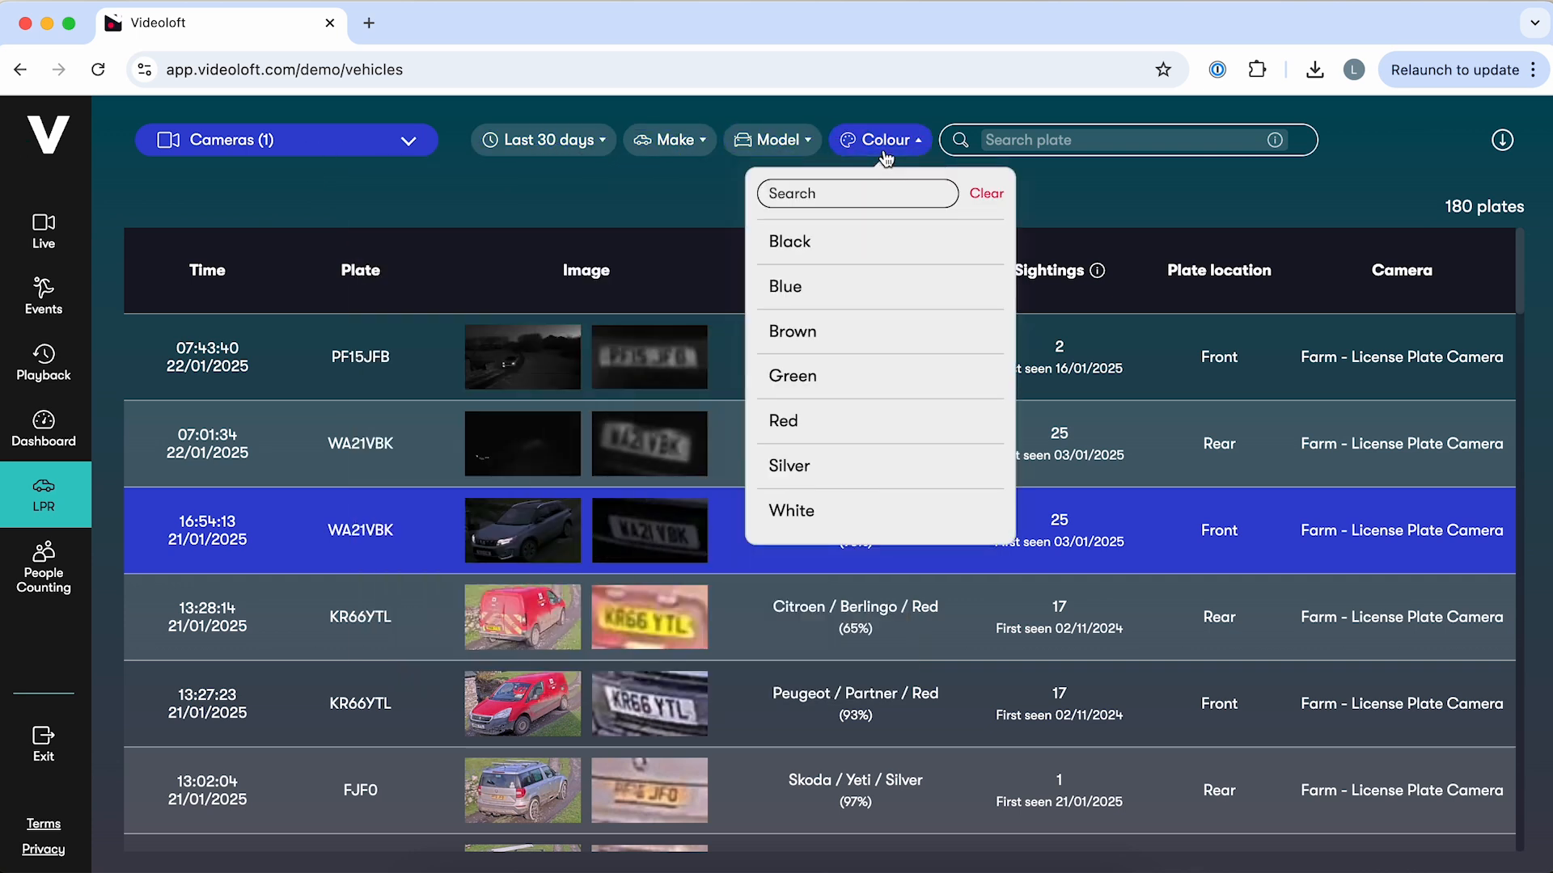
click(361, 531)
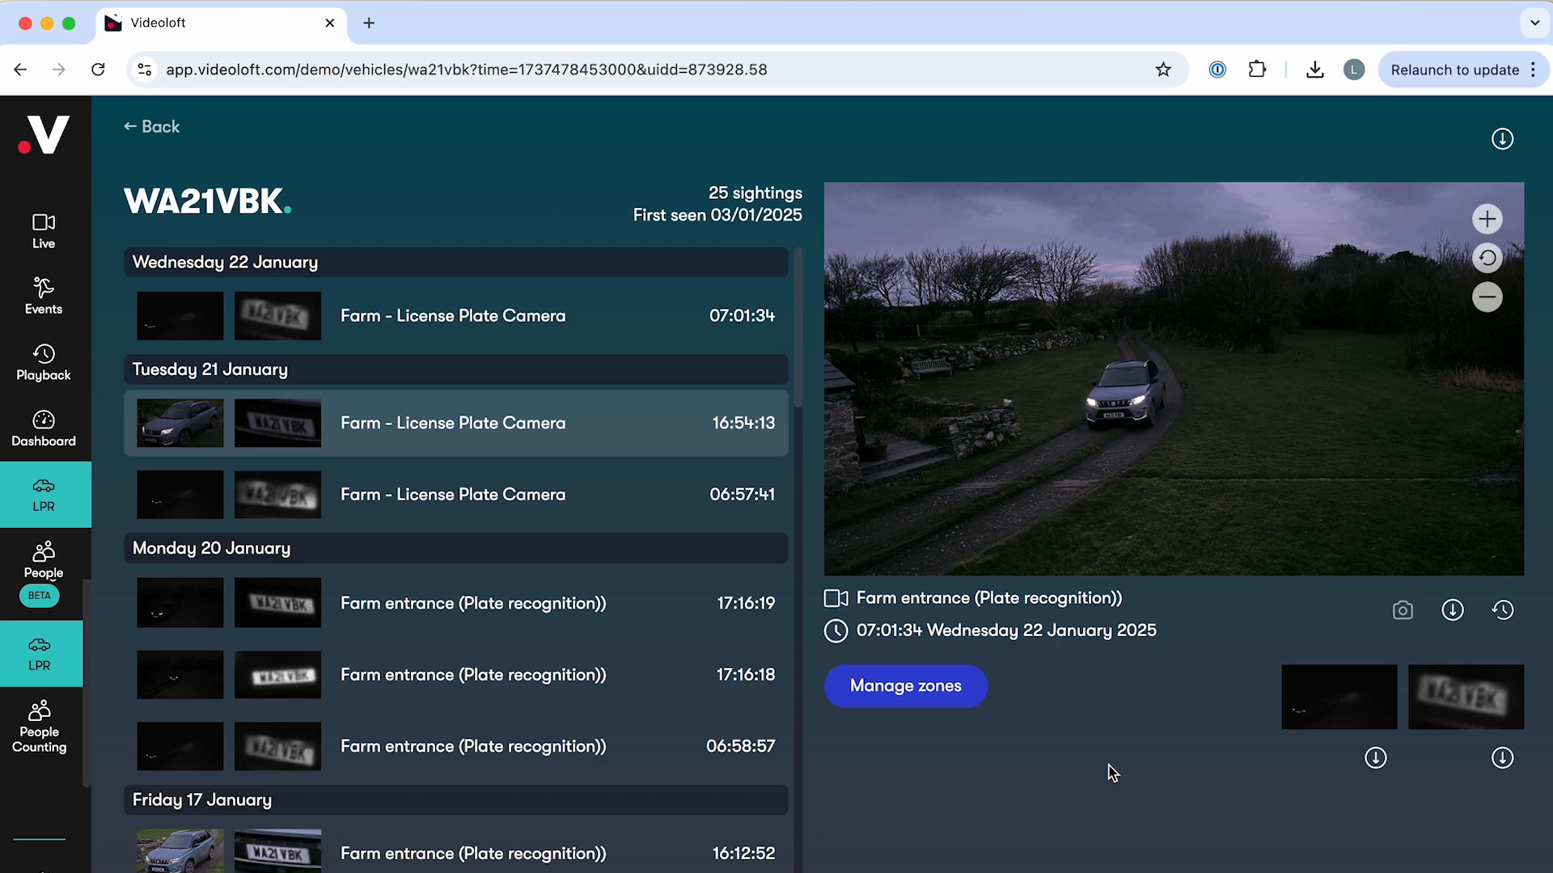
Show the People Counting report for AXIS 0281: count 70, peak 19 for 13–19 January
click(903, 686)
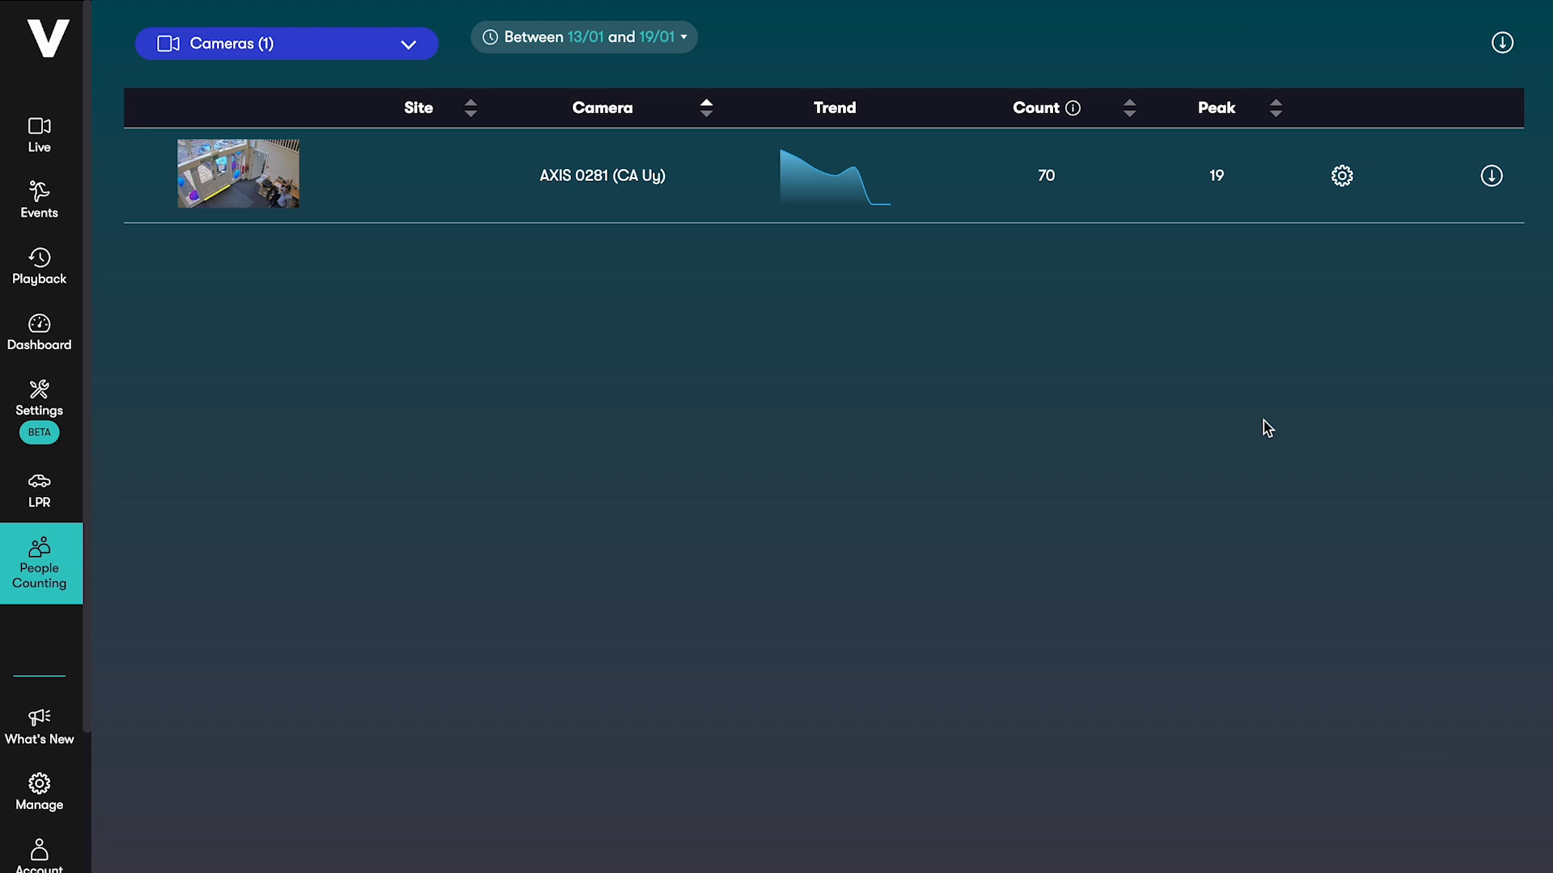
click(1342, 174)
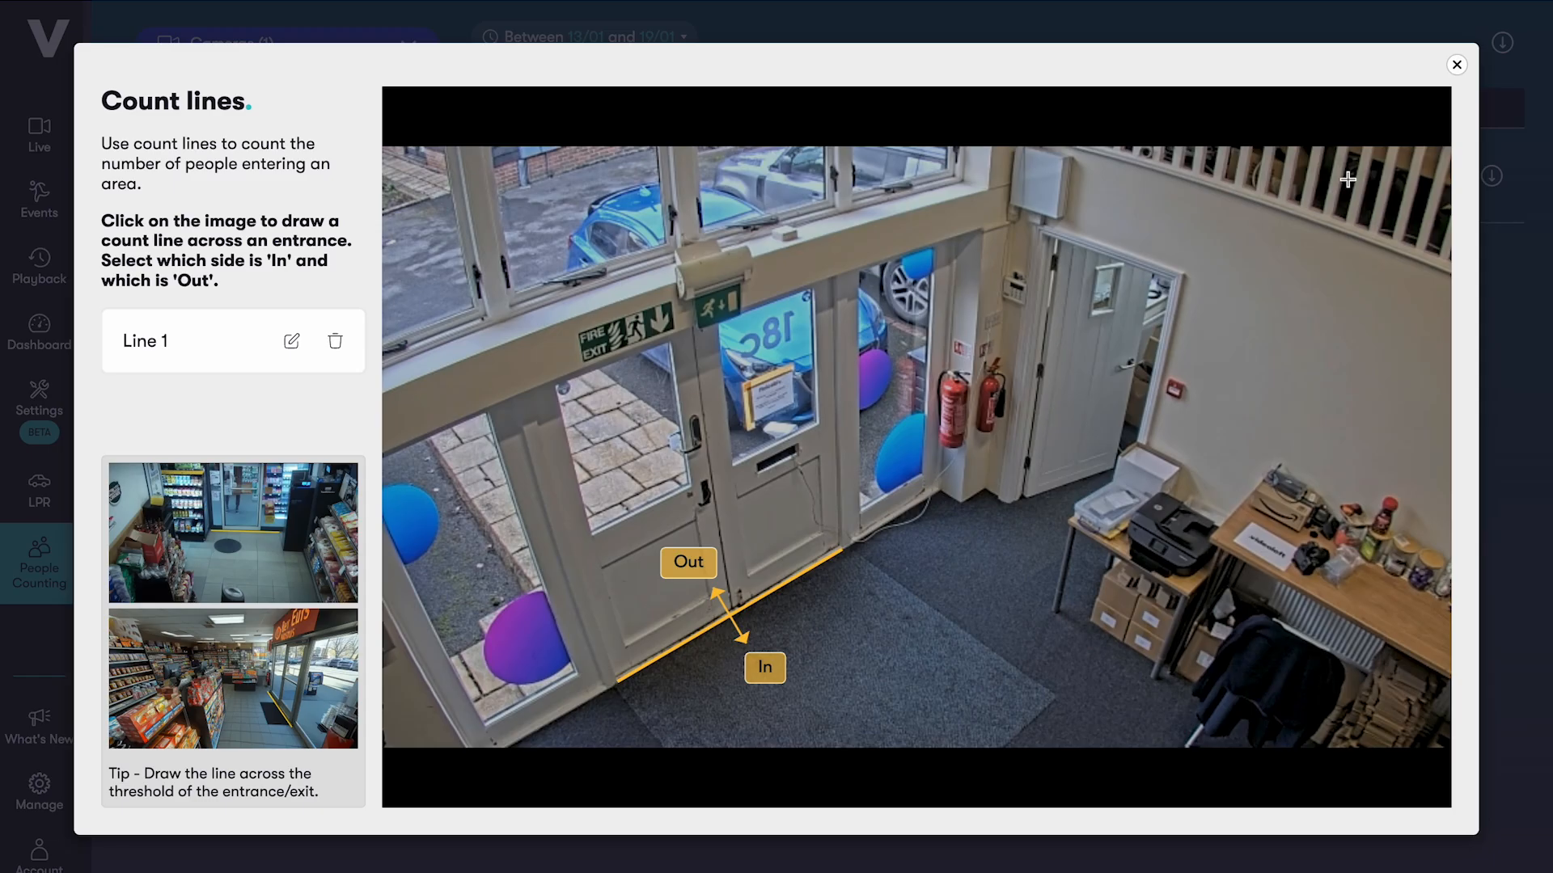
click(1456, 65)
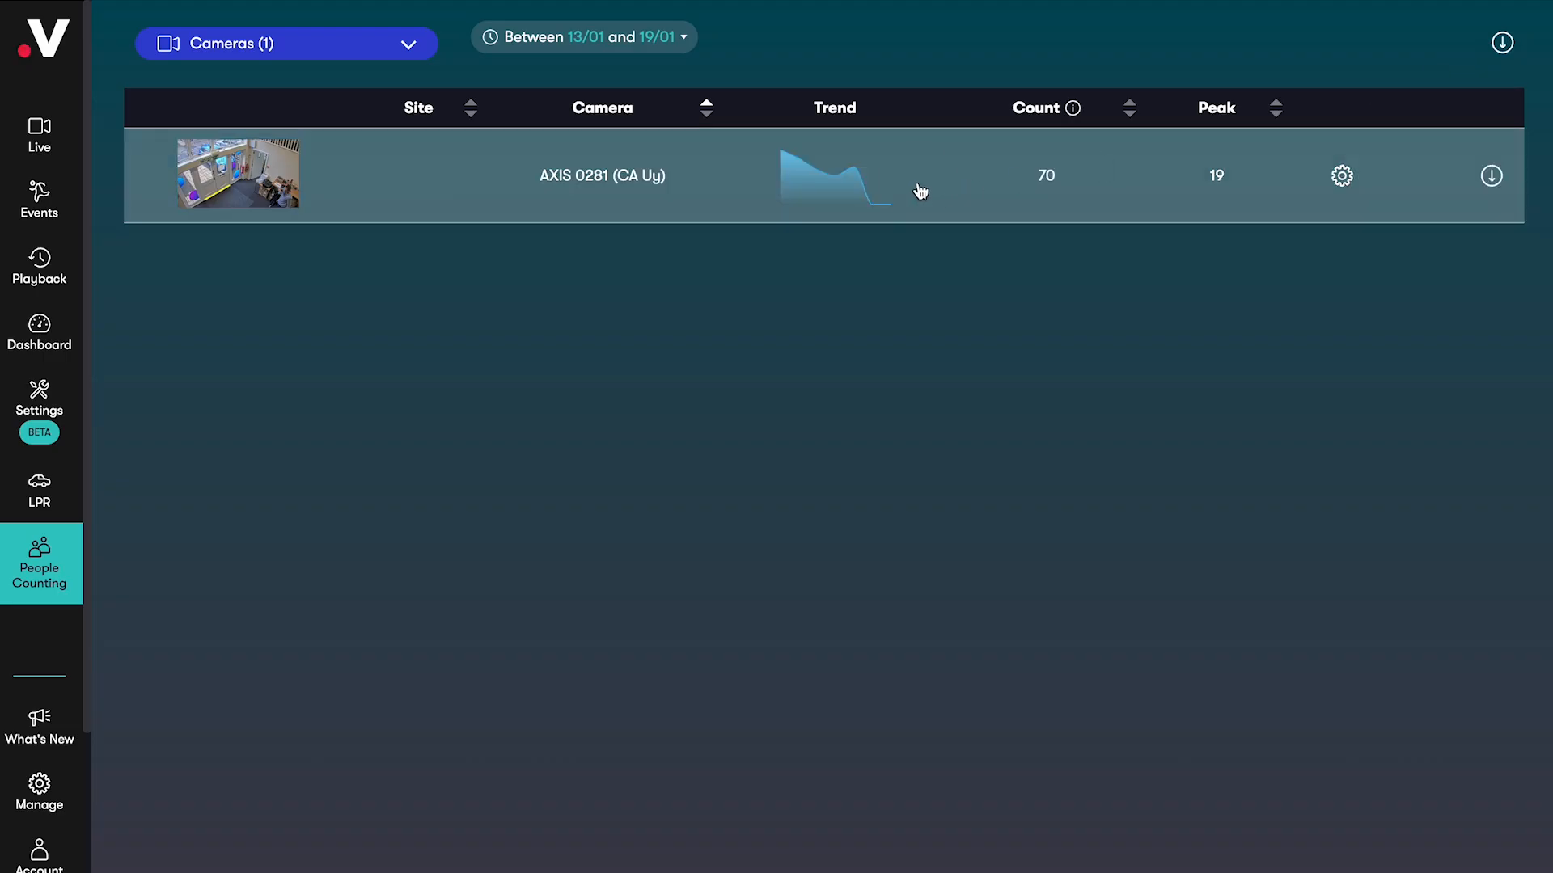
Chart AXIS 0281's 15 January people counts at 15-minute intervals instead of 1 hour
click(835, 177)
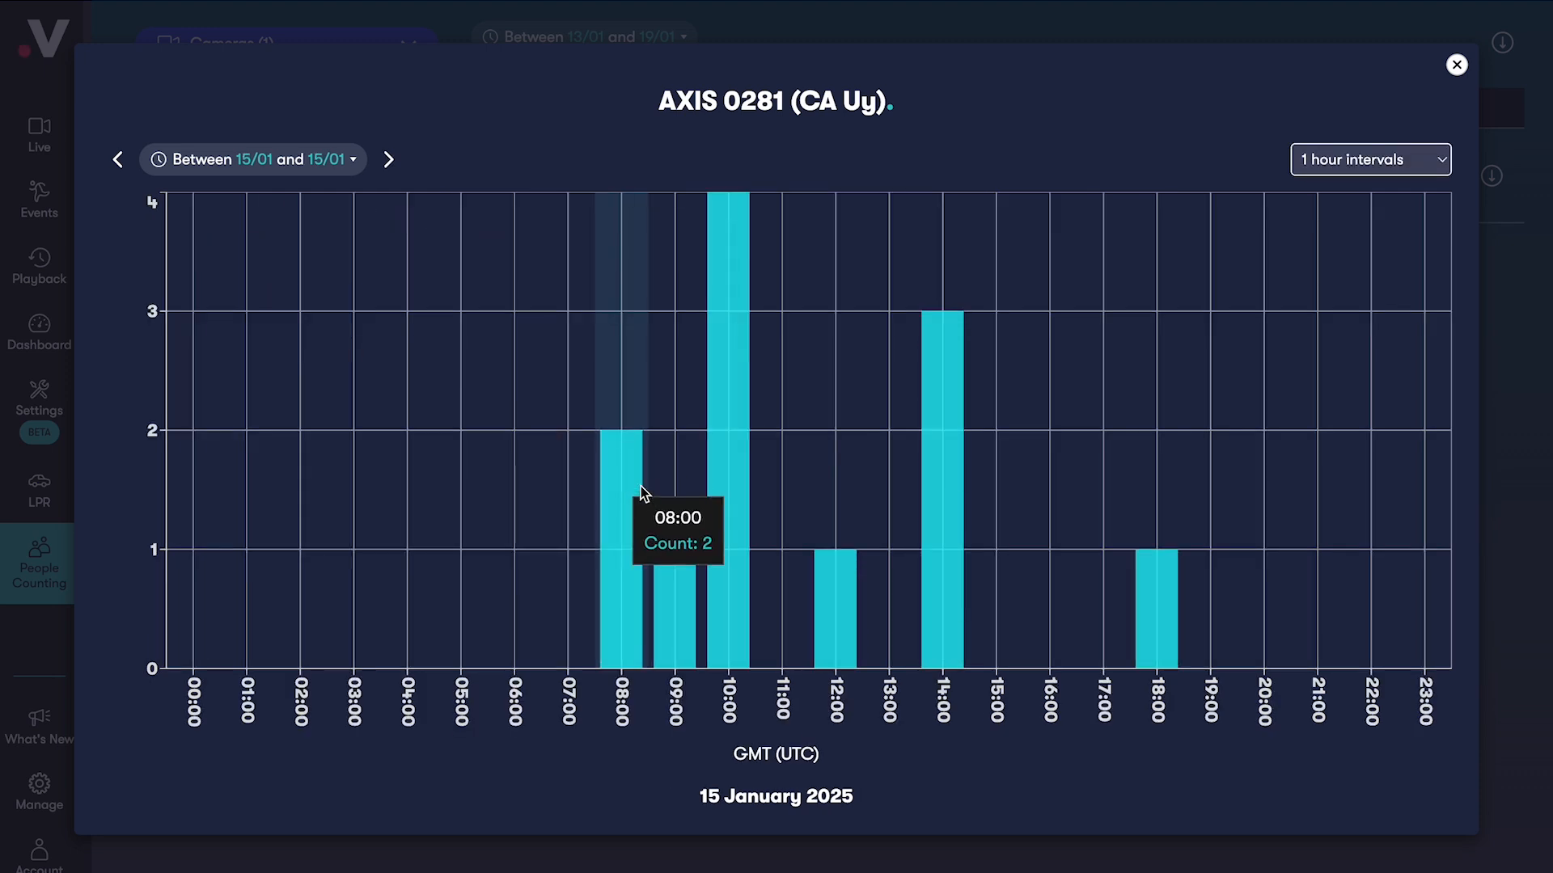
click(1370, 160)
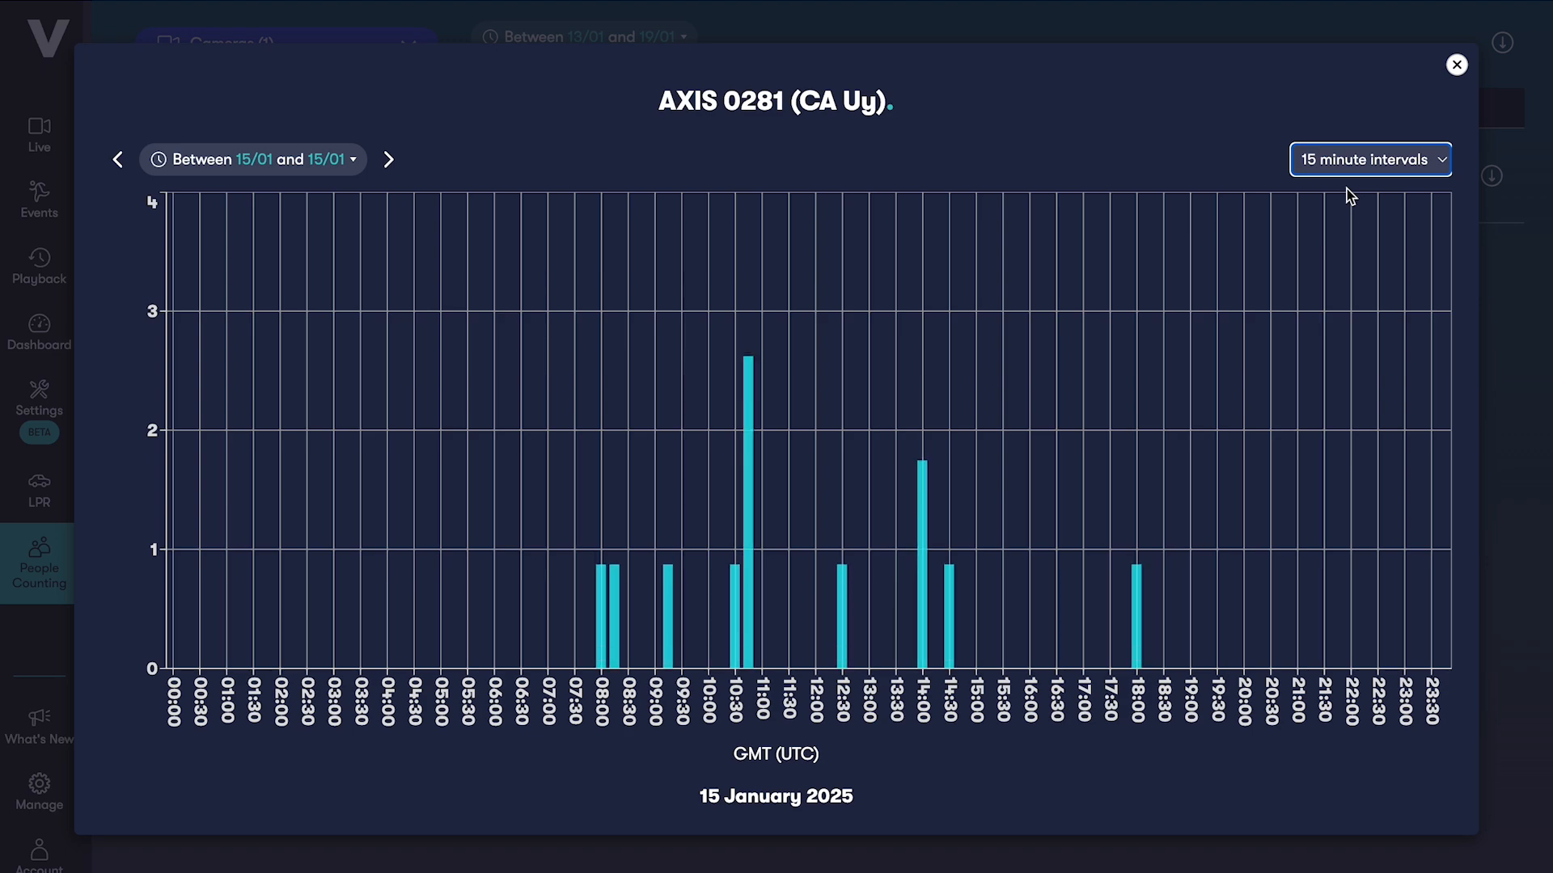